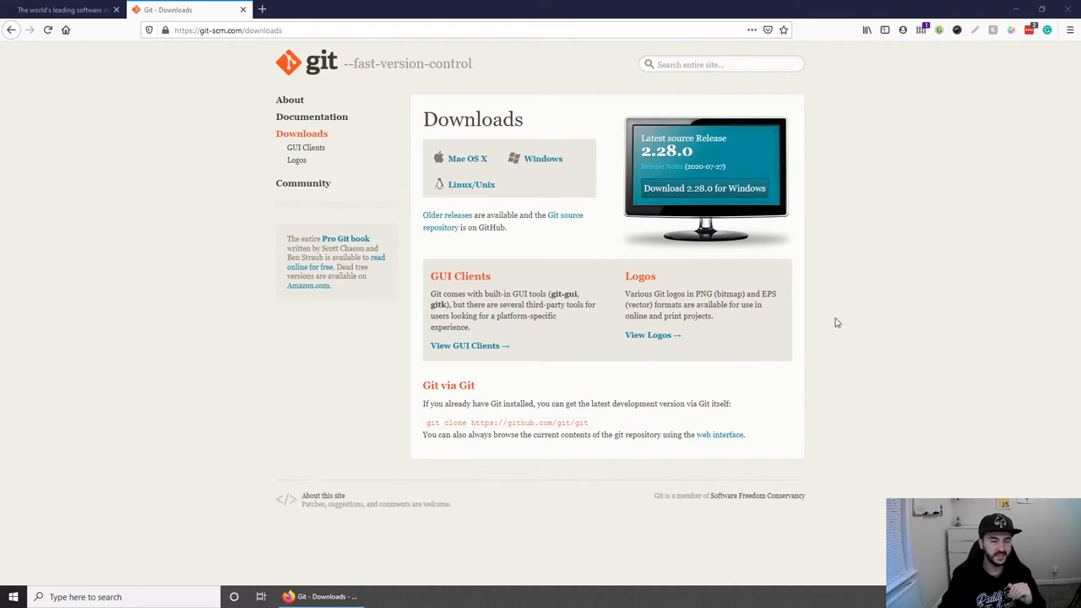
{"action": "mouse_move", "coordinate": [179, 101]}
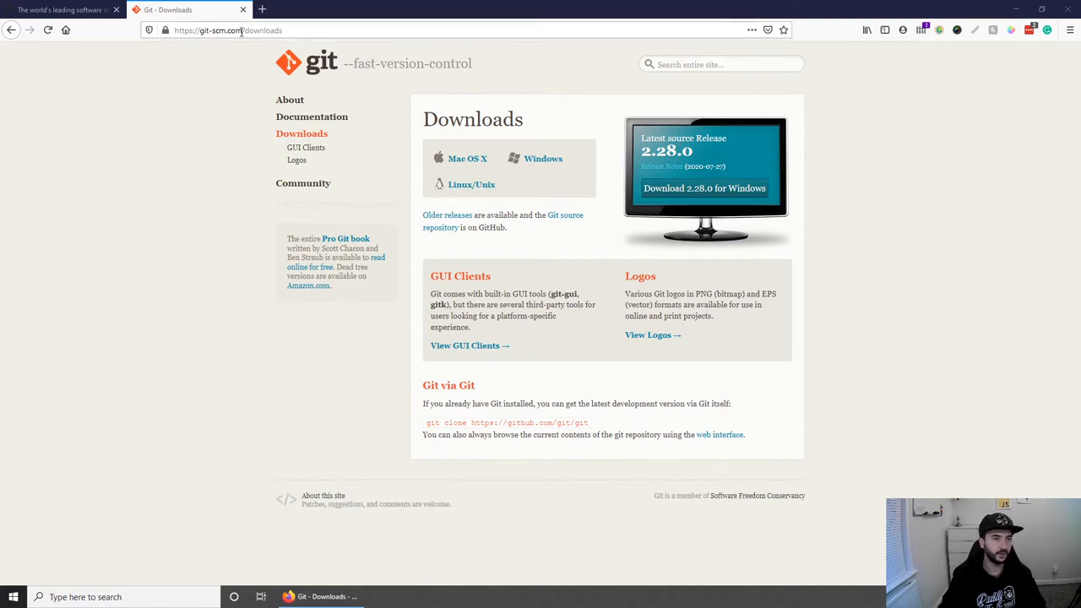
{"action": "mouse_move", "coordinate": [189, 81]}
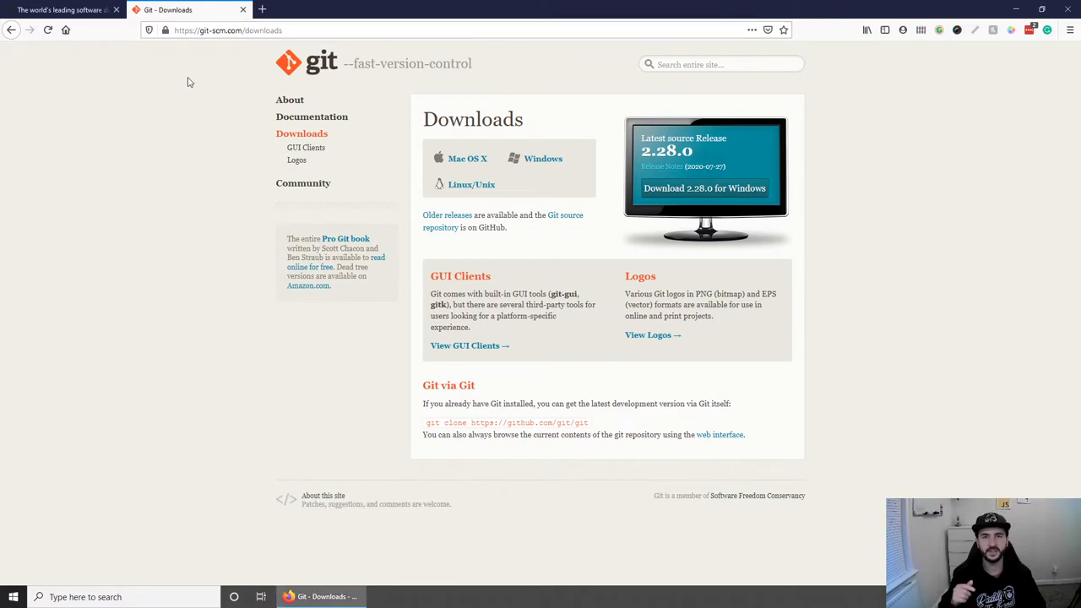
{"action": "mouse_move", "coordinate": [206, 127]}
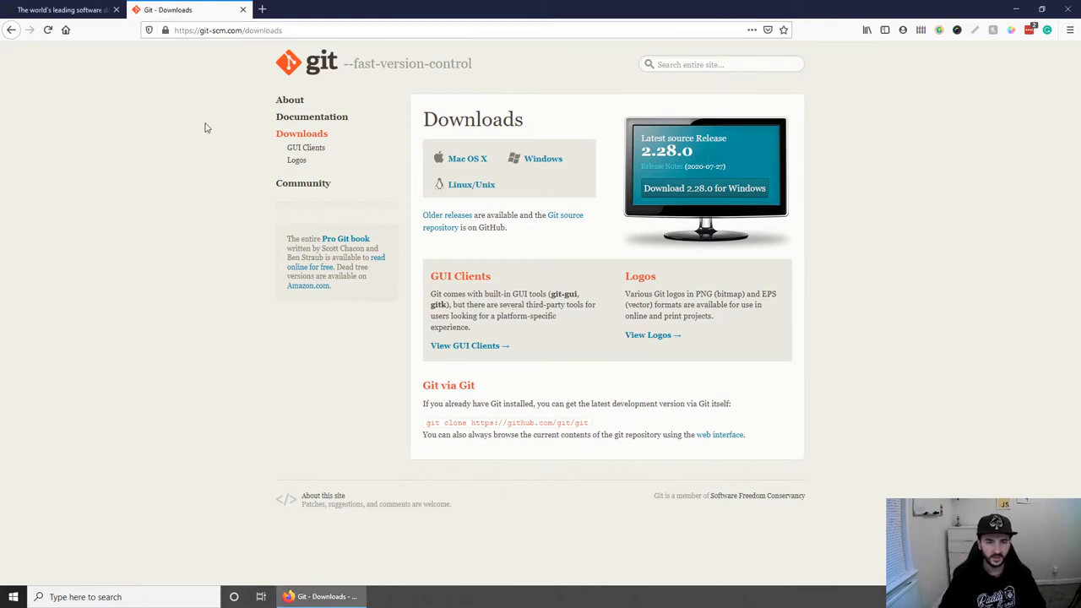
{"action": "mouse_move", "coordinate": [108, 115]}
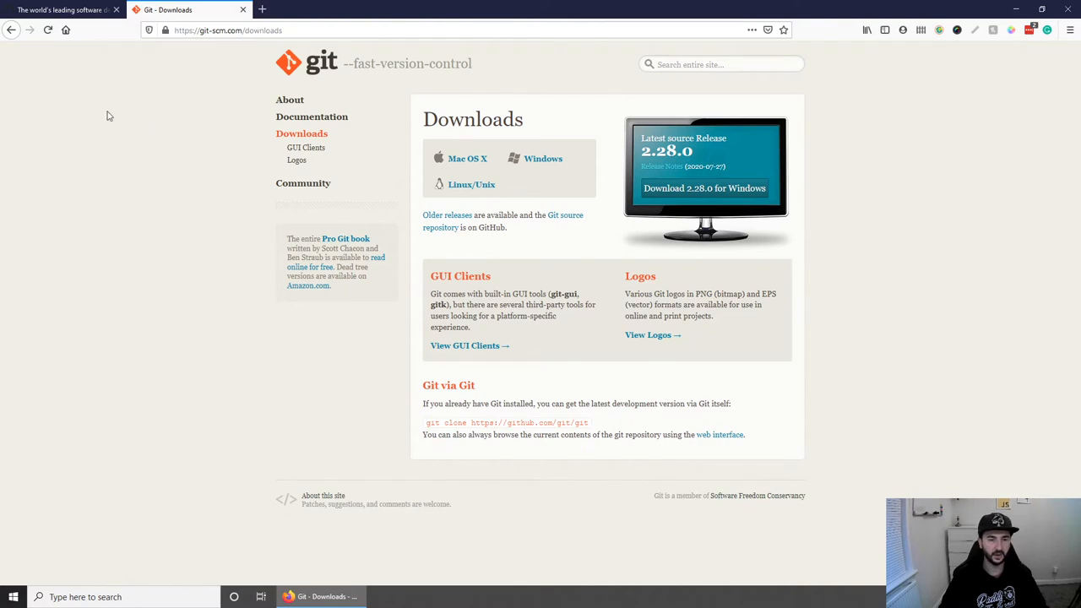
{"action": "mouse_move", "coordinate": [406, 108]}
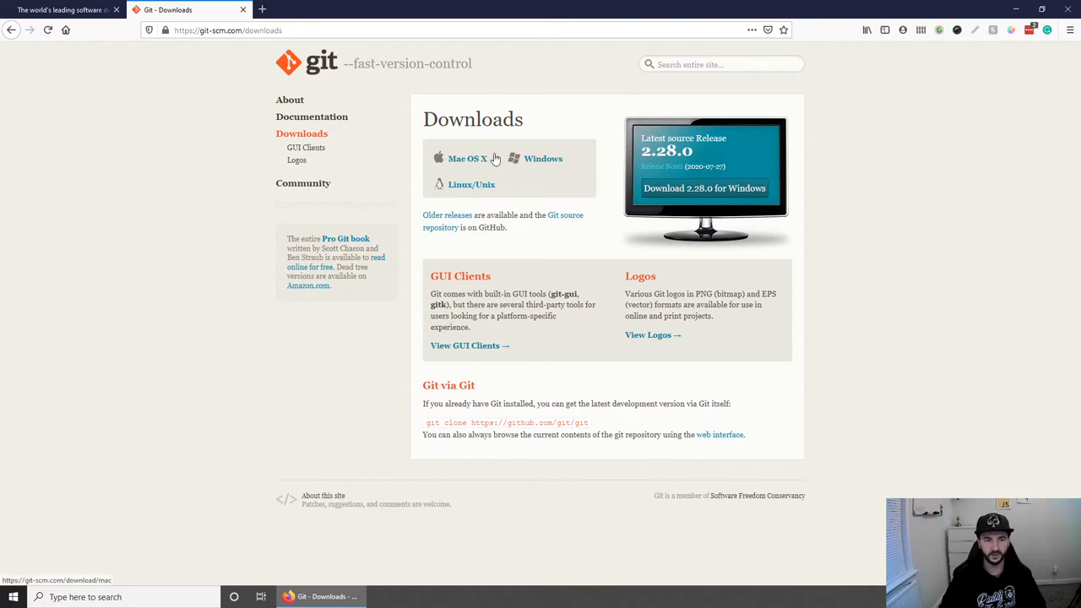
{"action": "mouse_move", "coordinate": [537, 168]}
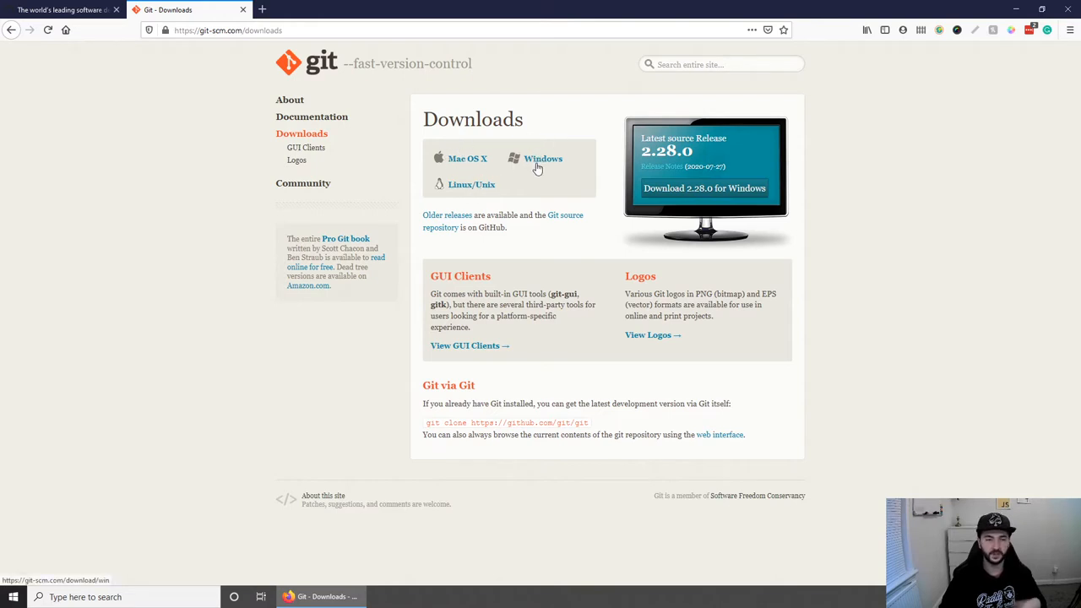
{"action": "mouse_move", "coordinate": [536, 186]}
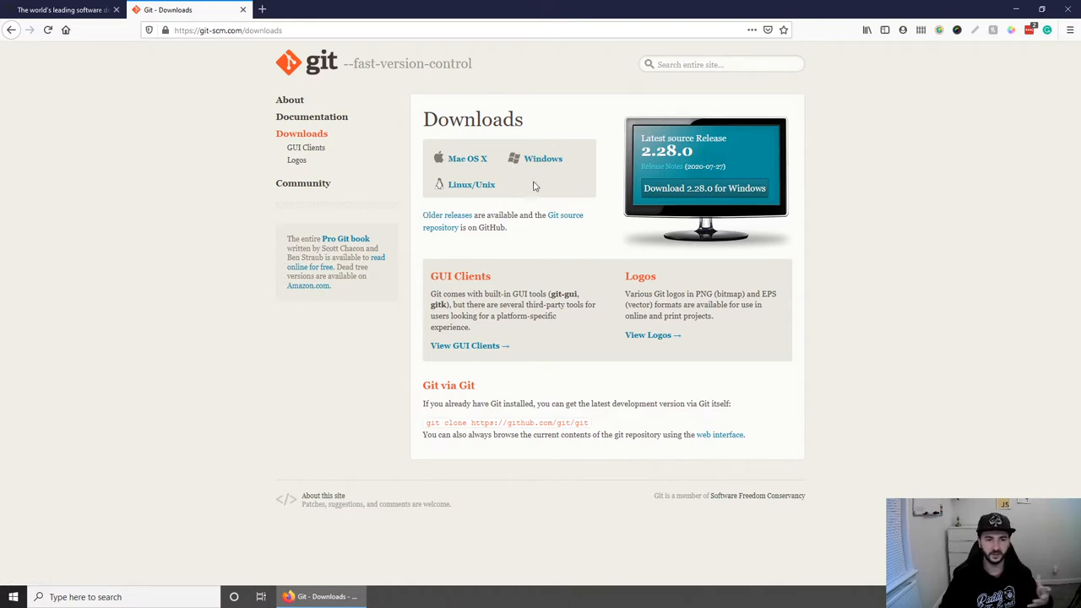
{"action": "mouse_move", "coordinate": [567, 187]}
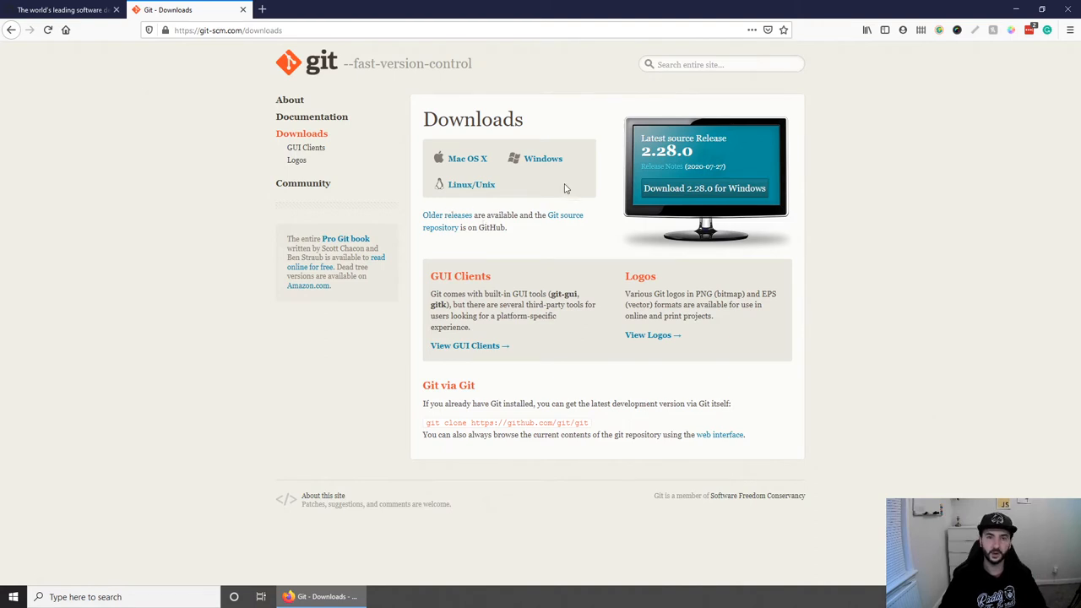
{"action": "mouse_move", "coordinate": [562, 202]}
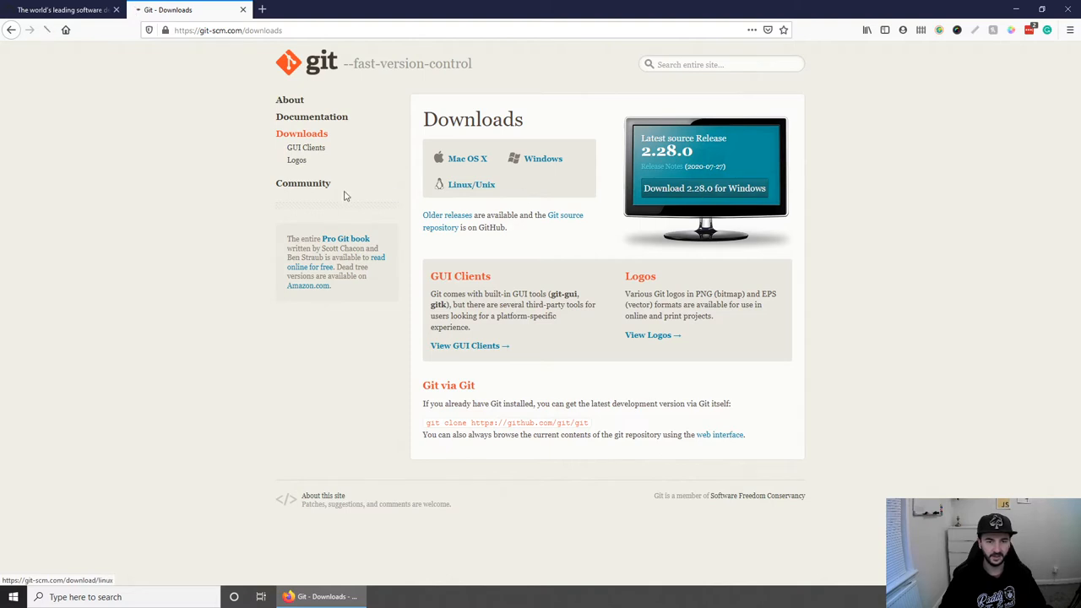
- Start the Git for Windows download from the git-scm.com downloads page
{"action": "left_click", "coordinate": [704, 188]}
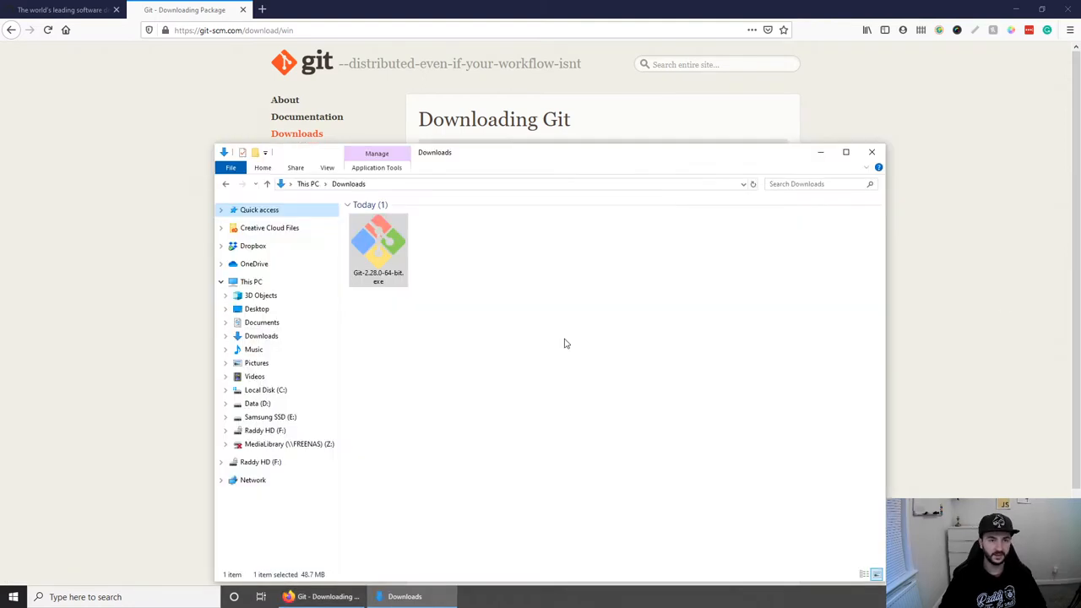
{"action": "mouse_move", "coordinate": [536, 360]}
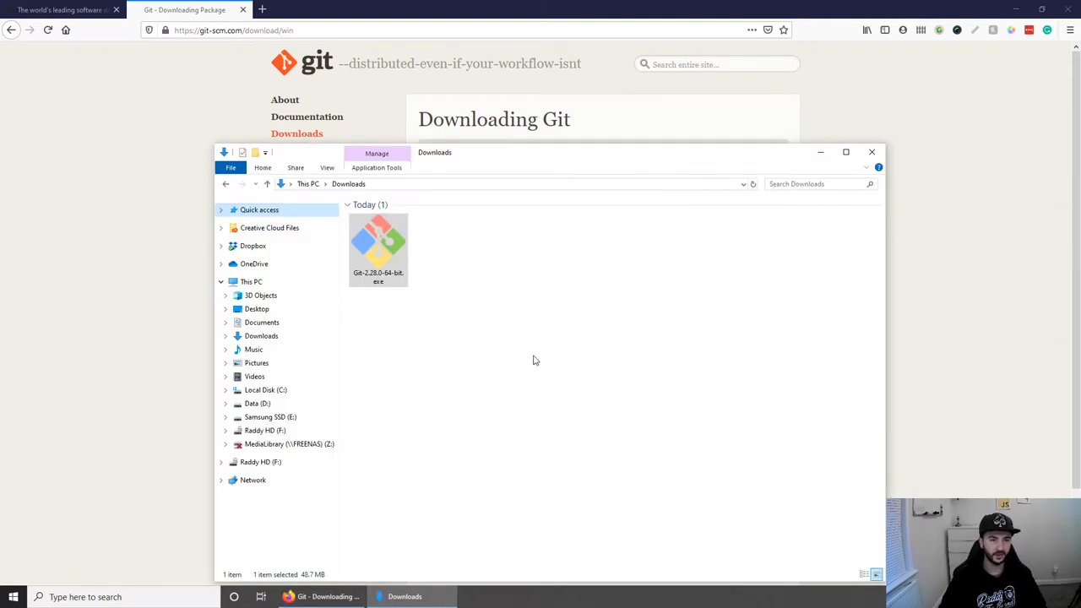
- Launch the downloaded Git 2.28.0 installer from Downloads and allow it to run
{"action": "left_click_drag", "start_coordinate": [436, 152], "coordinate": [439, 127]}
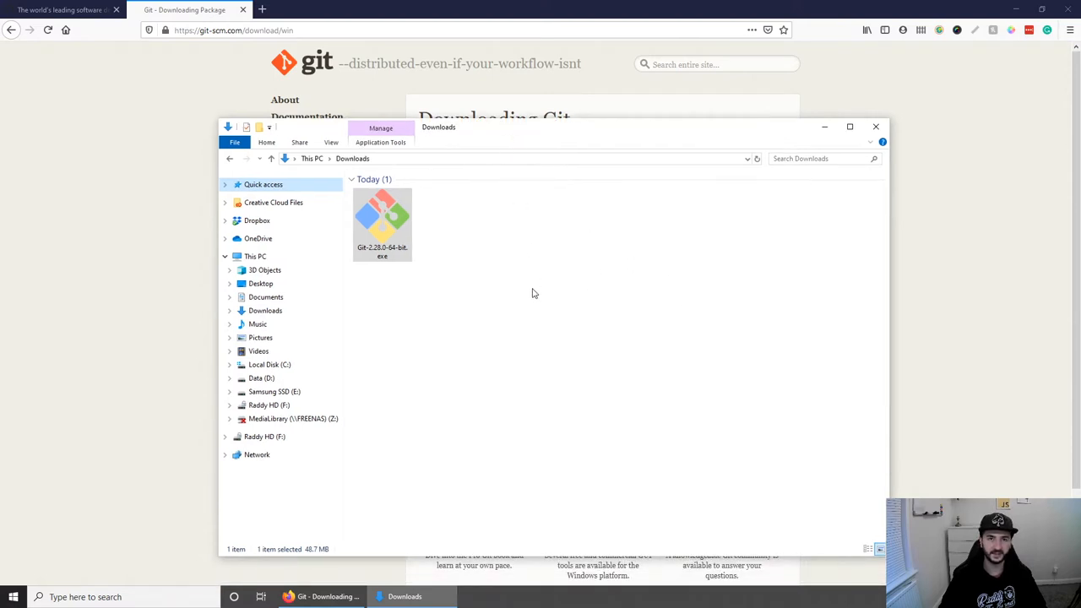
{"action": "double_click", "coordinate": [381, 219]}
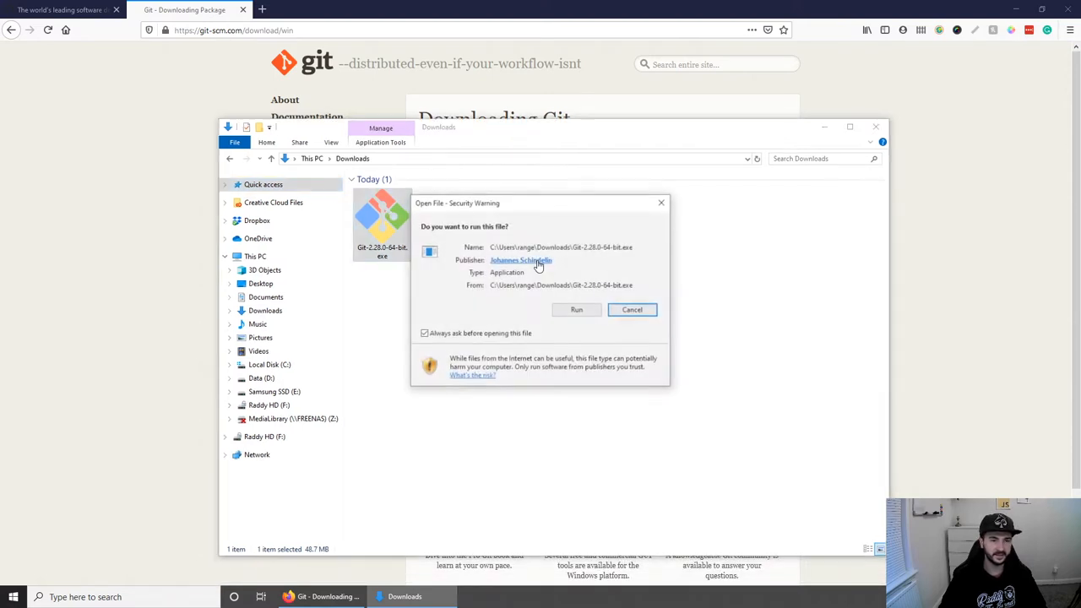
{"action": "left_click", "coordinate": [576, 311]}
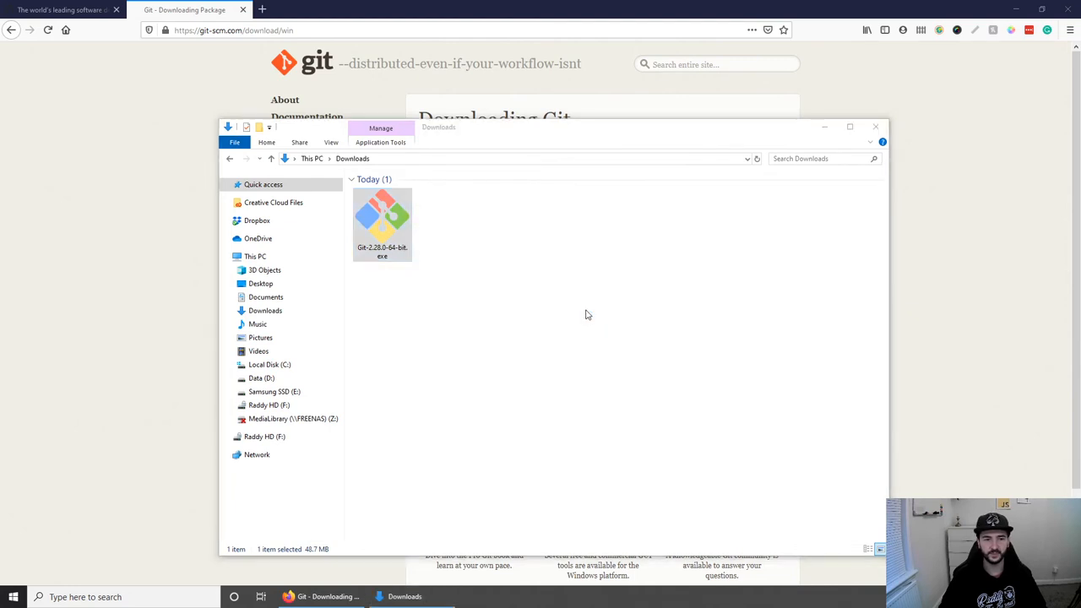
{"action": "double_click", "coordinate": [382, 220]}
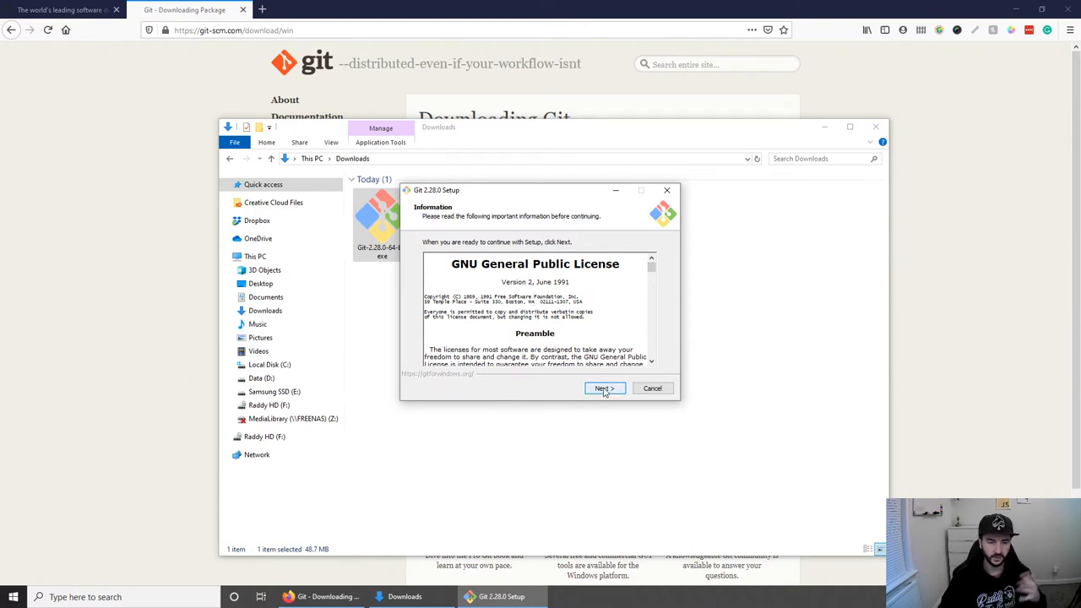
- Accept the license, keep the existing default install folder, default components and Start Menu folder
{"action": "left_click", "coordinate": [605, 387]}
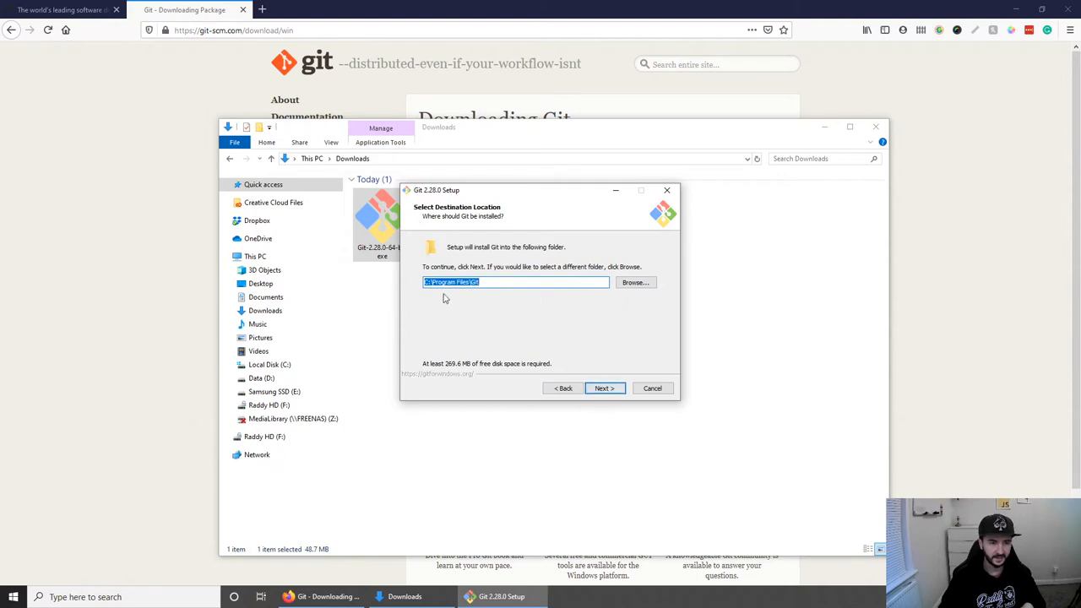
{"action": "mouse_move", "coordinate": [534, 355]}
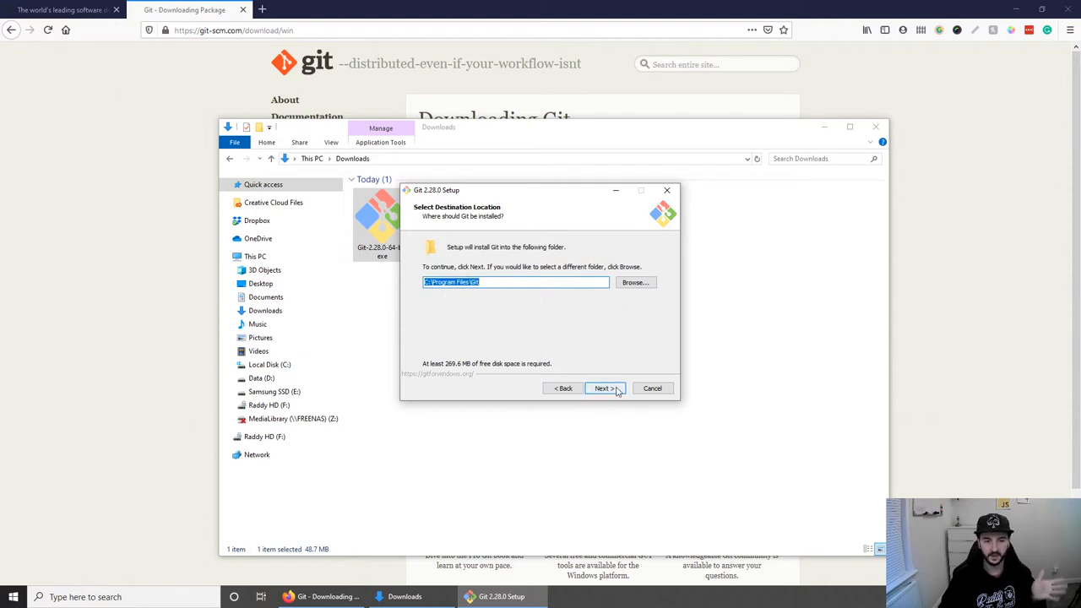
{"action": "left_click", "coordinate": [604, 387]}
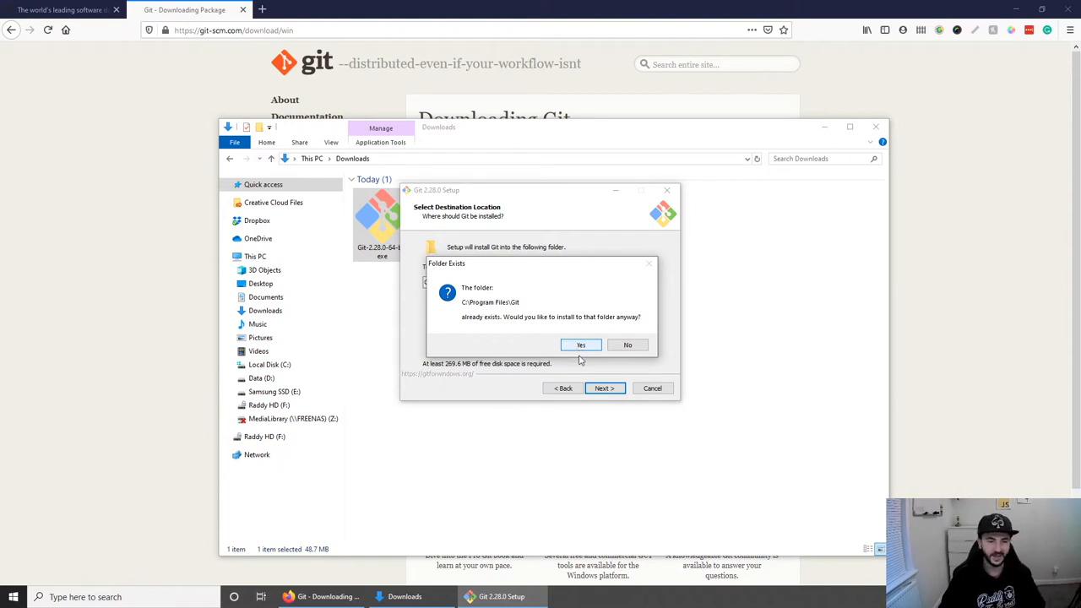
{"action": "left_click", "coordinate": [581, 344]}
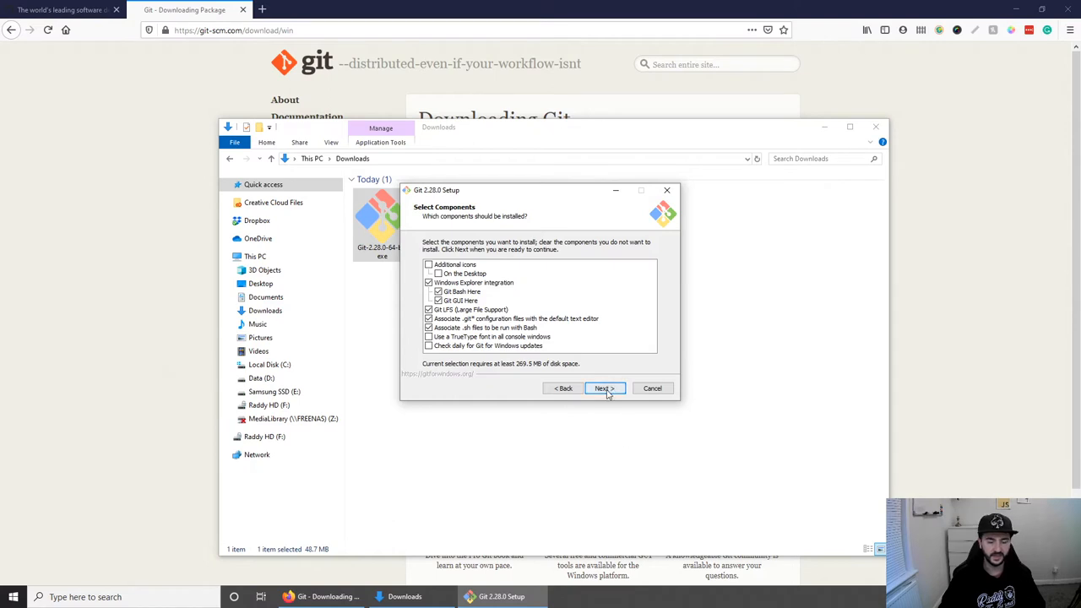
{"action": "left_click", "coordinate": [605, 387]}
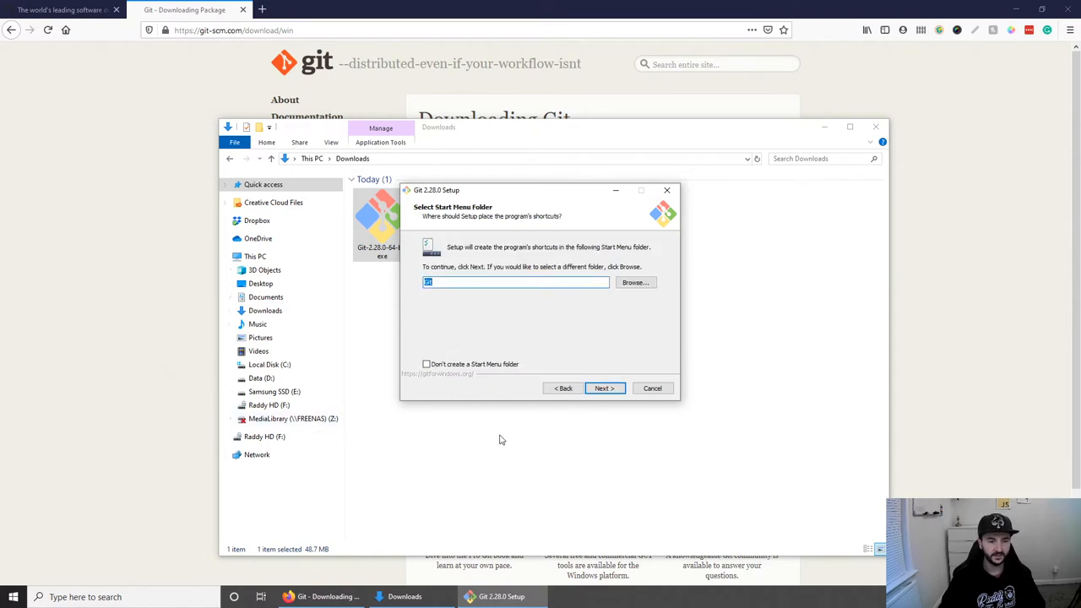
{"action": "left_click", "coordinate": [605, 387]}
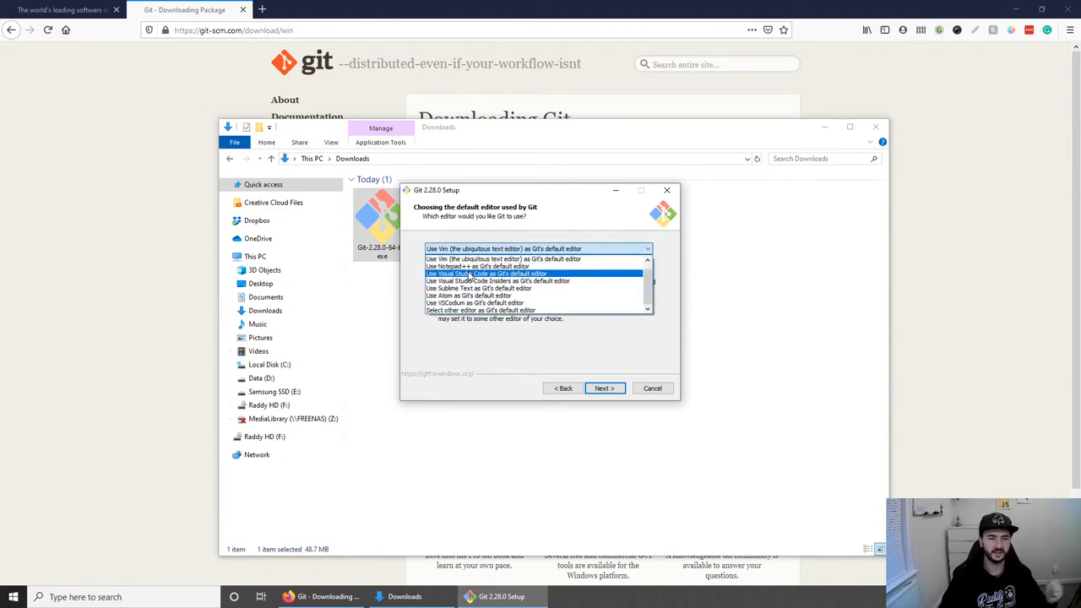
- Choose Visual Studio Code as default editor and keep recommended PATH, OpenSSL and line-ending settings
{"action": "left_click", "coordinate": [489, 274]}
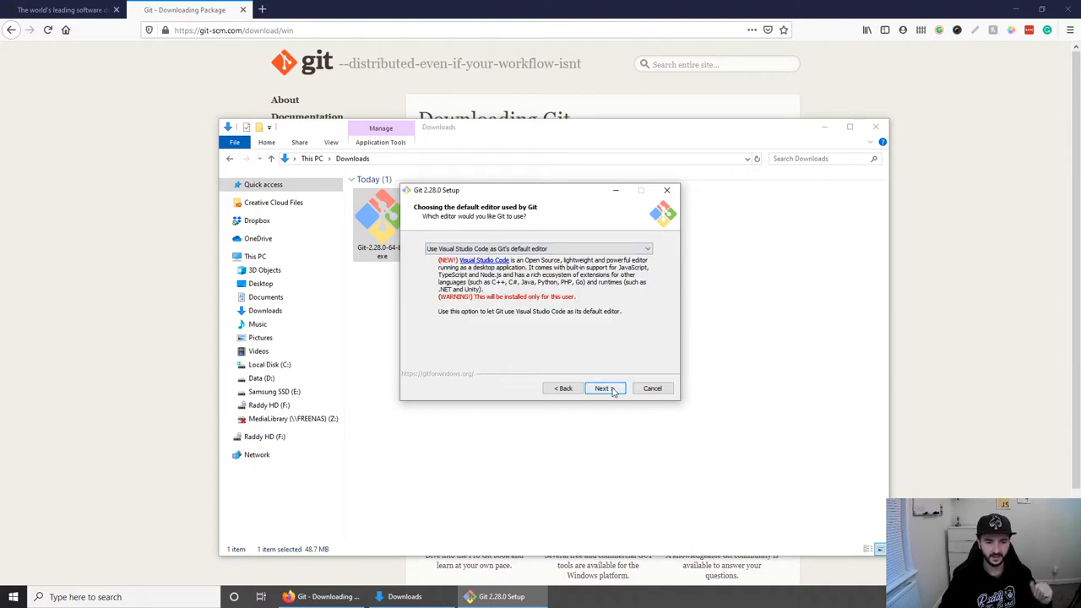
{"action": "left_click", "coordinate": [605, 387]}
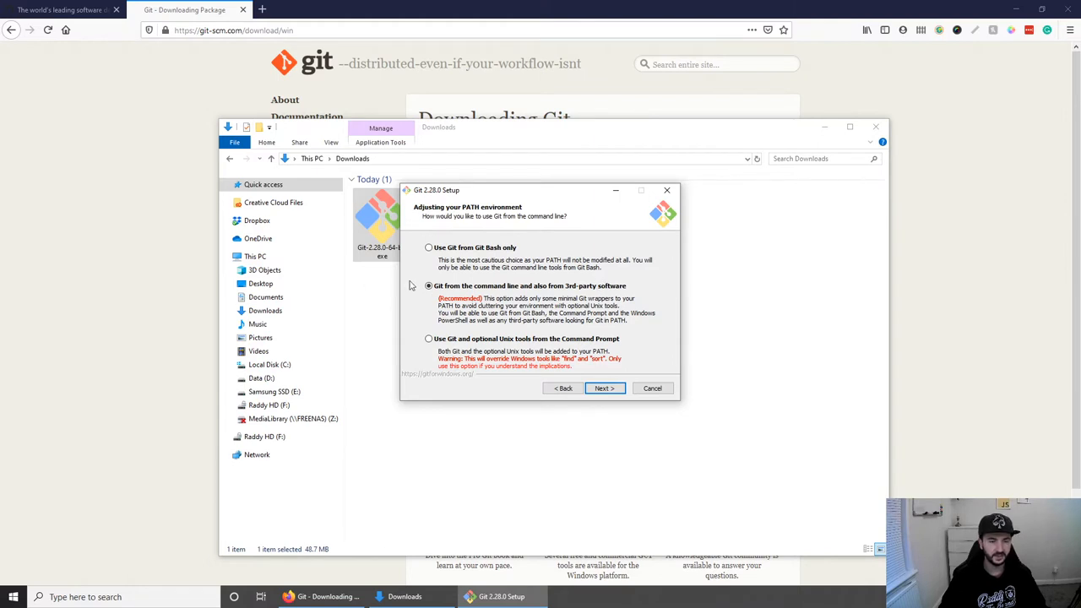
{"action": "left_click", "coordinate": [605, 387]}
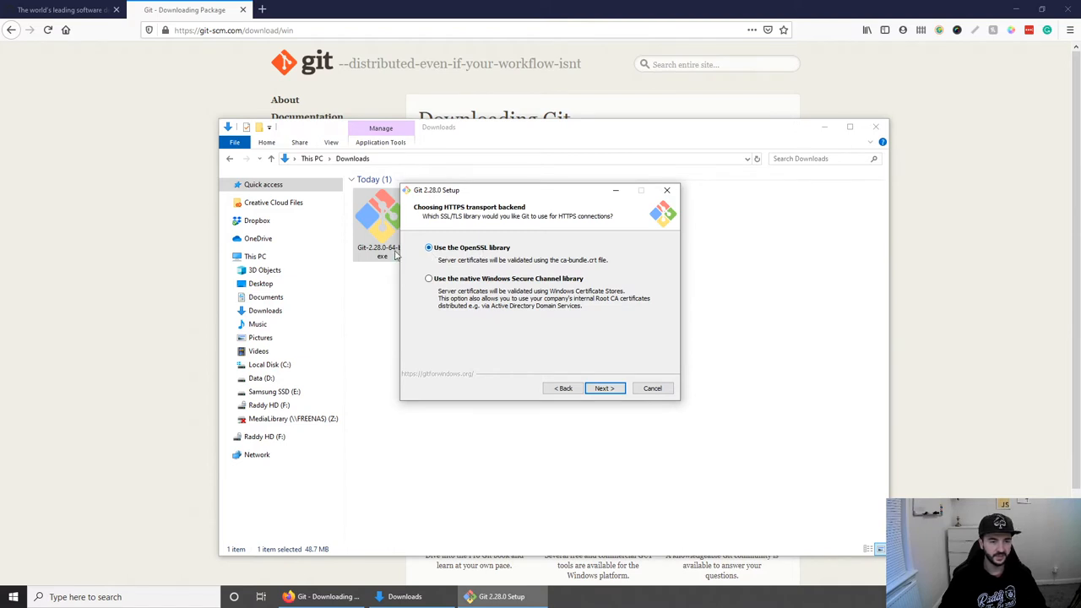
{"action": "left_click", "coordinate": [605, 387]}
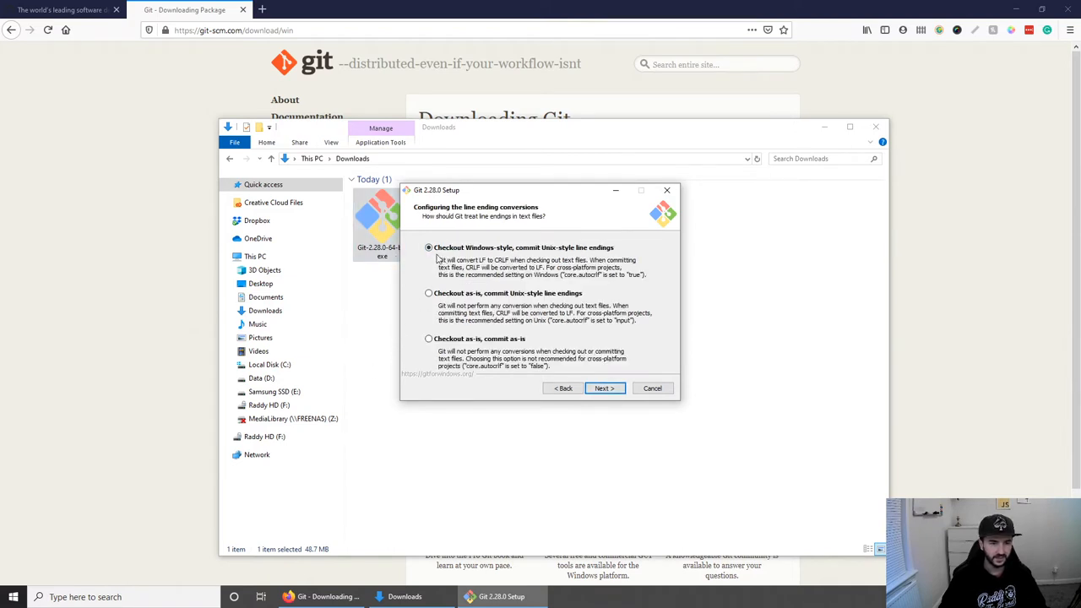
{"action": "mouse_move", "coordinate": [605, 392]}
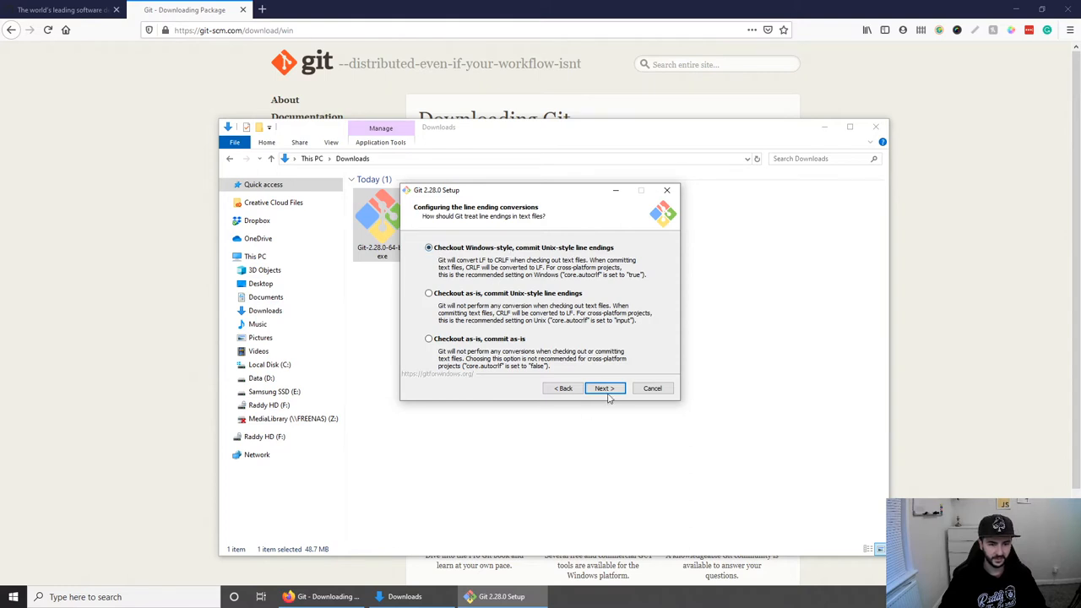
{"action": "left_click", "coordinate": [604, 387]}
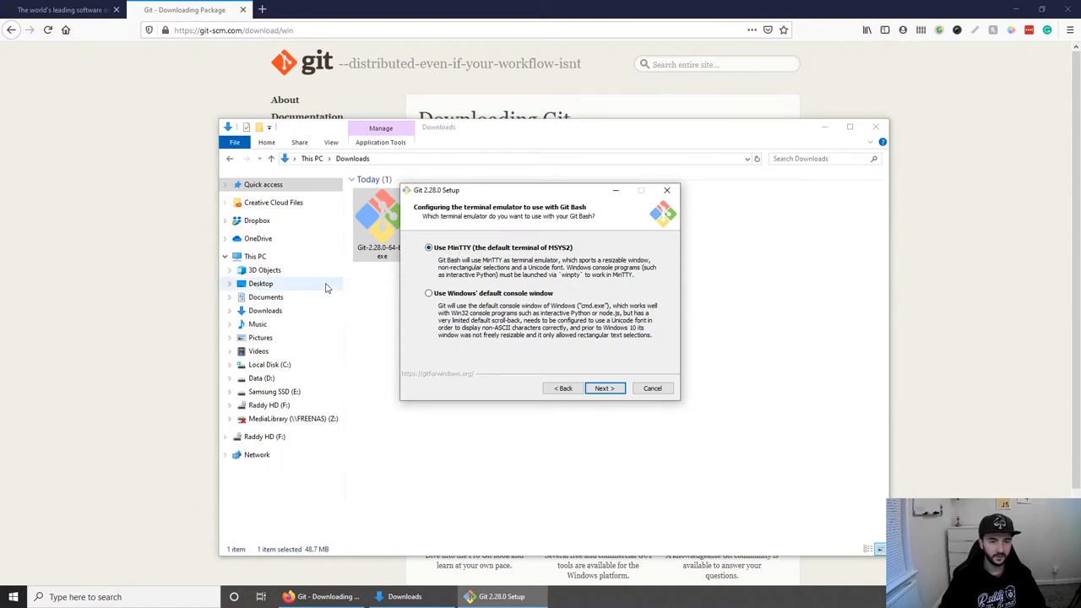
- Keep MinTTY, default pull behaviour, Credential Manager and caching options, then start the installation
{"action": "left_click", "coordinate": [605, 387]}
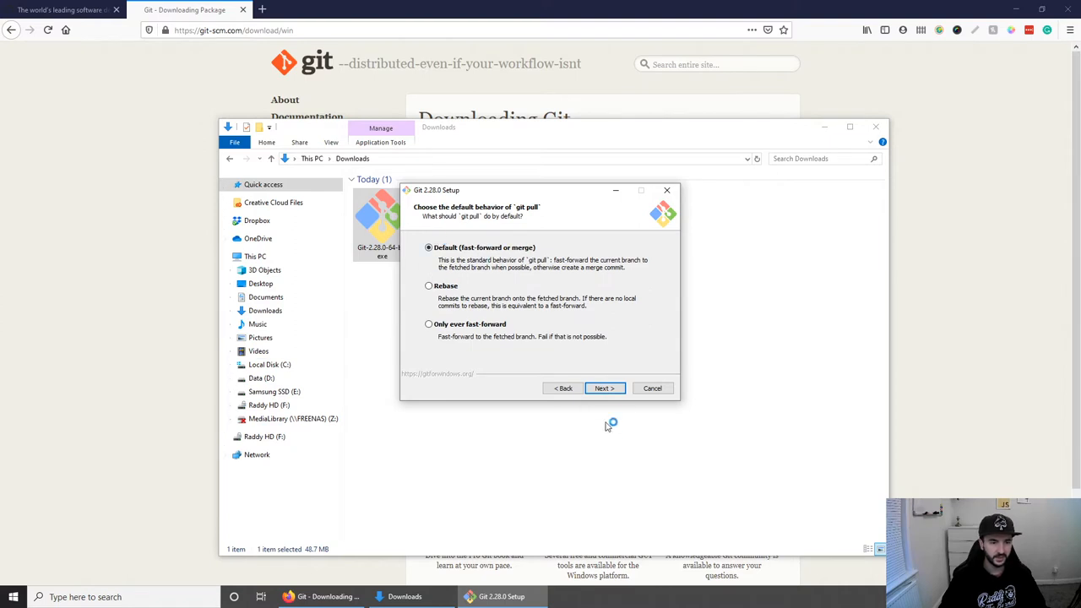
{"action": "left_click", "coordinate": [605, 387]}
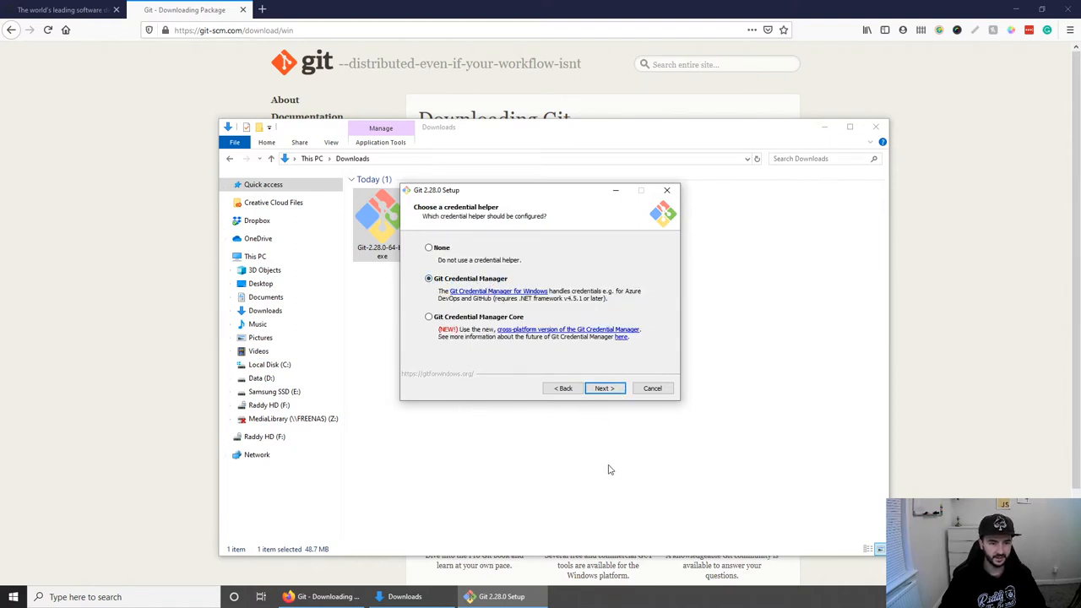
{"action": "left_click", "coordinate": [605, 387]}
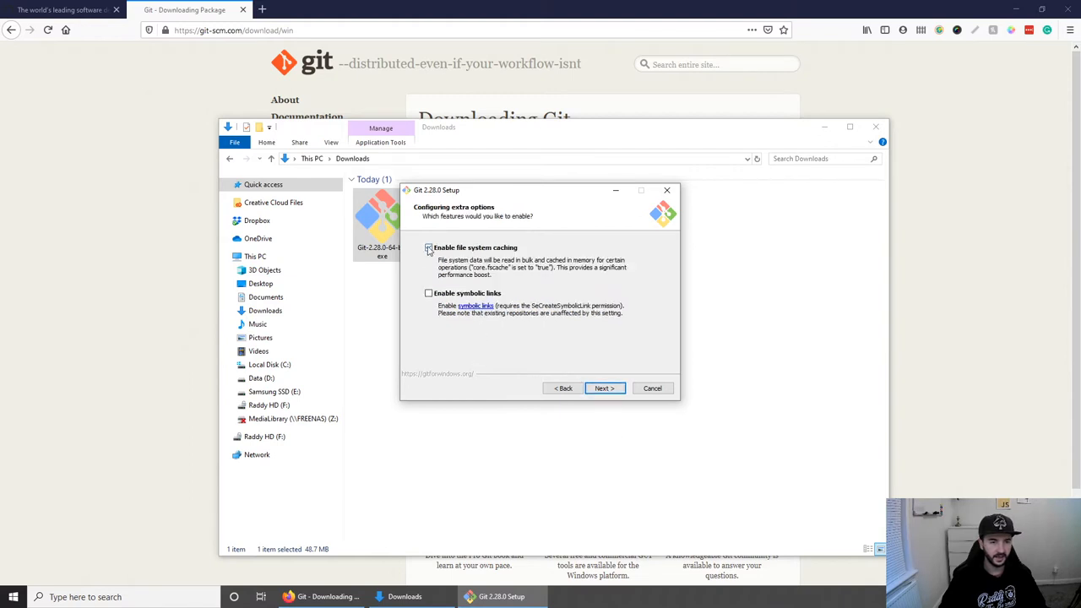
{"action": "left_click", "coordinate": [605, 386]}
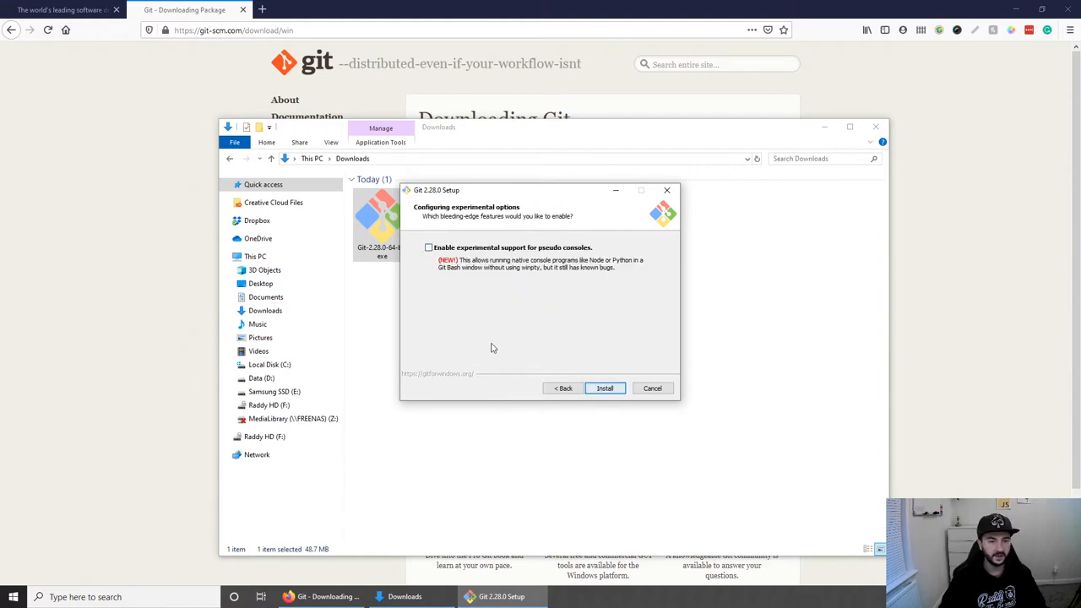
{"action": "left_click", "coordinate": [605, 389]}
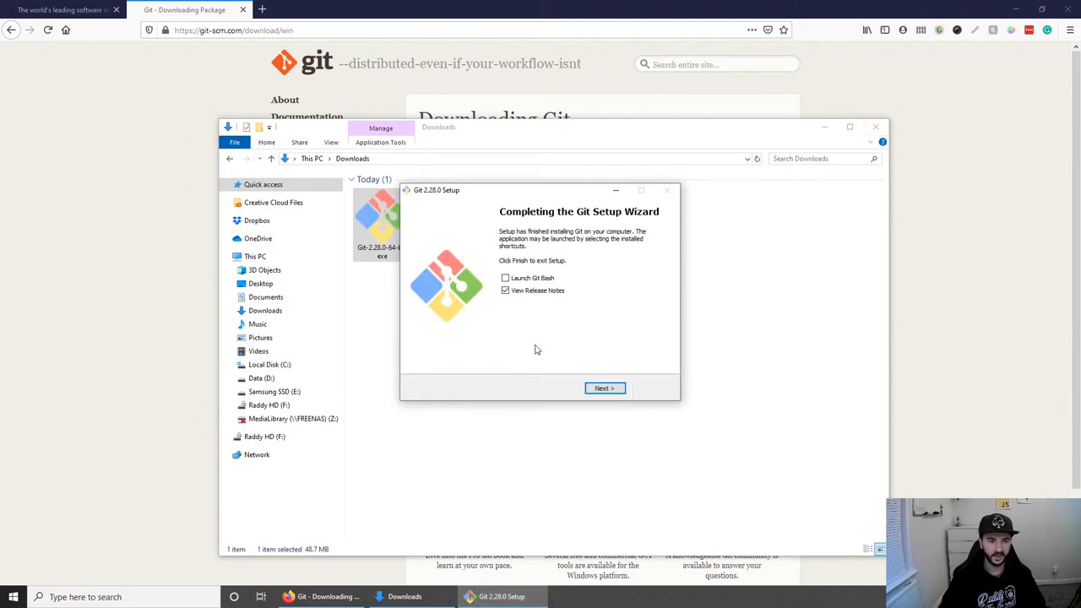
- Finish the Git setup without release notes, close Downloads and start Windows PowerShell
{"action": "left_click", "coordinate": [505, 291]}
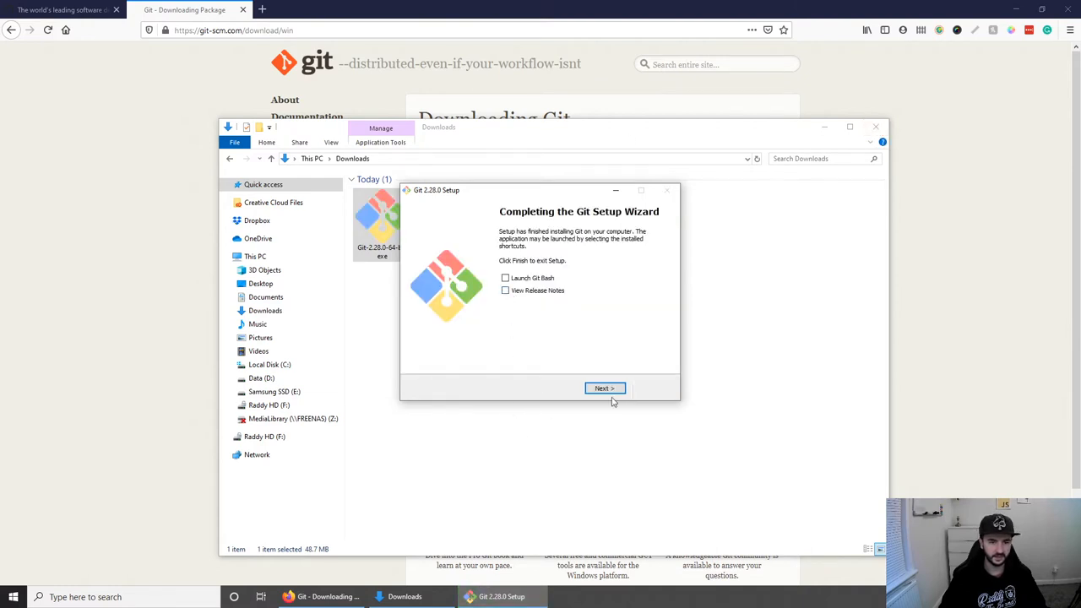
{"action": "left_click", "coordinate": [605, 387]}
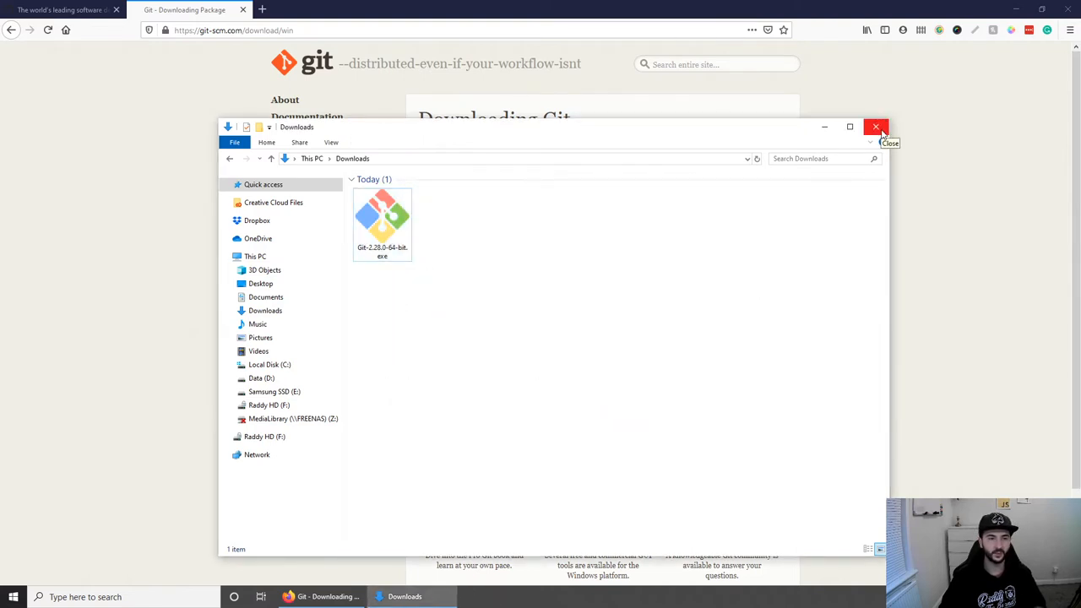
{"action": "left_click", "coordinate": [875, 127]}
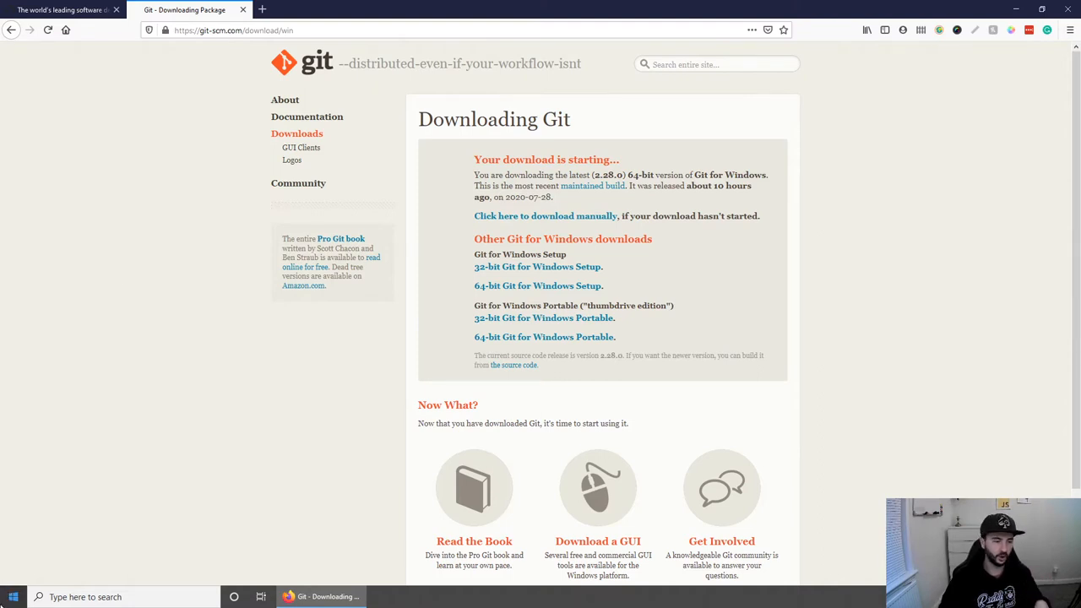
{"action": "left_click", "coordinate": [11, 595]}
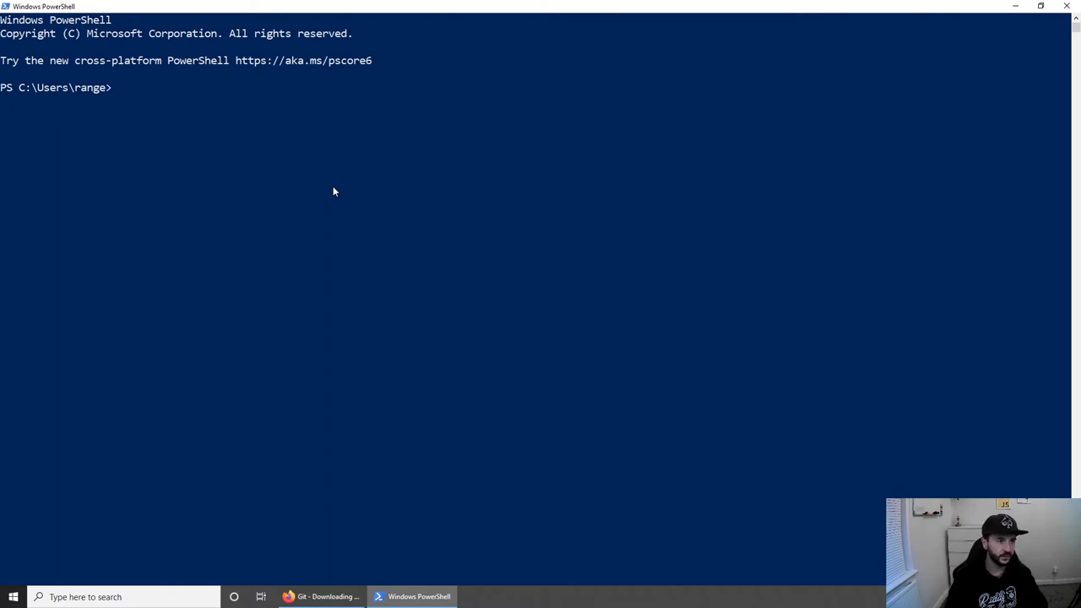
- Run git --version to confirm Git reports version 2.28.0.windows.1
{"action": "type", "text": "git --version"}
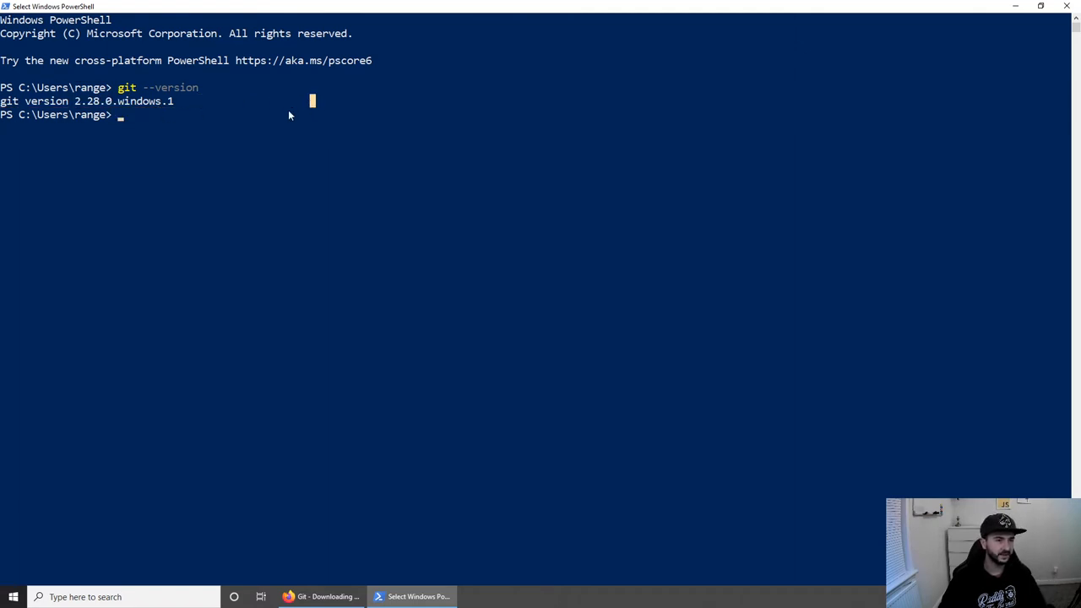
{"action": "mouse_move", "coordinate": [155, 135]}
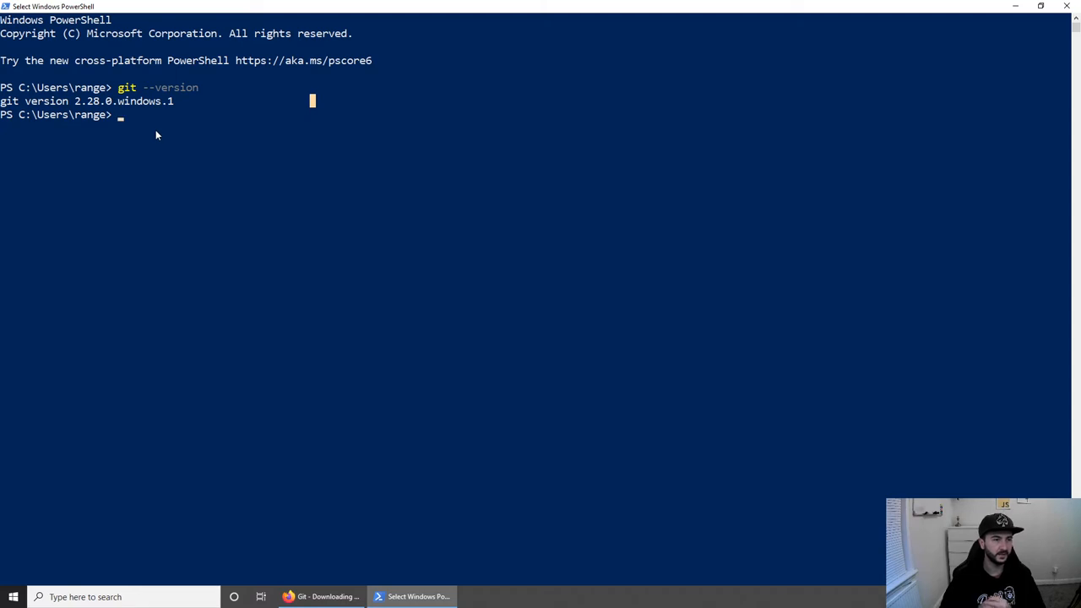
{"action": "mouse_move", "coordinate": [247, 154]}
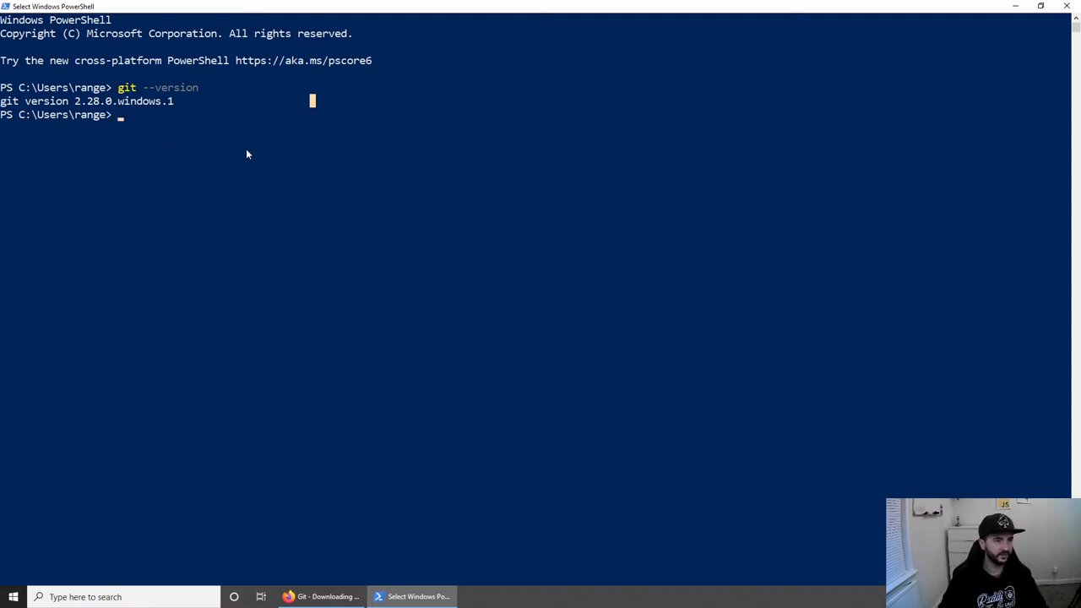
{"action": "mouse_move", "coordinate": [1065, 7]}
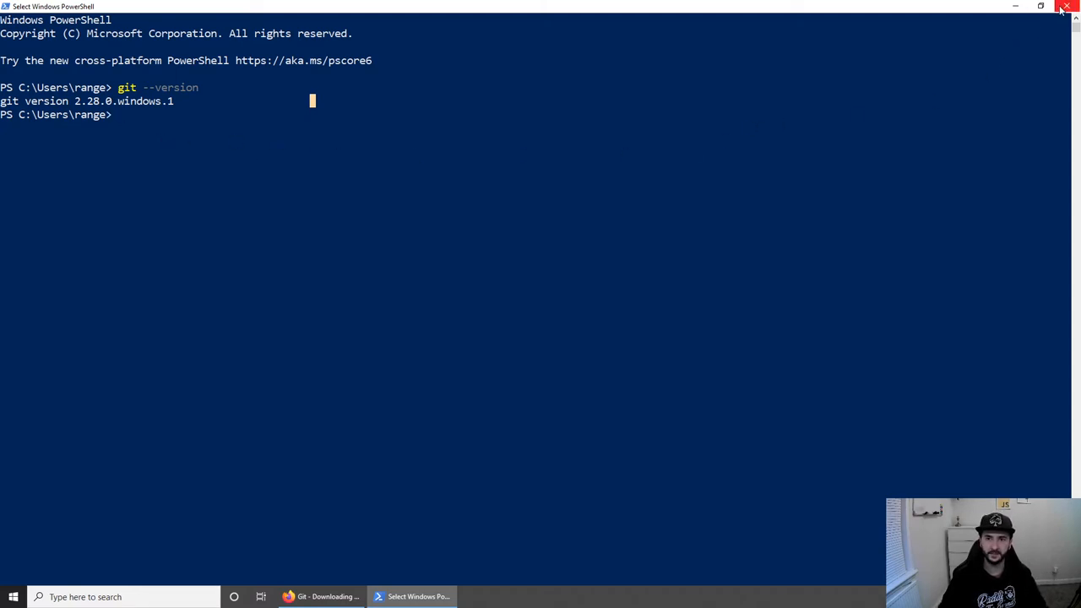
{"action": "mouse_move", "coordinate": [1019, 8]}
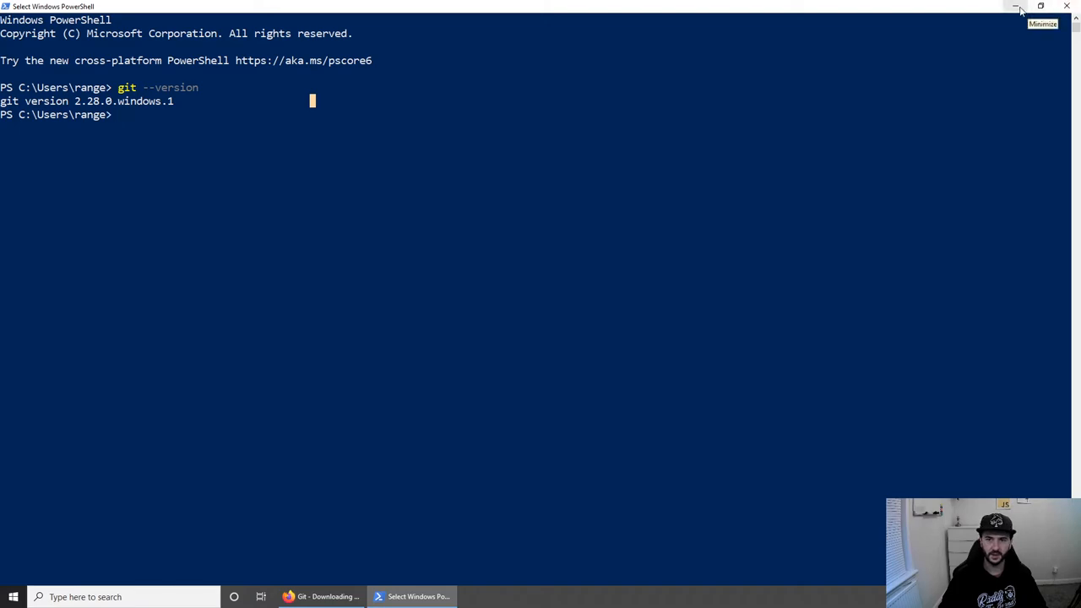
- Minimize PowerShell, review GitHub's Pricing Plans page, then return to the GitHub home page
{"action": "left_click", "coordinate": [321, 598]}
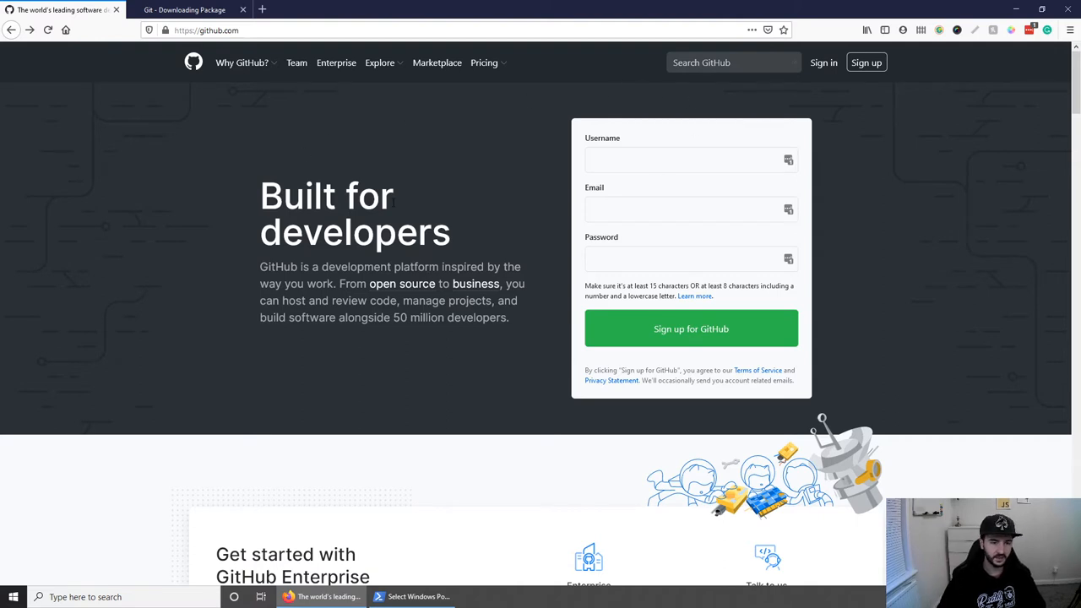
{"action": "left_click", "coordinate": [485, 63]}
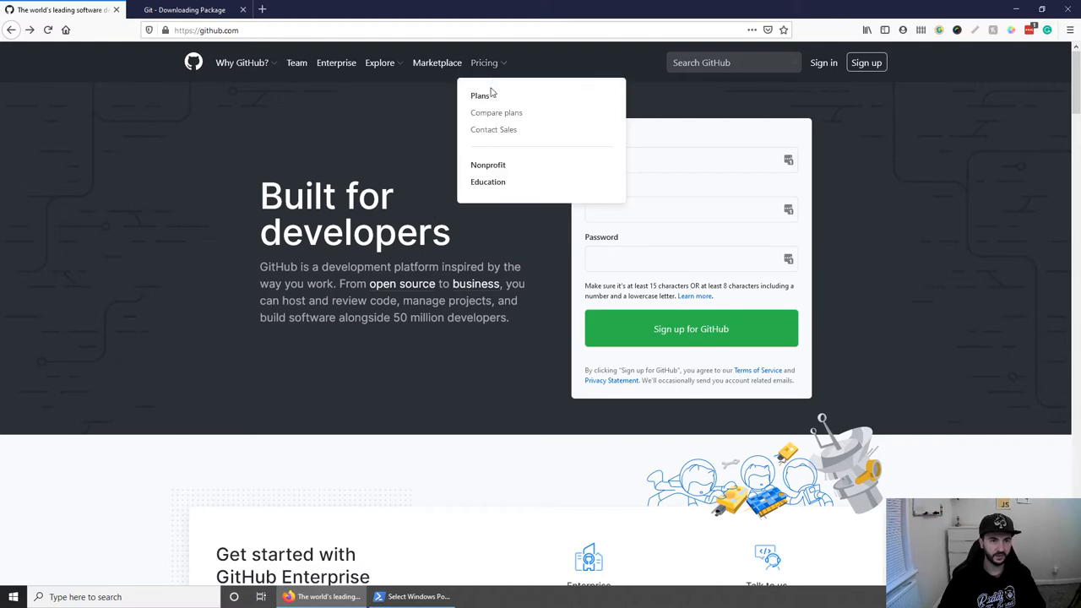
{"action": "left_click", "coordinate": [478, 94]}
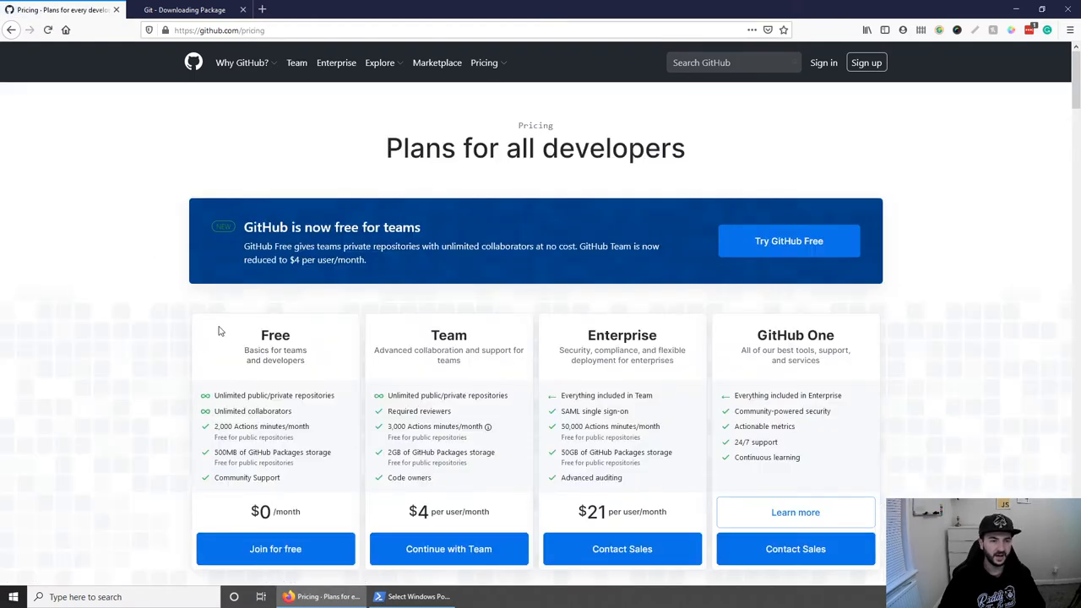
{"action": "scroll", "scroll_direction": "down", "scroll_amount": 3}
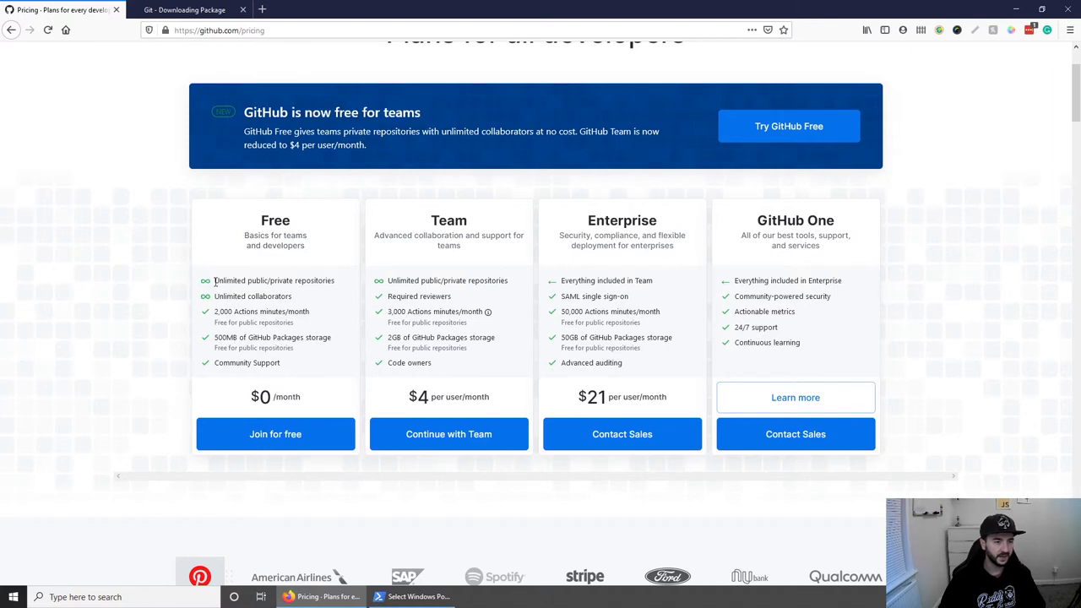
{"action": "mouse_move", "coordinate": [321, 279]}
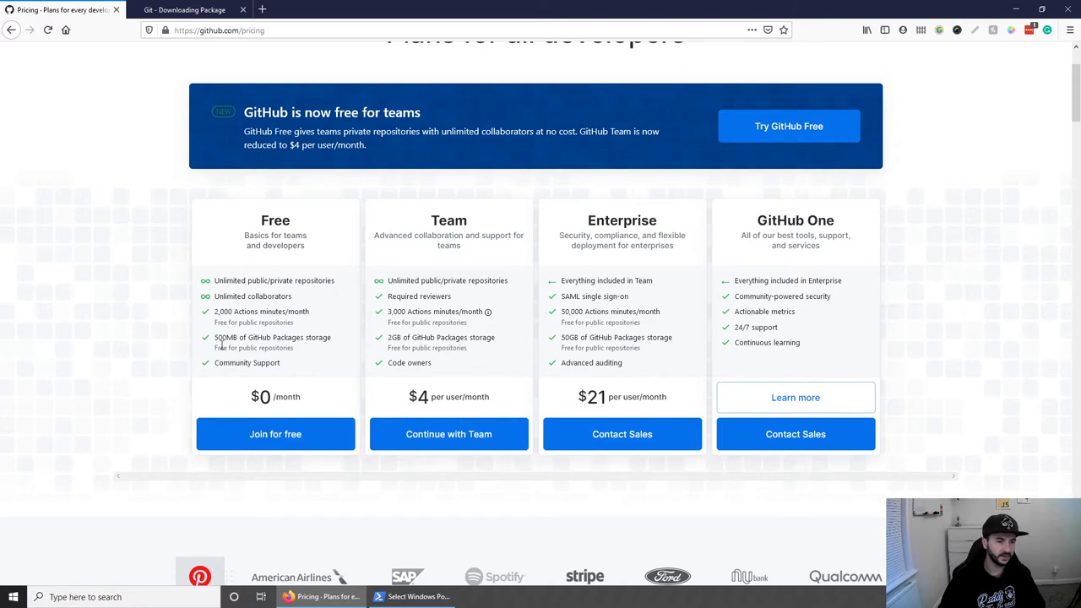
{"action": "mouse_move", "coordinate": [280, 392]}
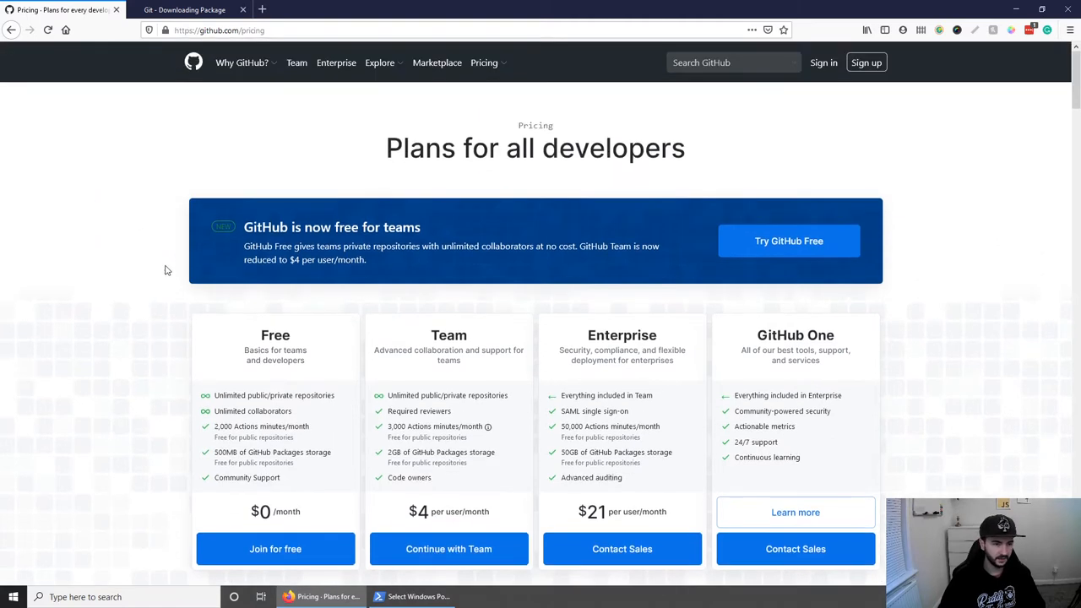
{"action": "left_click", "coordinate": [196, 61]}
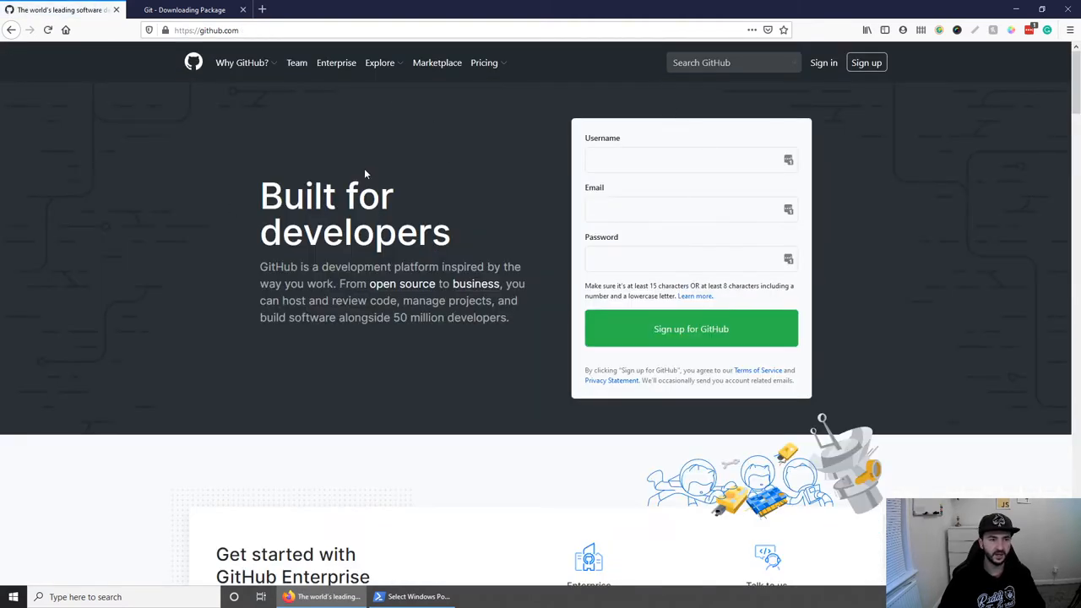
{"action": "mouse_move", "coordinate": [828, 135]}
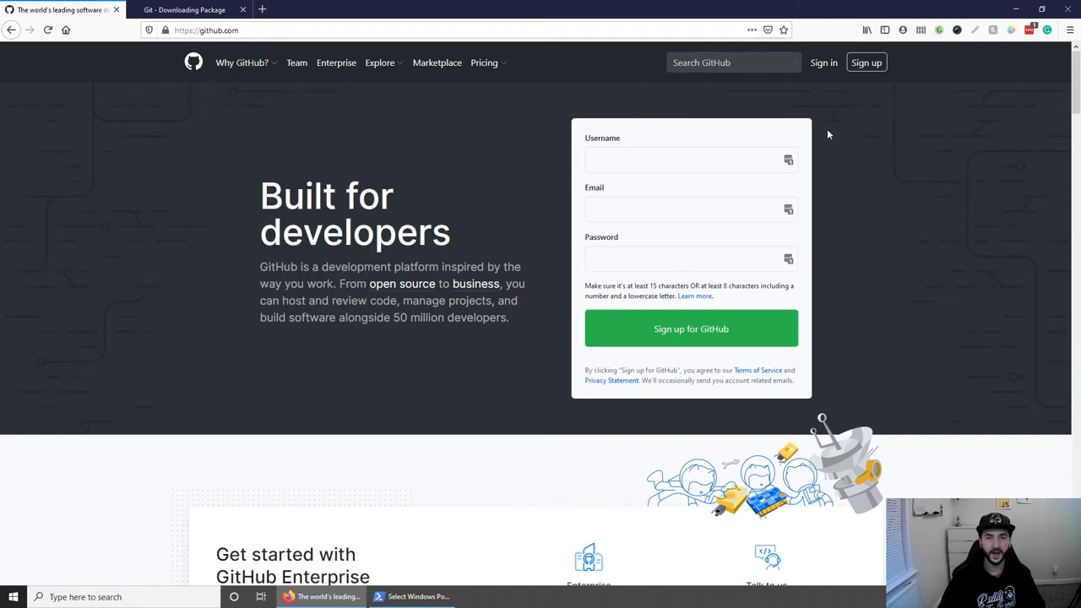
{"action": "mouse_move", "coordinate": [794, 400]}
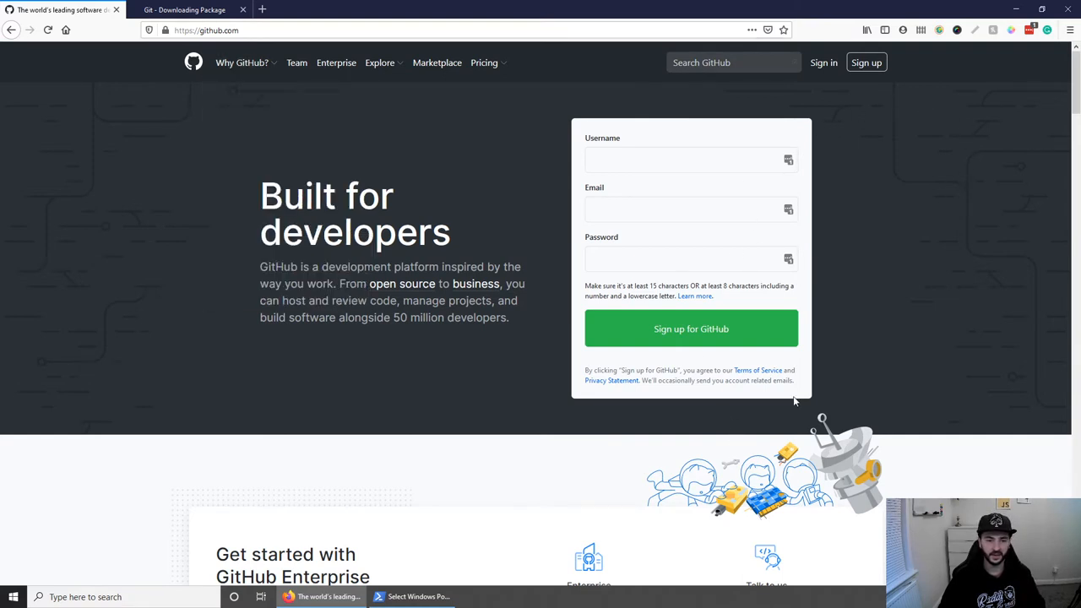
{"action": "mouse_move", "coordinate": [810, 41]}
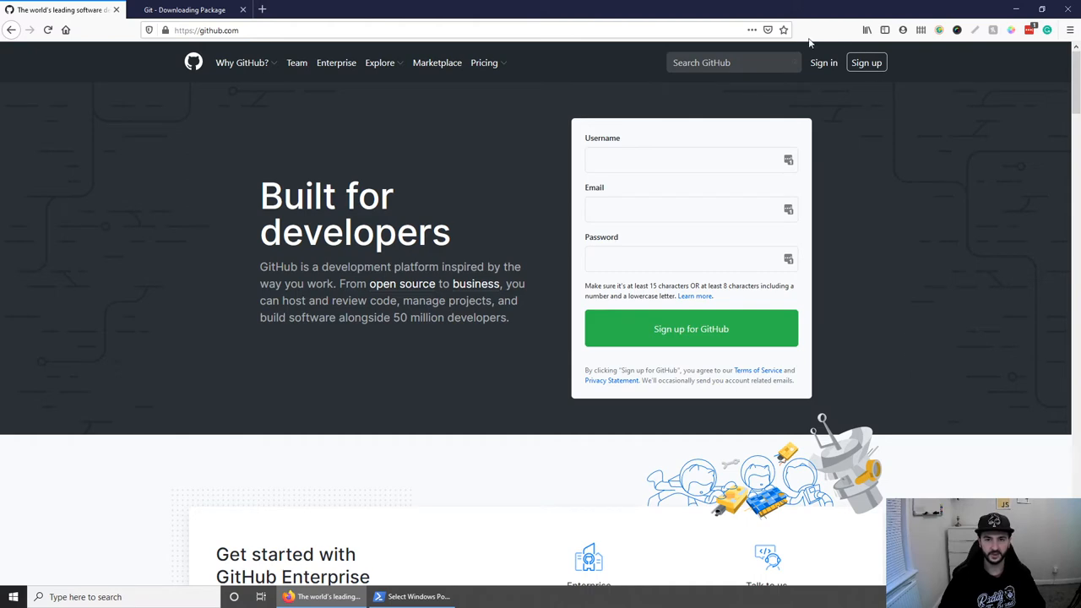
- Go to the RaddyTheBrand profile and show its Repositories list
{"action": "left_click", "coordinate": [824, 61]}
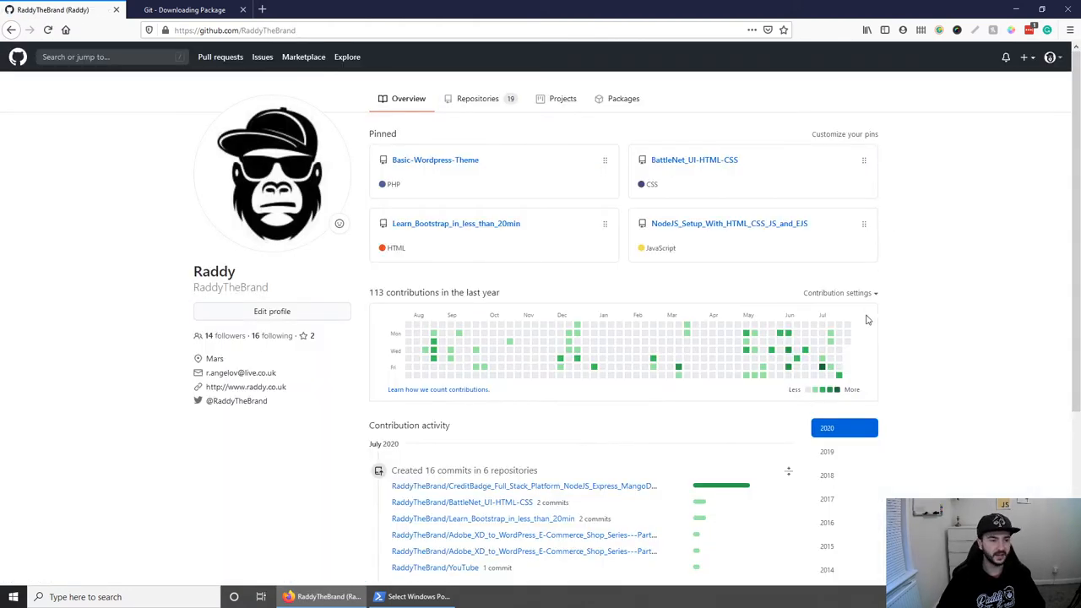
{"action": "left_click", "coordinate": [1051, 57]}
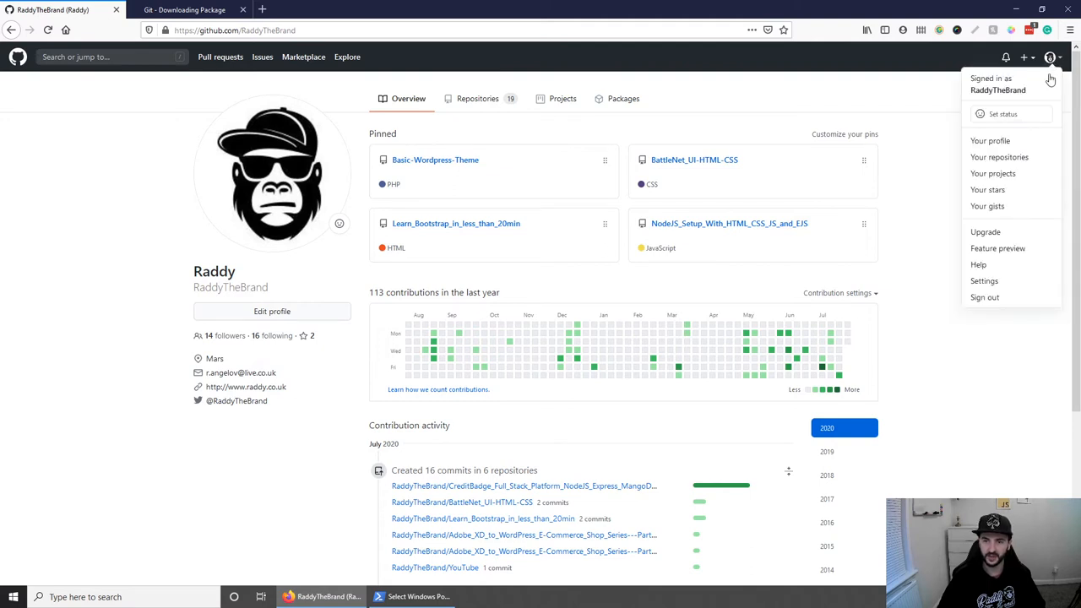
{"action": "mouse_move", "coordinate": [990, 142]}
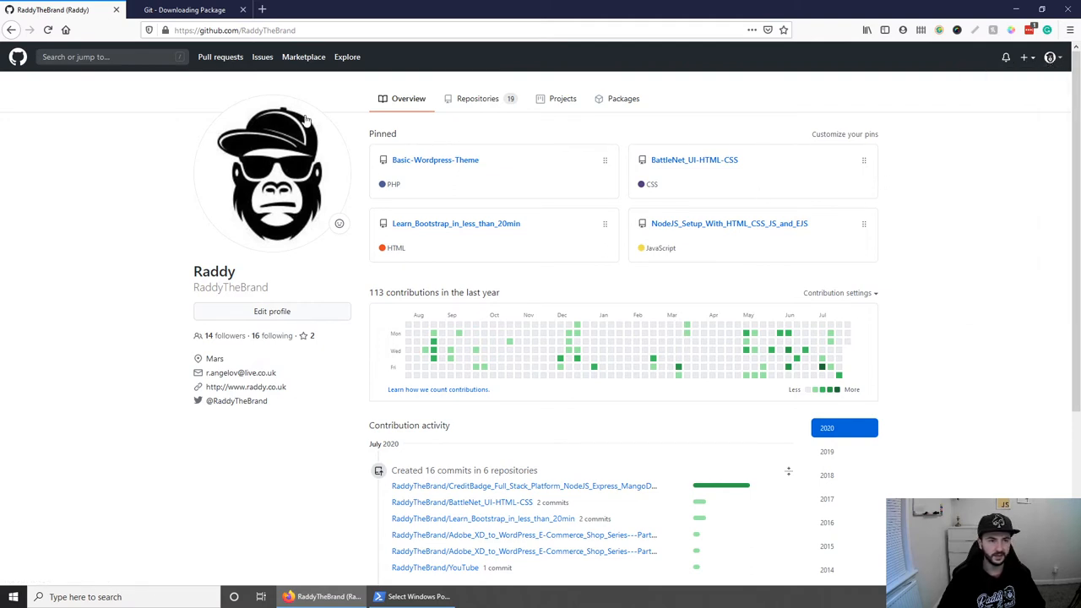
{"action": "mouse_move", "coordinate": [523, 379]}
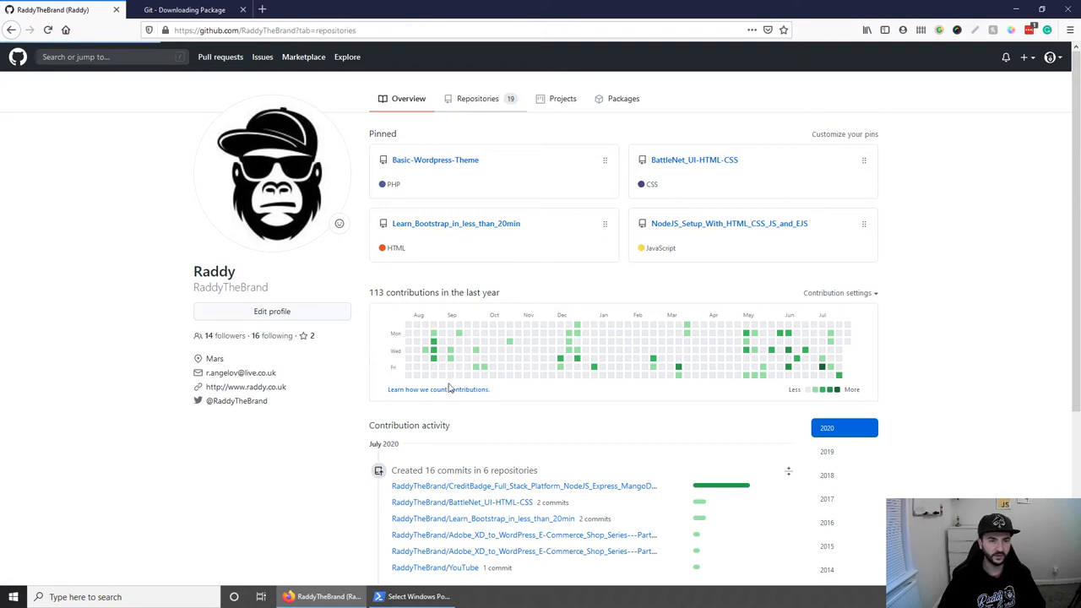
{"action": "left_click", "coordinate": [479, 98]}
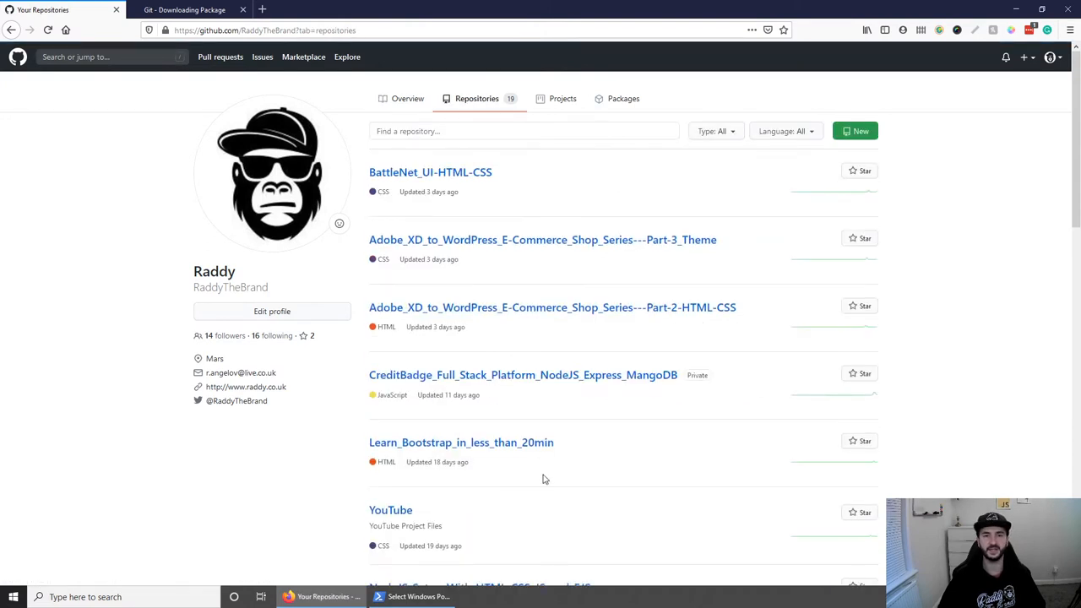
{"action": "mouse_move", "coordinate": [559, 456]}
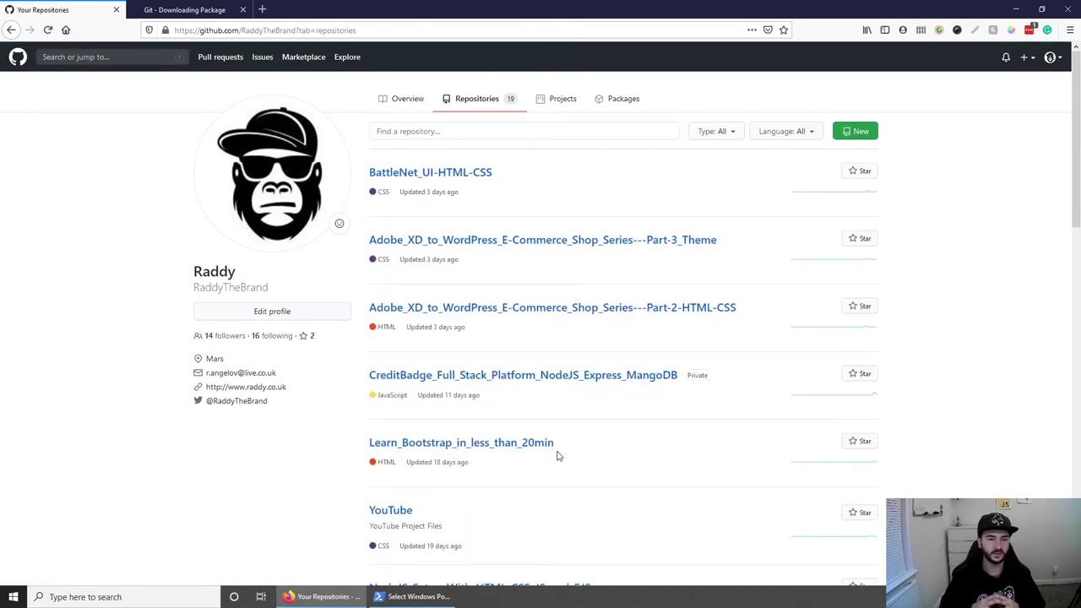
{"action": "mouse_move", "coordinate": [936, 309]}
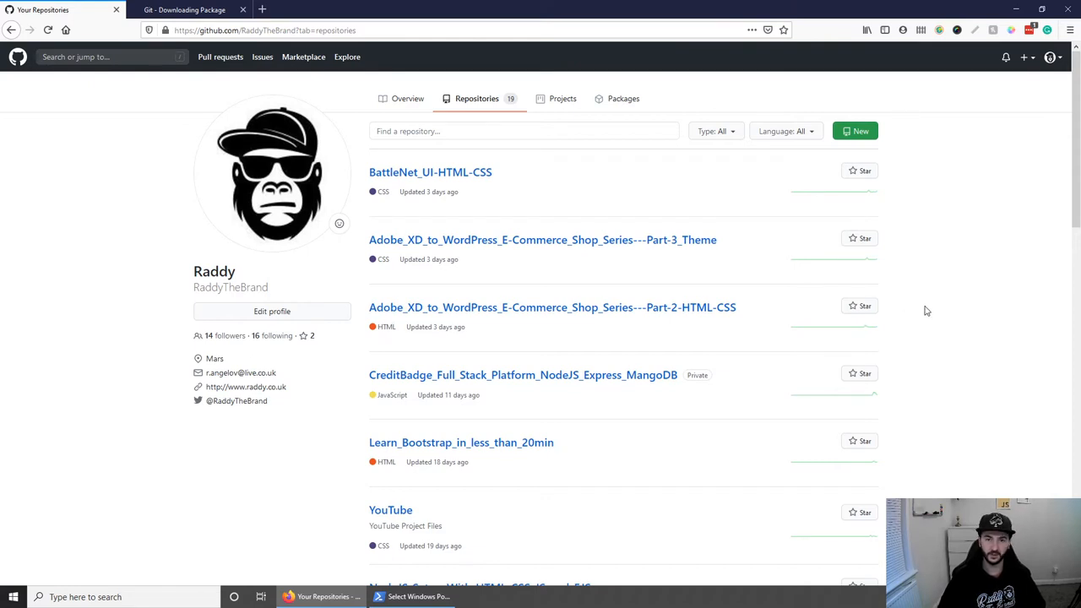
{"action": "mouse_move", "coordinate": [932, 287]}
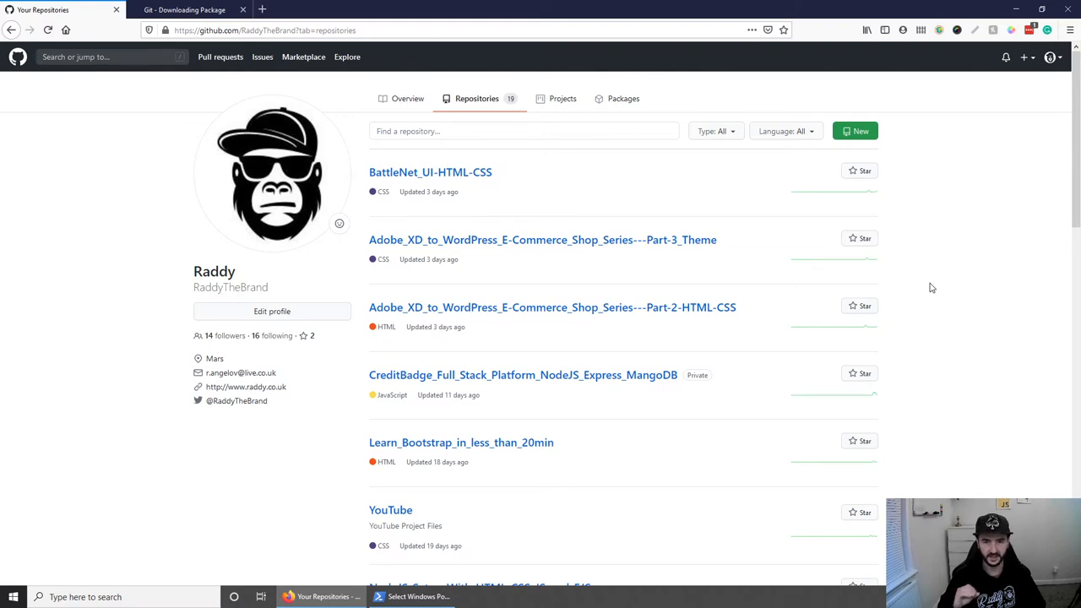
{"action": "mouse_move", "coordinate": [868, 133]}
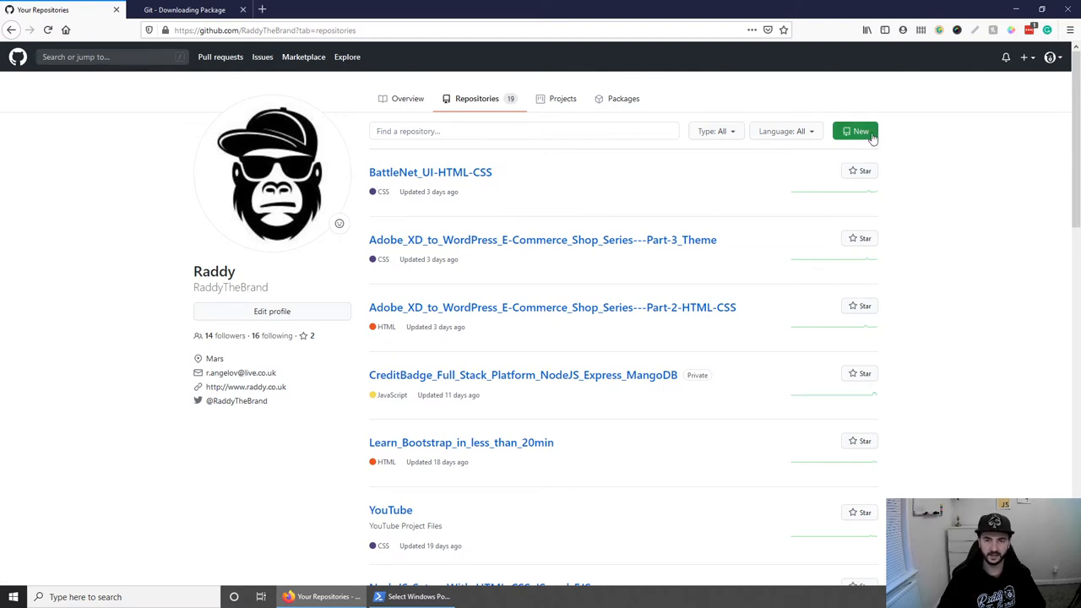
- Create a new private repository named 'test' initialized with a README
{"action": "left_click", "coordinate": [855, 132]}
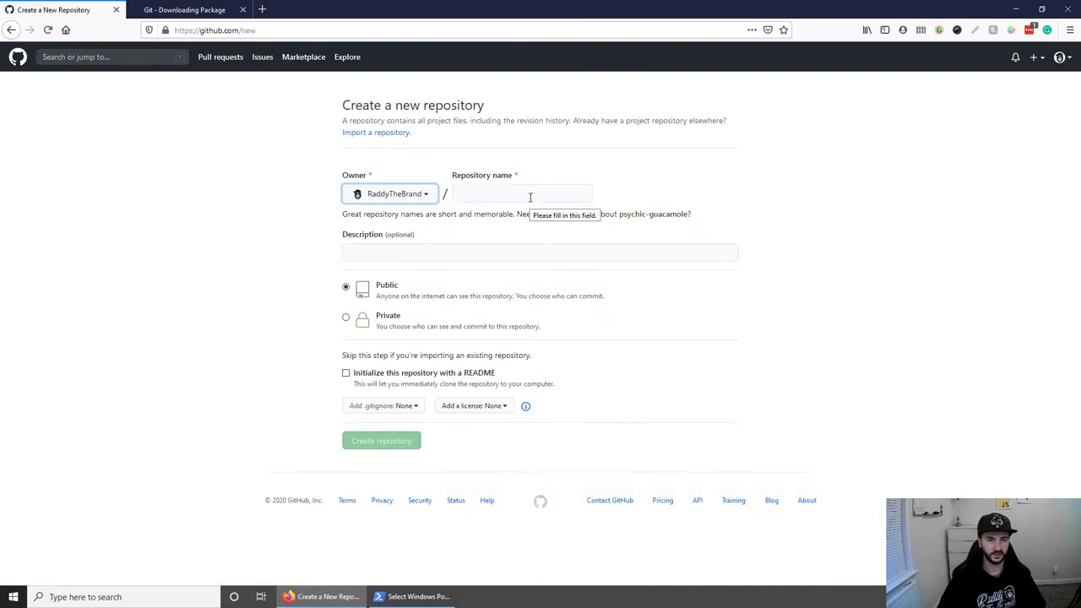
{"action": "left_click", "coordinate": [522, 193]}
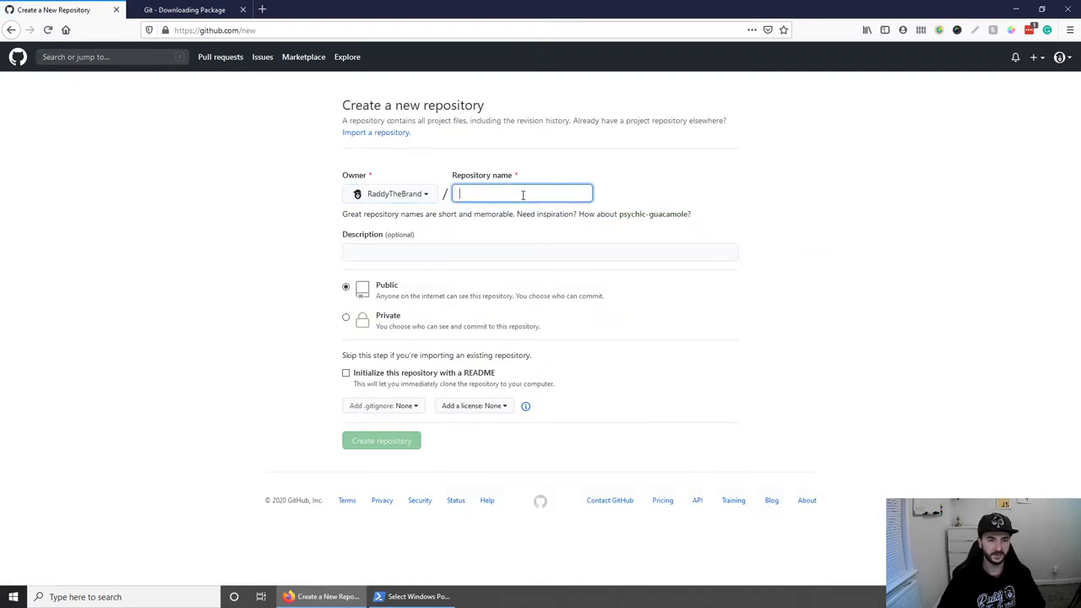
{"action": "type", "text": "test"}
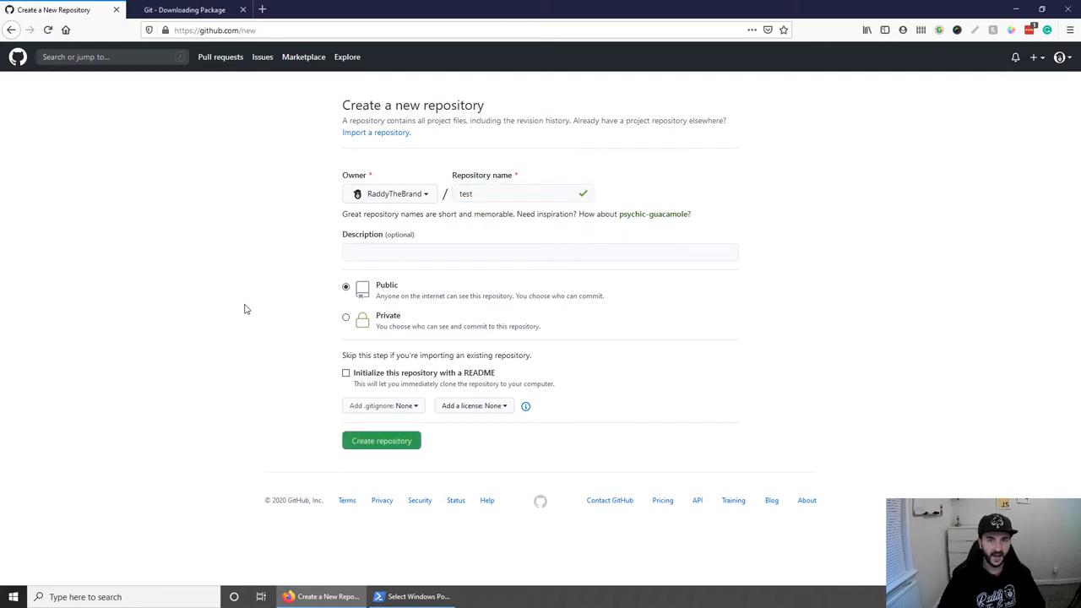
{"action": "mouse_move", "coordinate": [434, 279]}
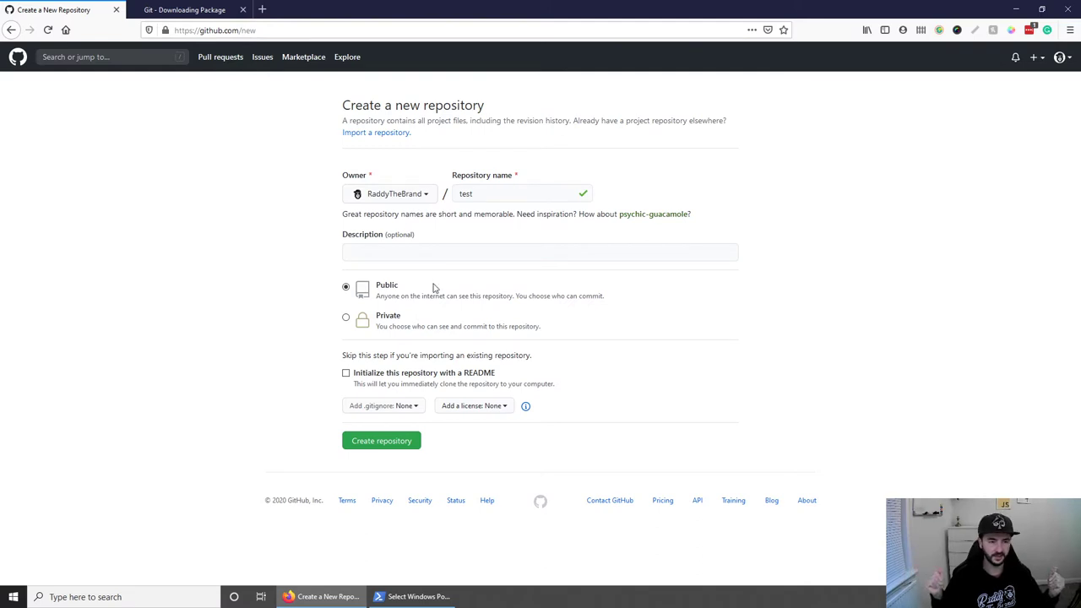
{"action": "mouse_move", "coordinate": [331, 322]}
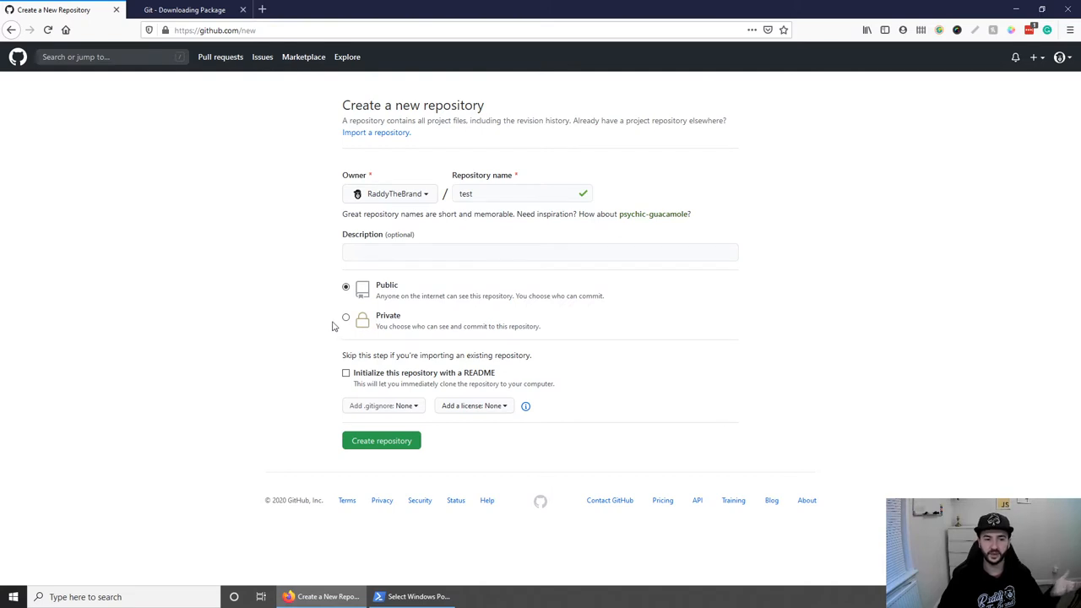
{"action": "mouse_move", "coordinate": [147, 348]}
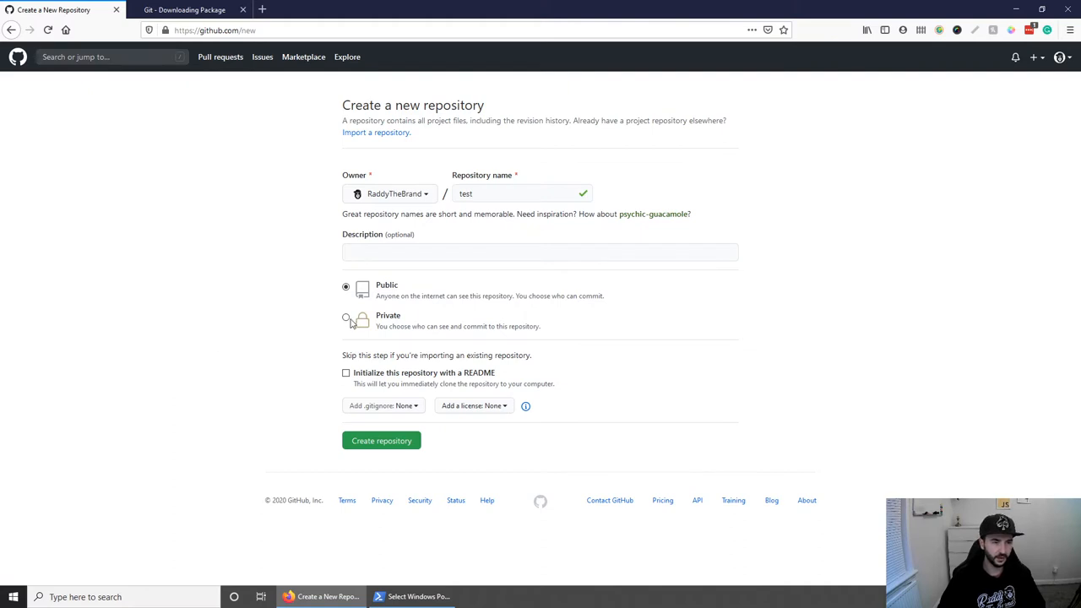
{"action": "left_click", "coordinate": [344, 318]}
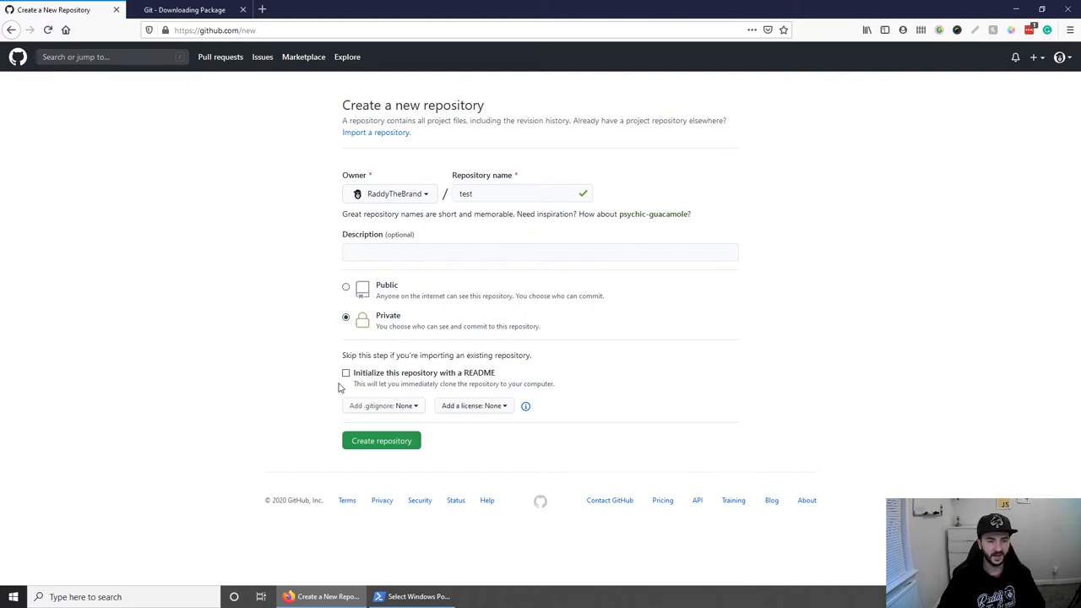
{"action": "mouse_move", "coordinate": [429, 384]}
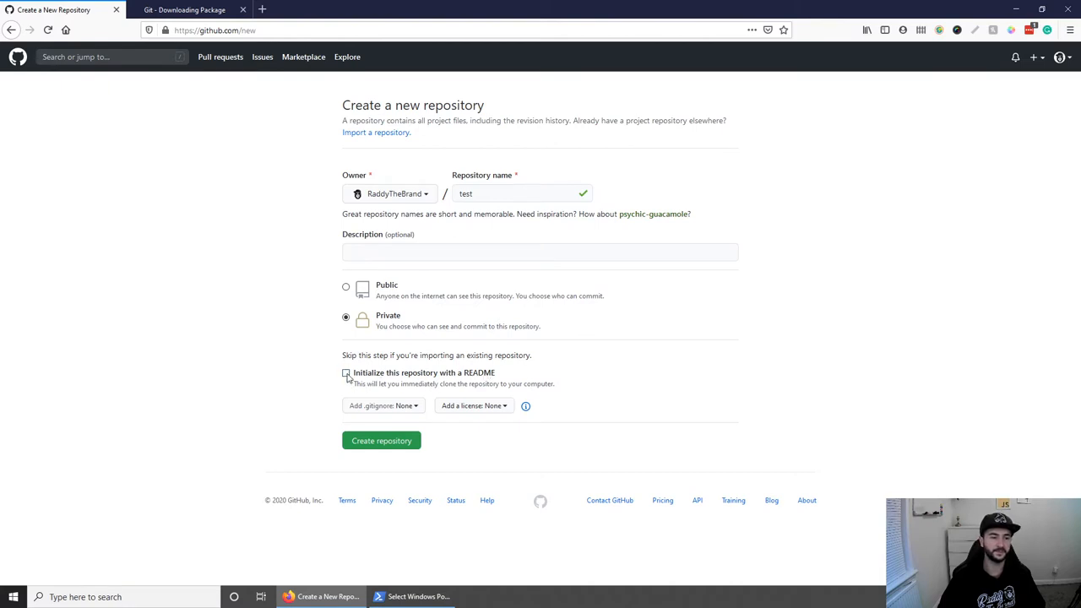
{"action": "left_click", "coordinate": [344, 374]}
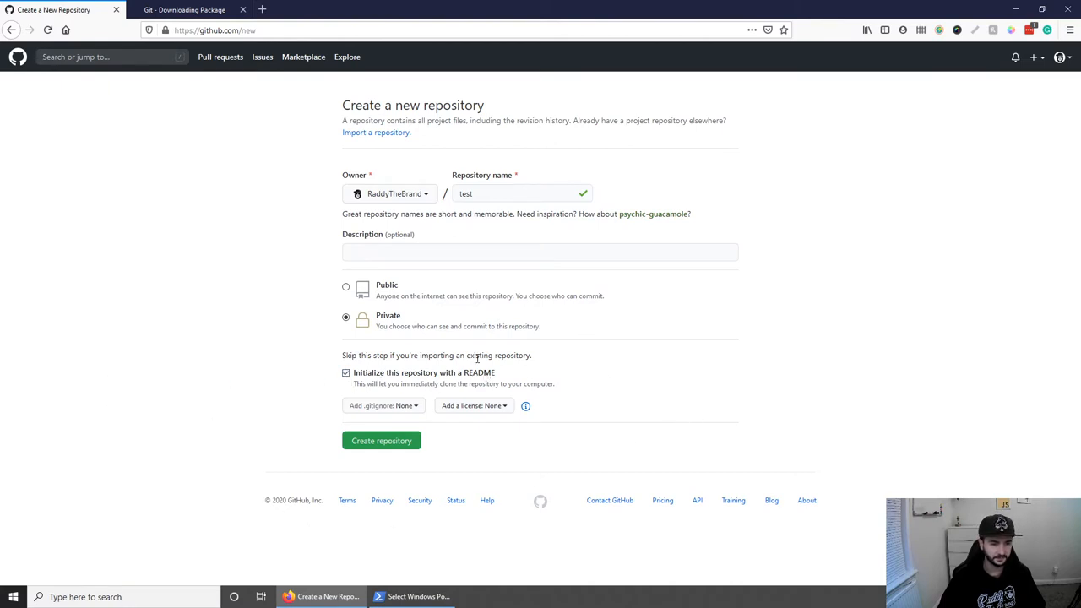
{"action": "left_click", "coordinate": [381, 439]}
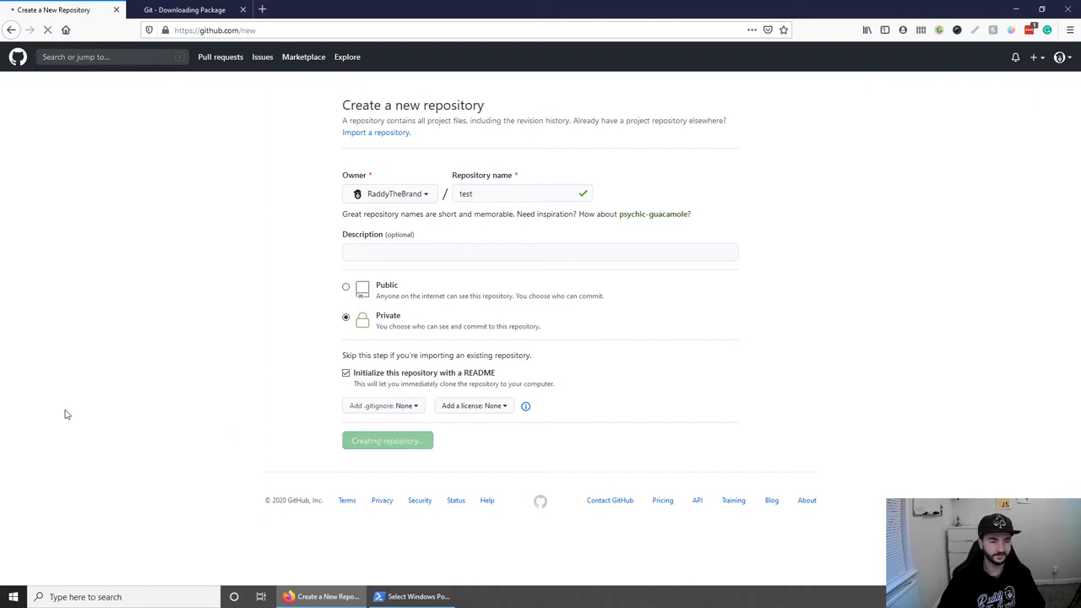
{"action": "mouse_move", "coordinate": [245, 411]}
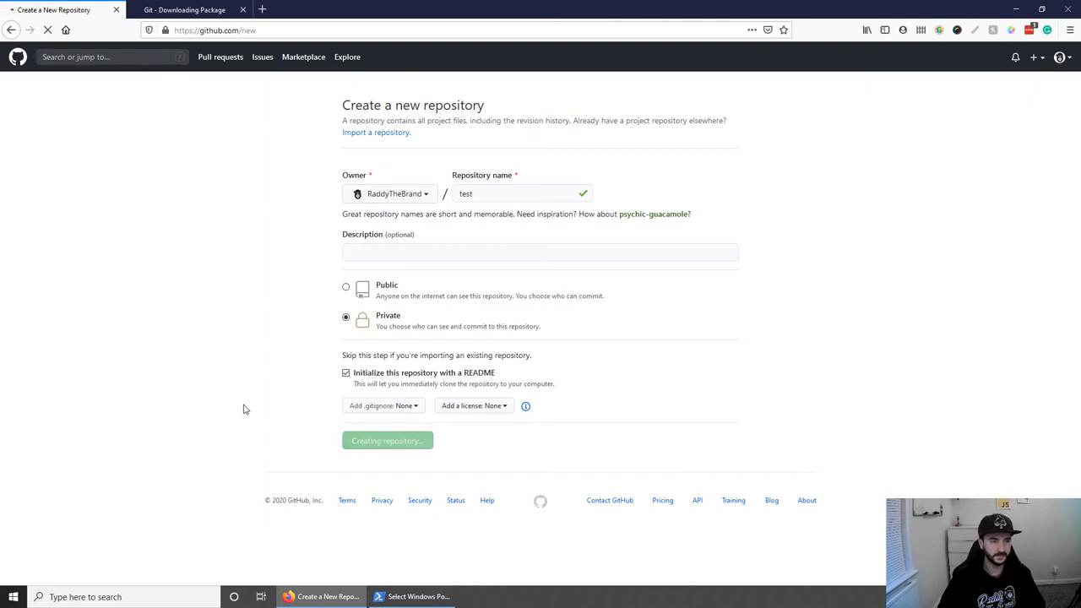
- View the new test repository with its README.md and bring up its clone address via Code
{"action": "left_click", "coordinate": [387, 439]}
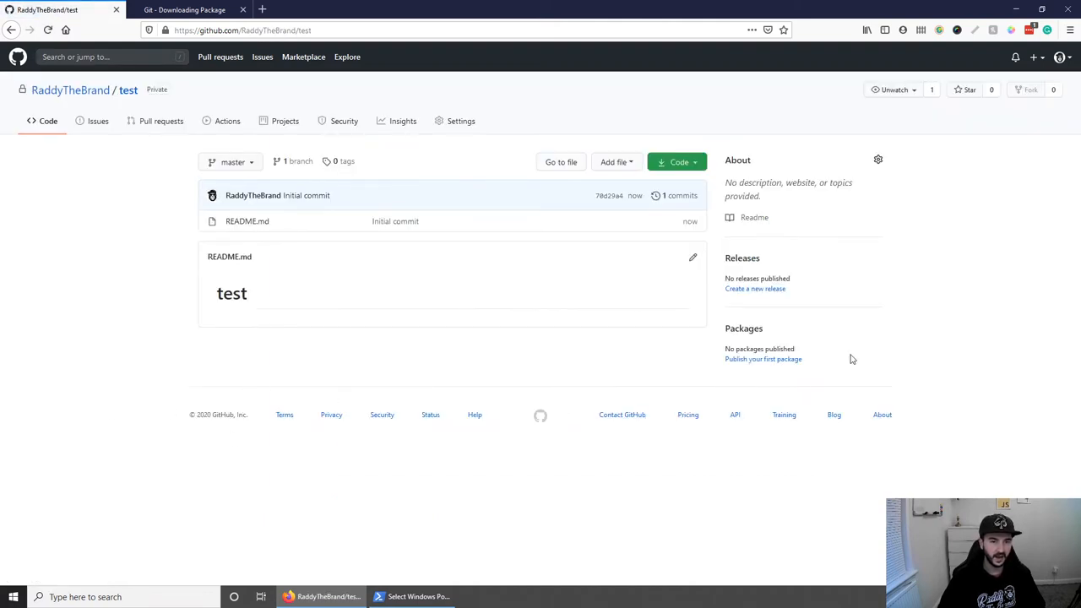
{"action": "mouse_move", "coordinate": [500, 358]}
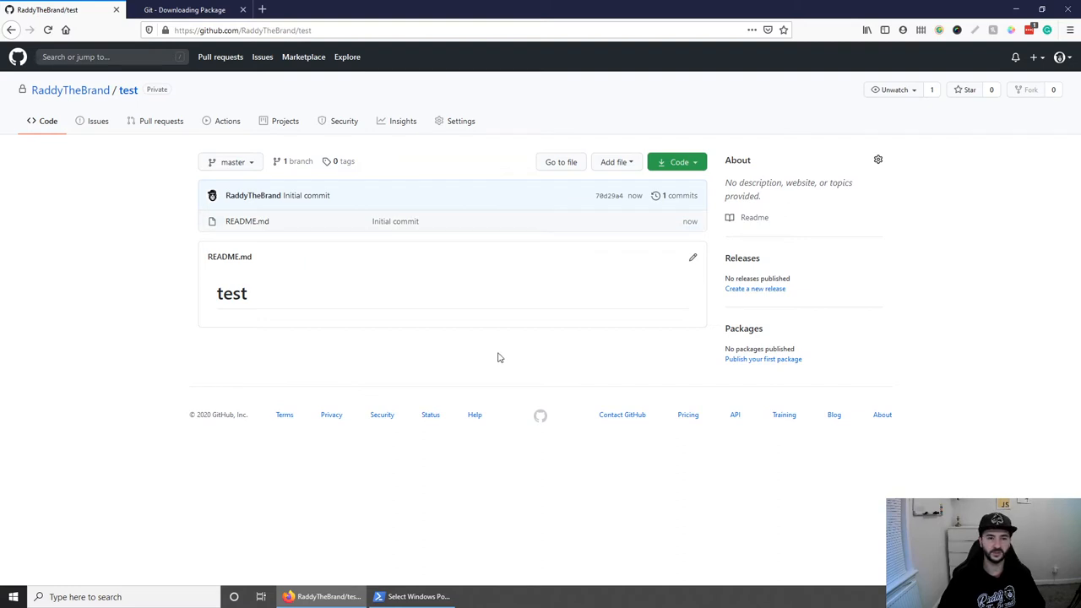
{"action": "mouse_move", "coordinate": [564, 321]}
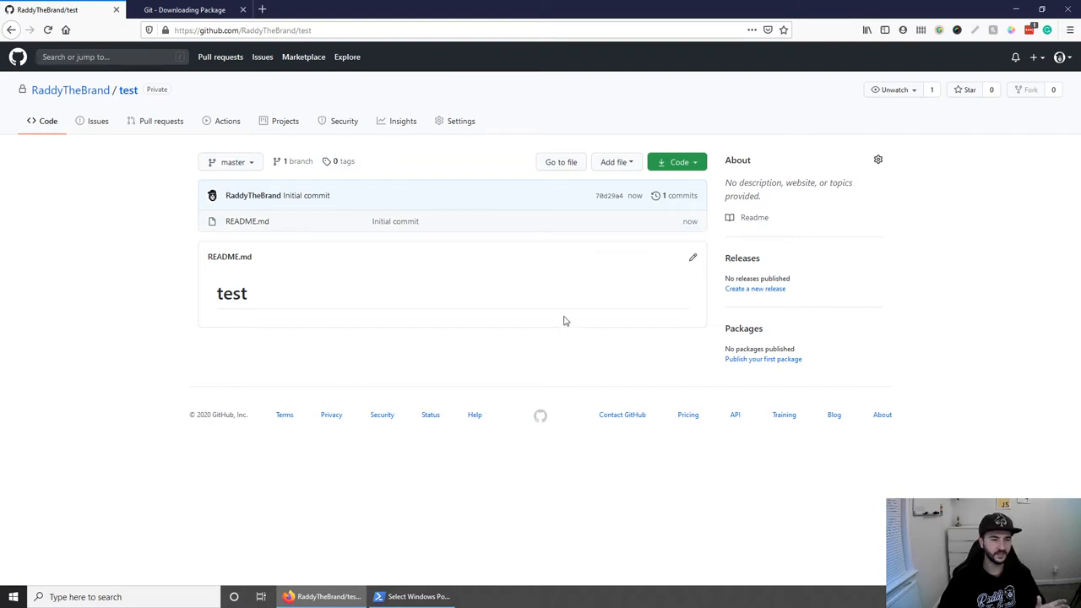
{"action": "mouse_move", "coordinate": [232, 294]}
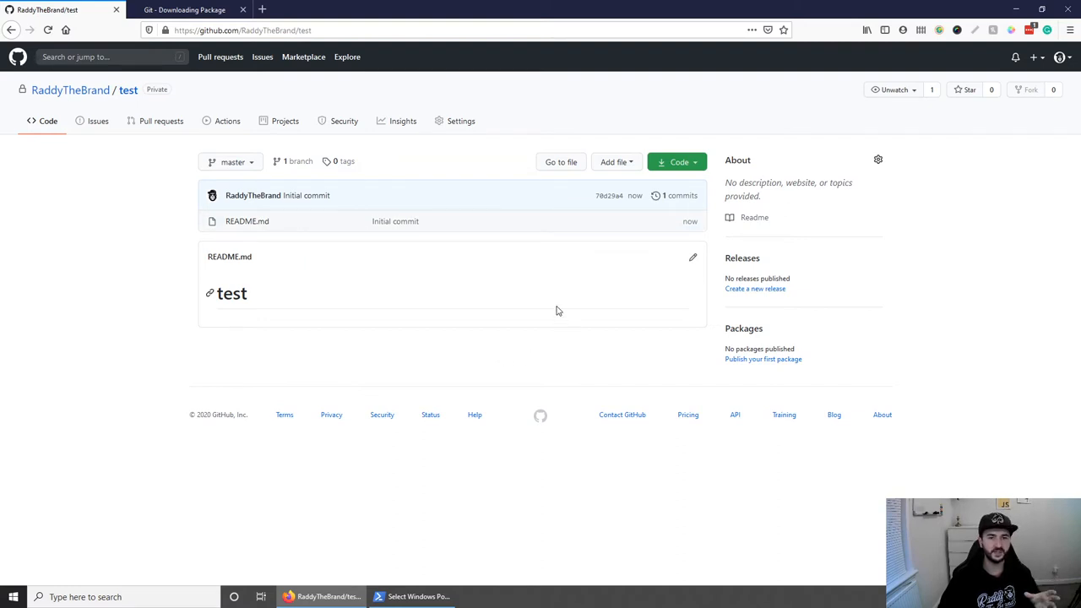
{"action": "mouse_move", "coordinate": [625, 297]}
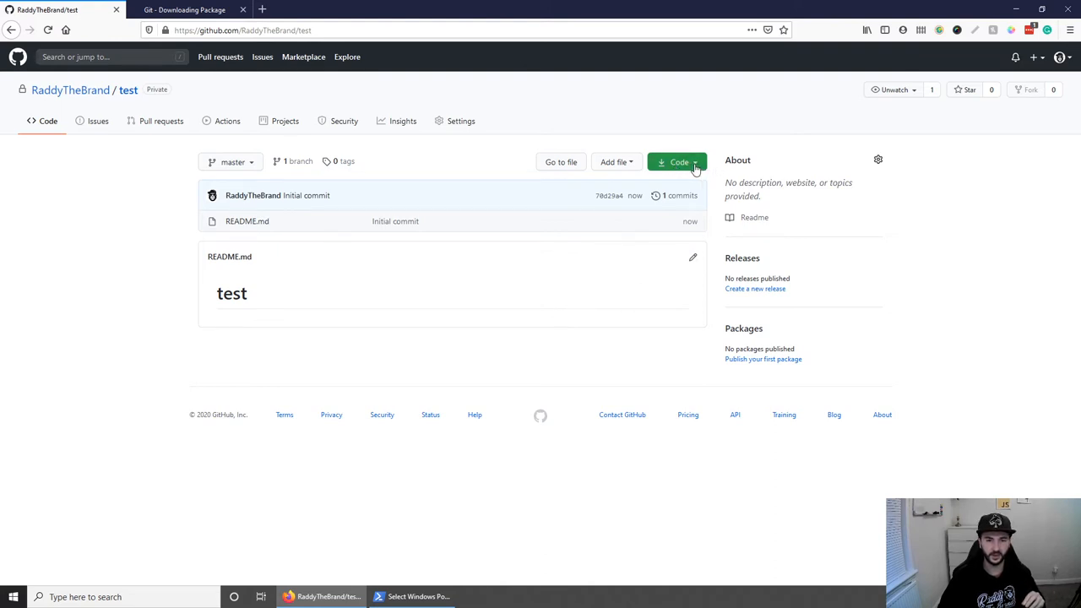
{"action": "left_click", "coordinate": [676, 162]}
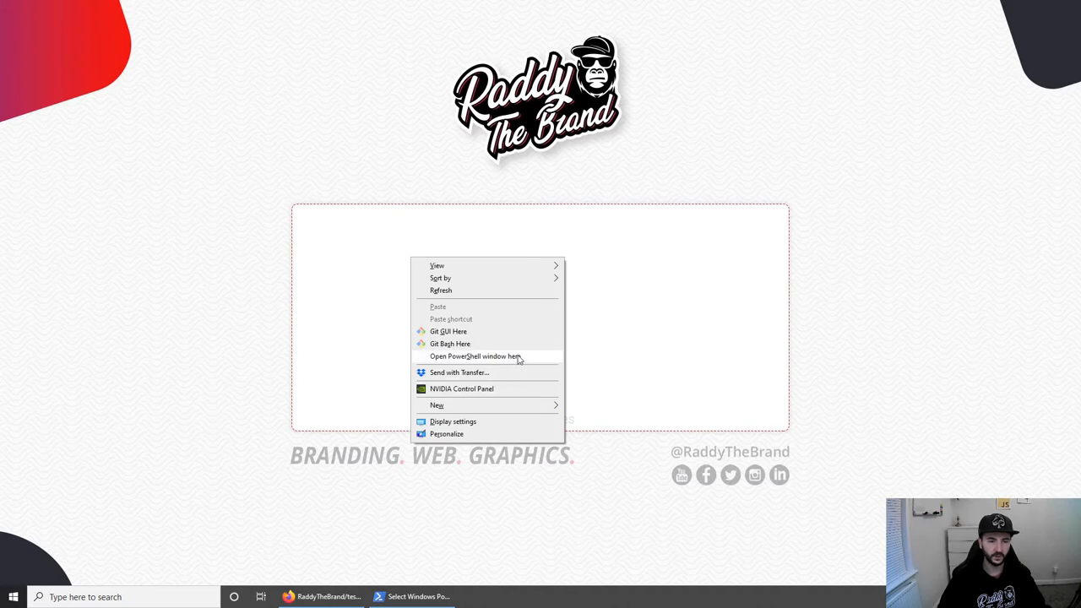
{"action": "left_click", "coordinate": [476, 357]}
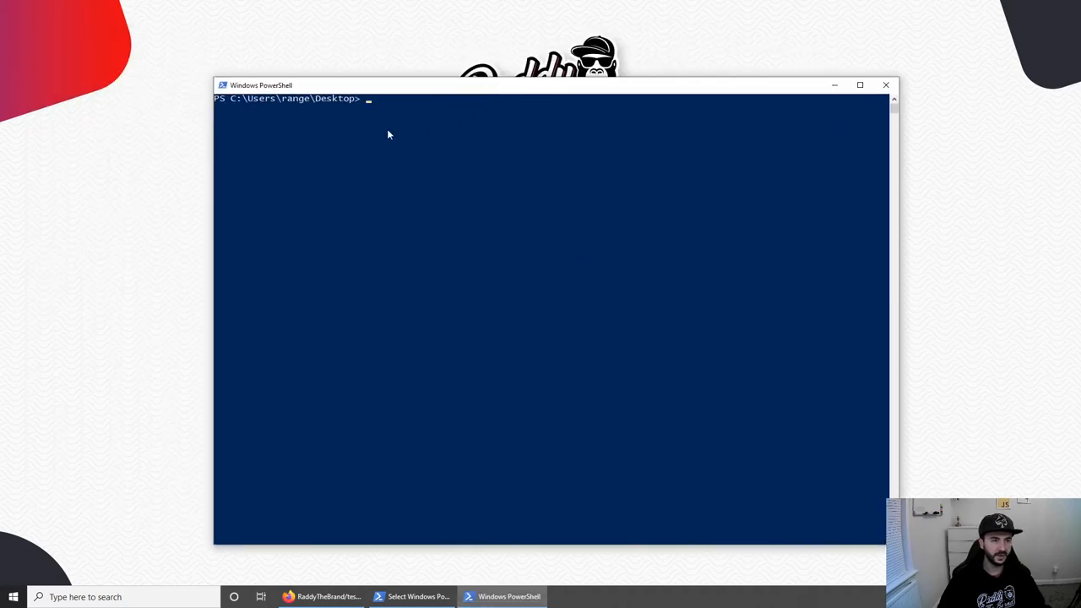
{"action": "mouse_move", "coordinate": [390, 113]}
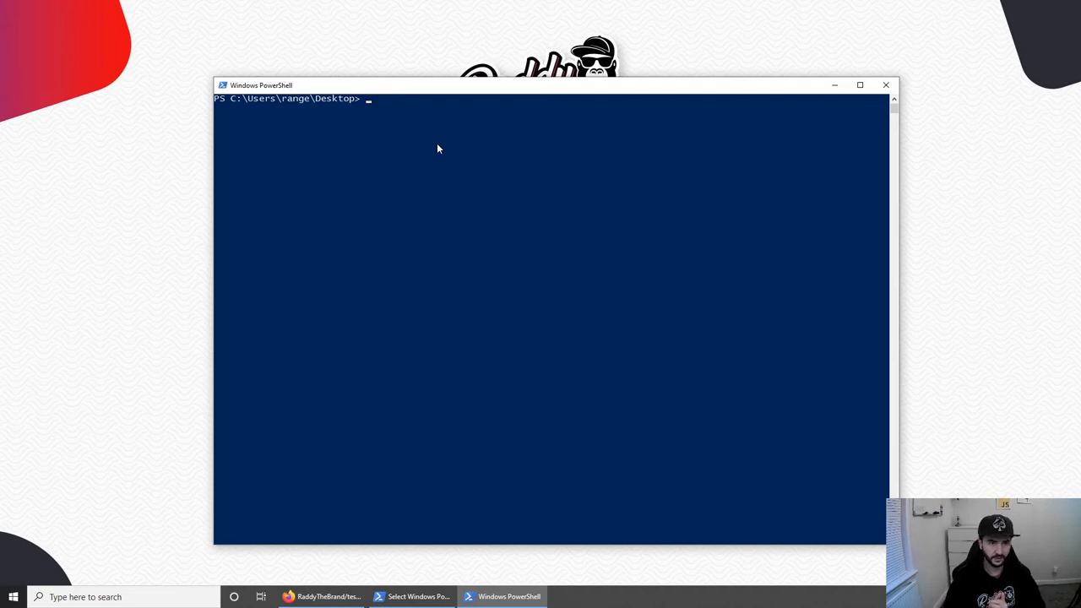
{"action": "type", "text": "git"}
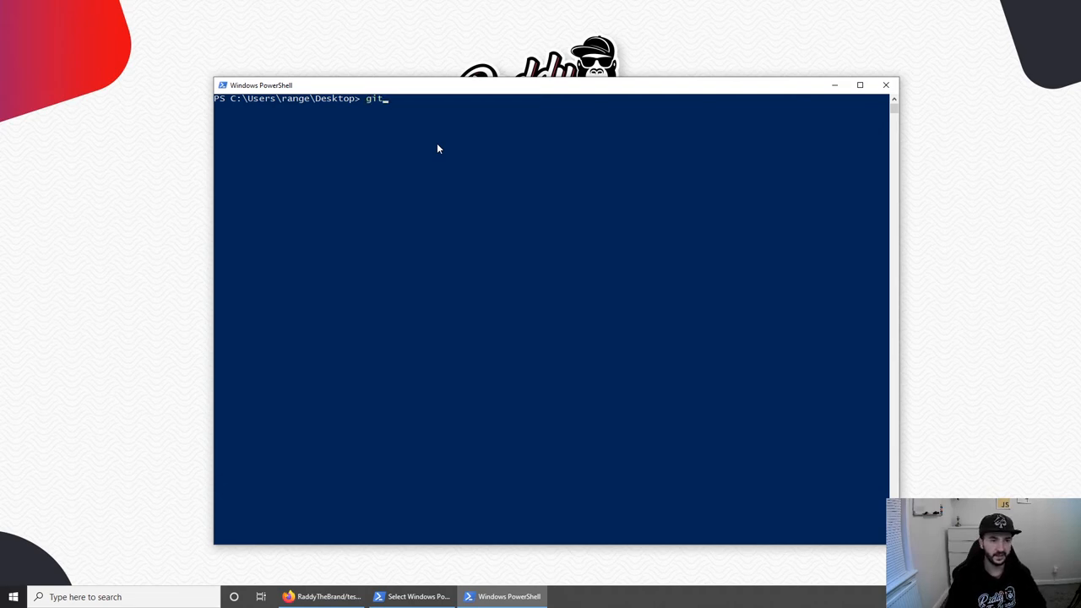
{"action": "type", "text": "clone"}
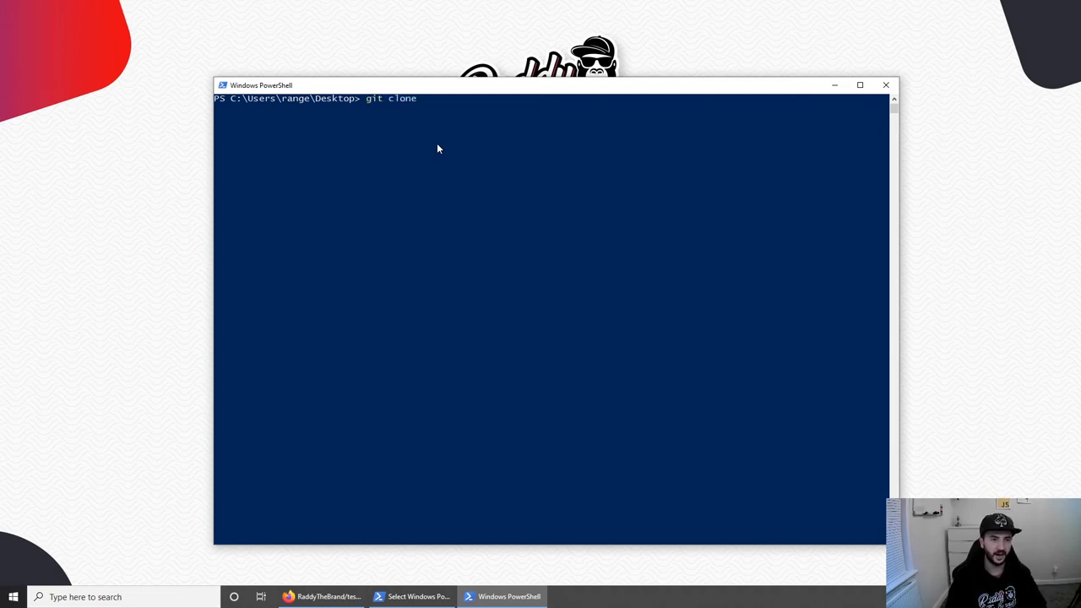
{"action": "type", "text": "https://github.com/RaddyTheBrand/test.git"}
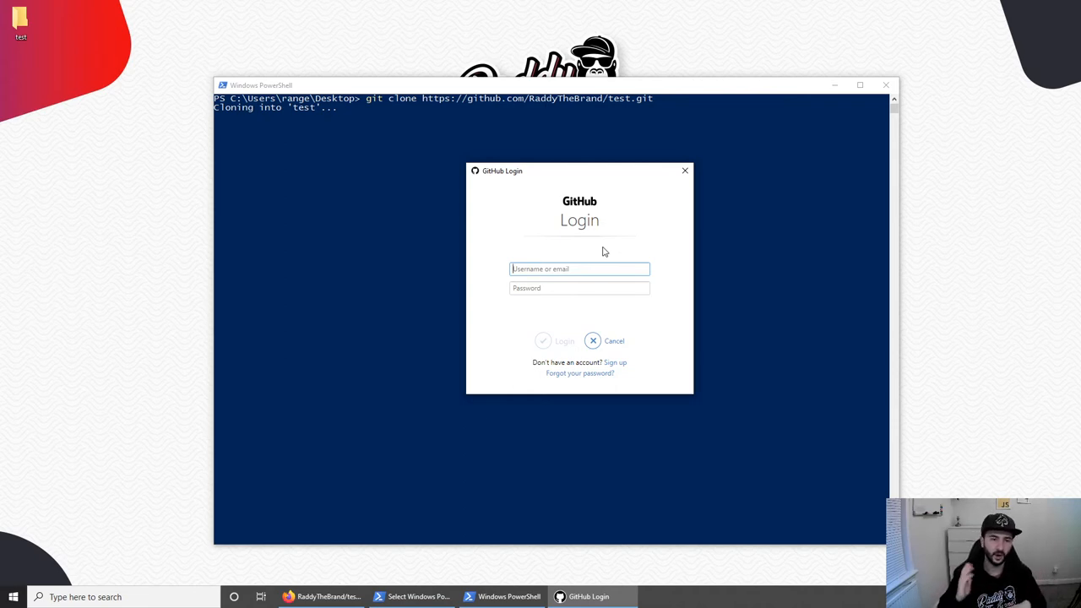
{"action": "mouse_move", "coordinate": [561, 256]}
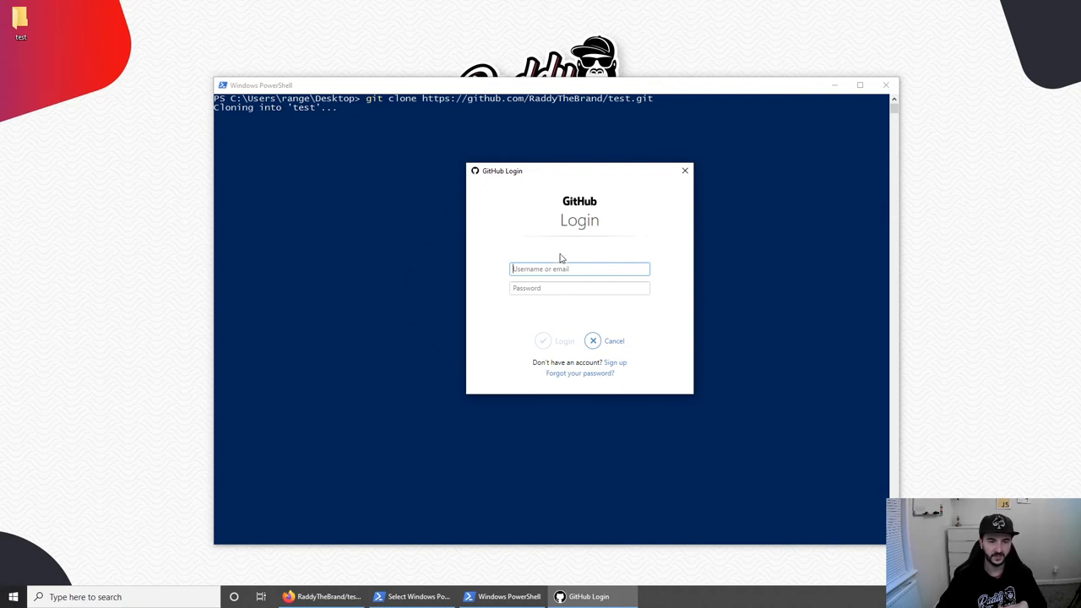
{"action": "mouse_move", "coordinate": [567, 269]}
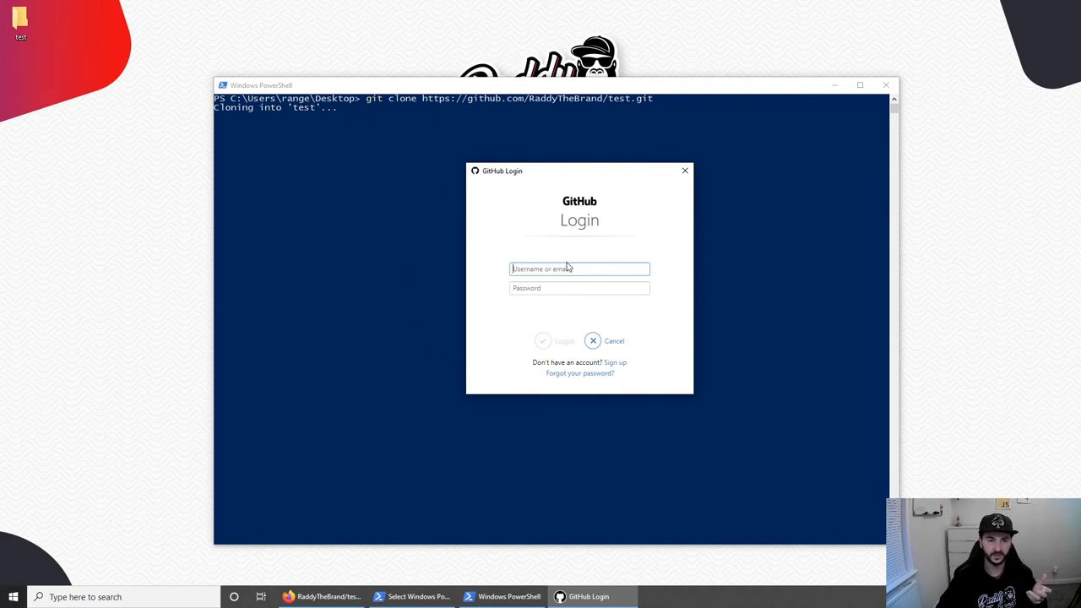
{"action": "mouse_move", "coordinate": [684, 170]}
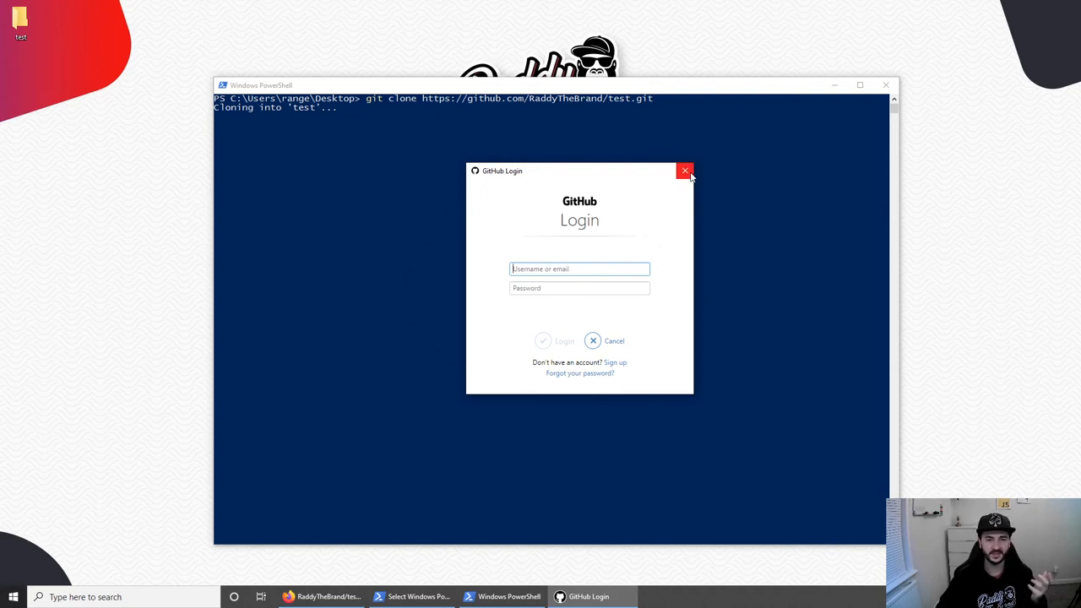
{"action": "mouse_move", "coordinate": [309, 122]}
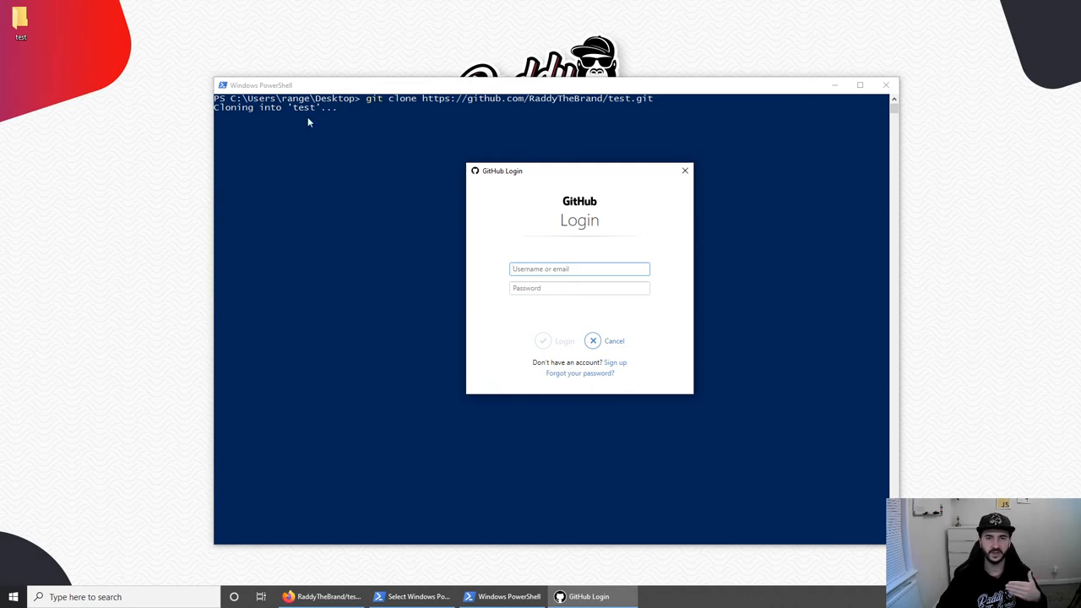
{"action": "mouse_move", "coordinate": [314, 127]}
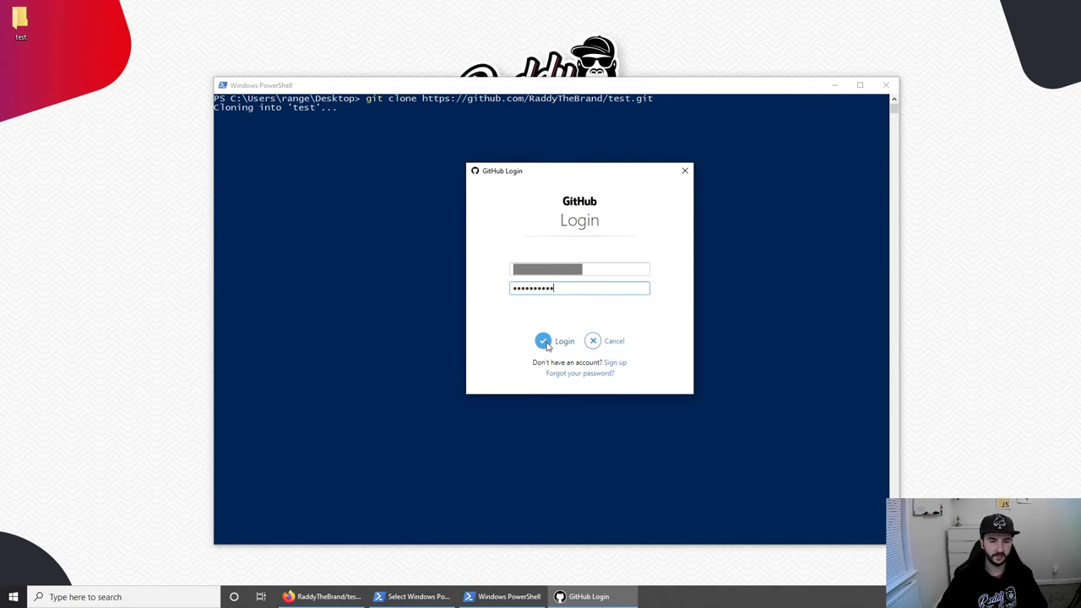
- Submit the GitHub Login credentials so the clone finishes unpacking the test repository
{"action": "left_click", "coordinate": [544, 341]}
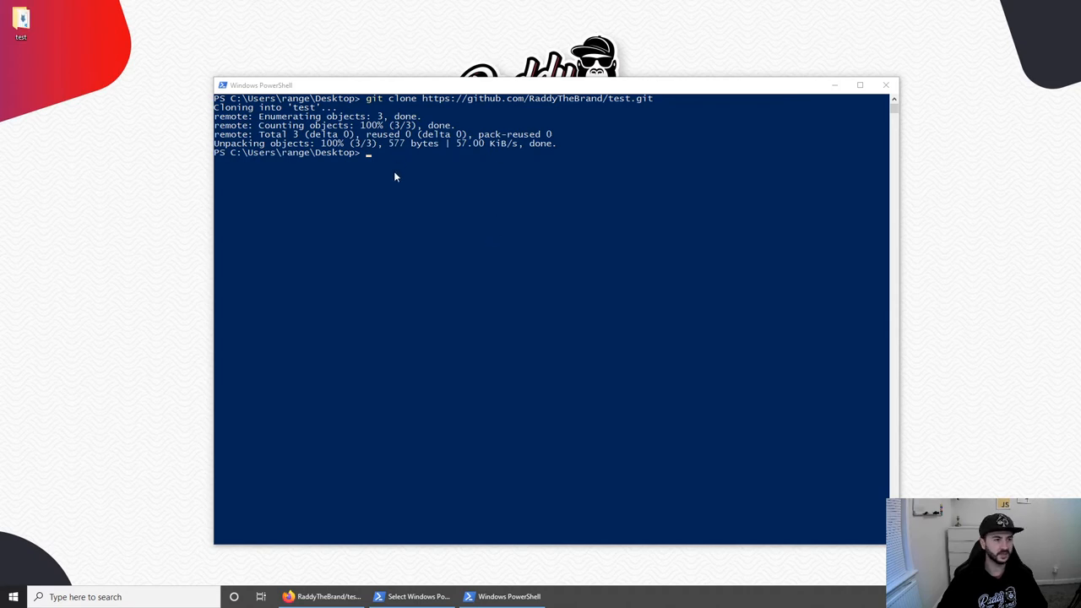
{"action": "mouse_move", "coordinate": [416, 214]}
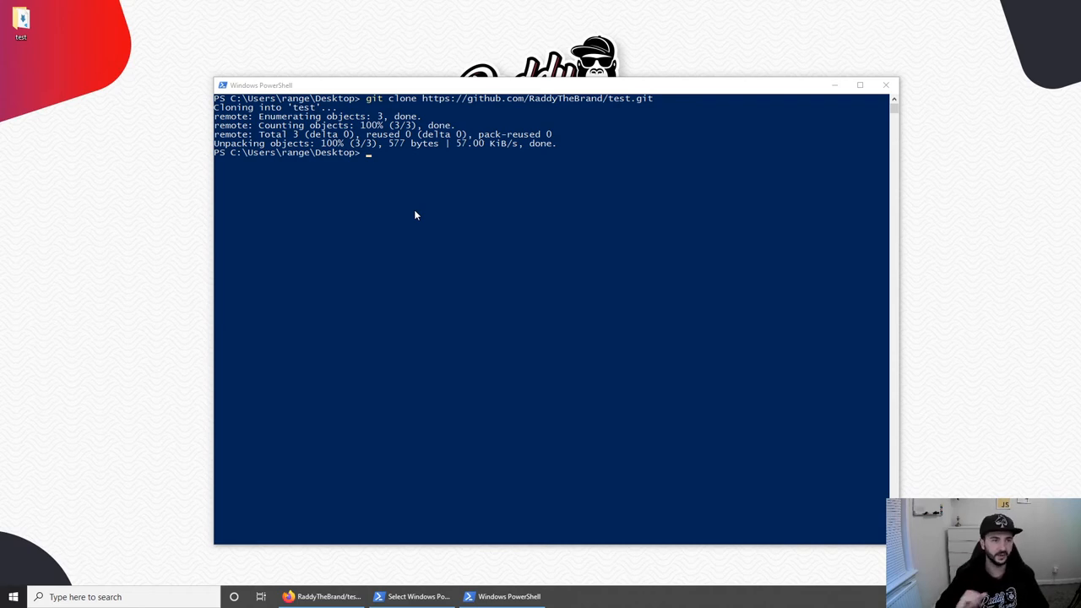
{"action": "mouse_move", "coordinate": [361, 270]}
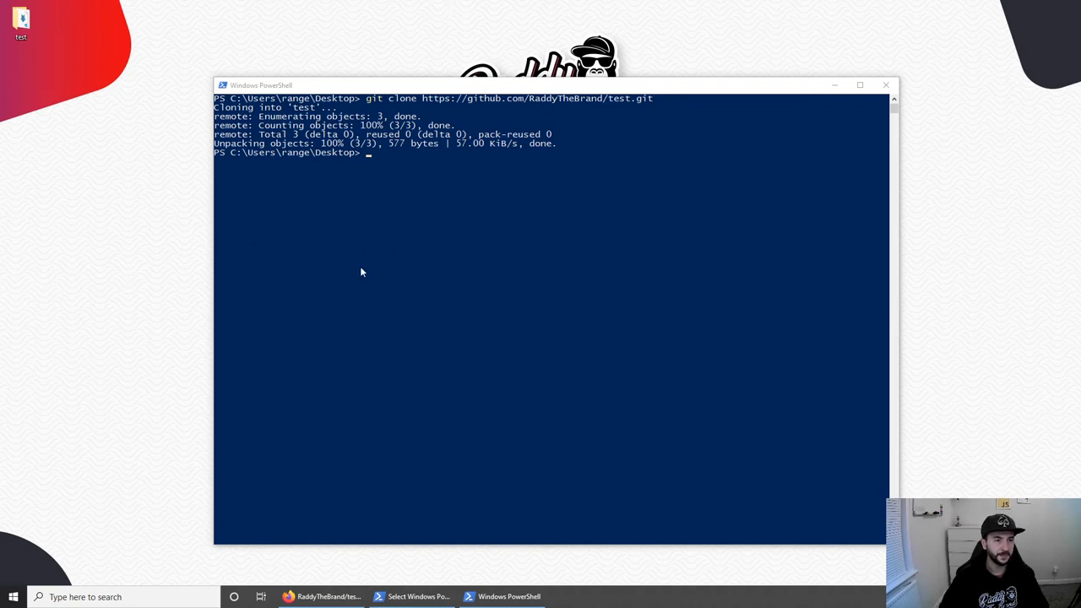
- Change into the cloned test folder with cd and list its files
{"action": "left_click", "coordinate": [20, 19]}
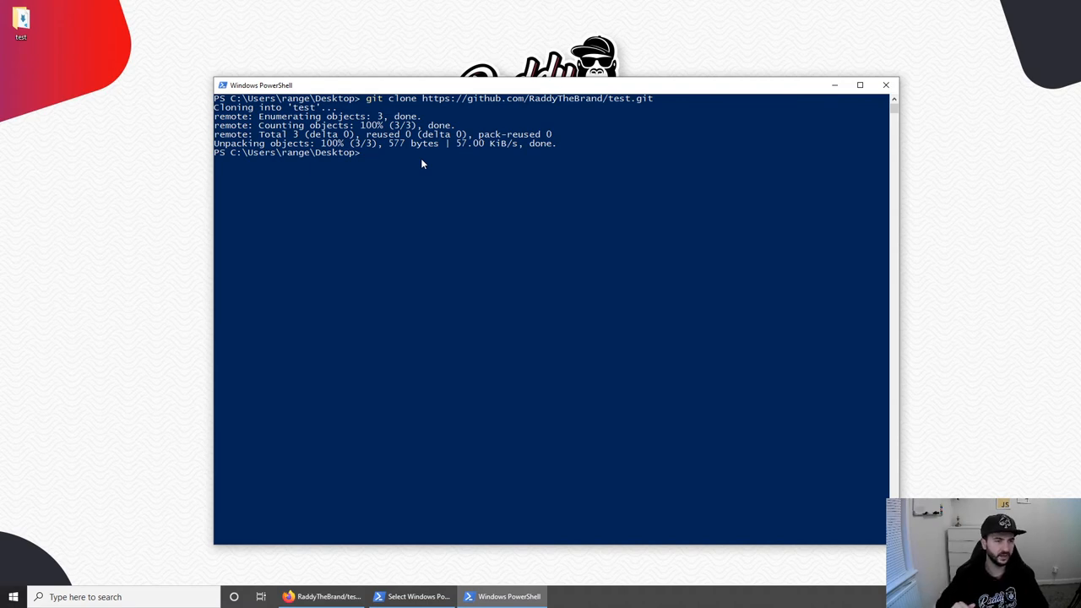
{"action": "type", "text": "cd"}
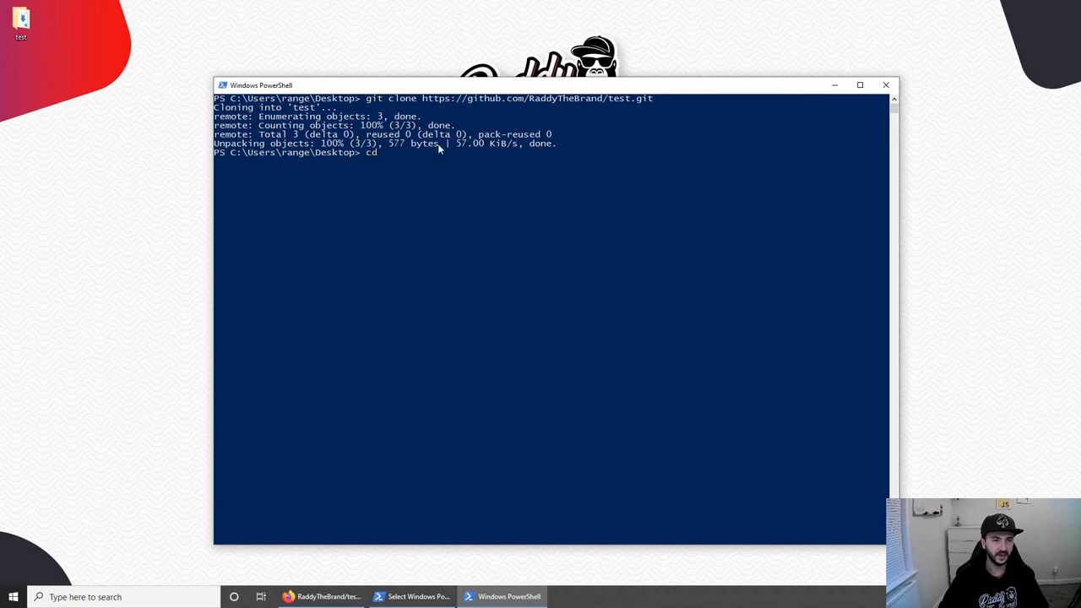
{"action": "mouse_move", "coordinate": [426, 108]}
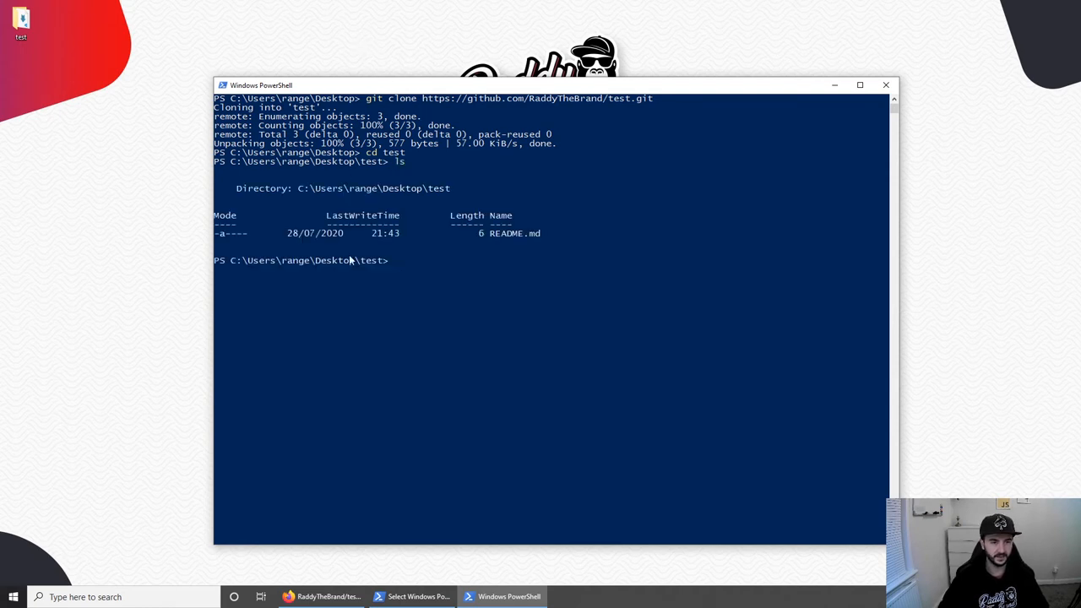
{"action": "mouse_move", "coordinate": [399, 222]}
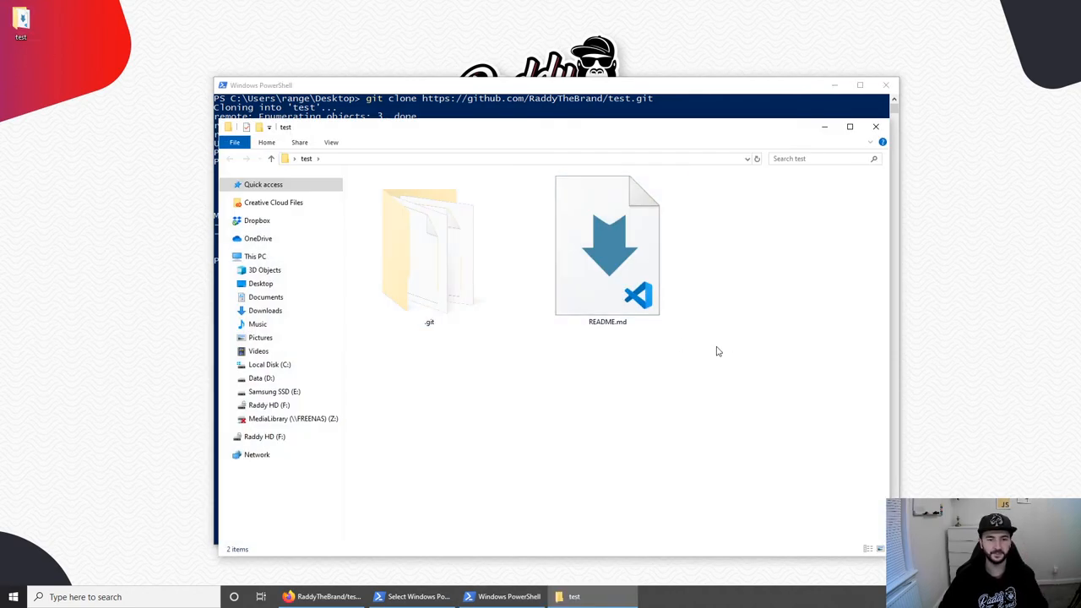
- Launch the test folder in Visual Studio Code via a PowerShell opened there (code .)
{"action": "right_click", "coordinate": [718, 351]}
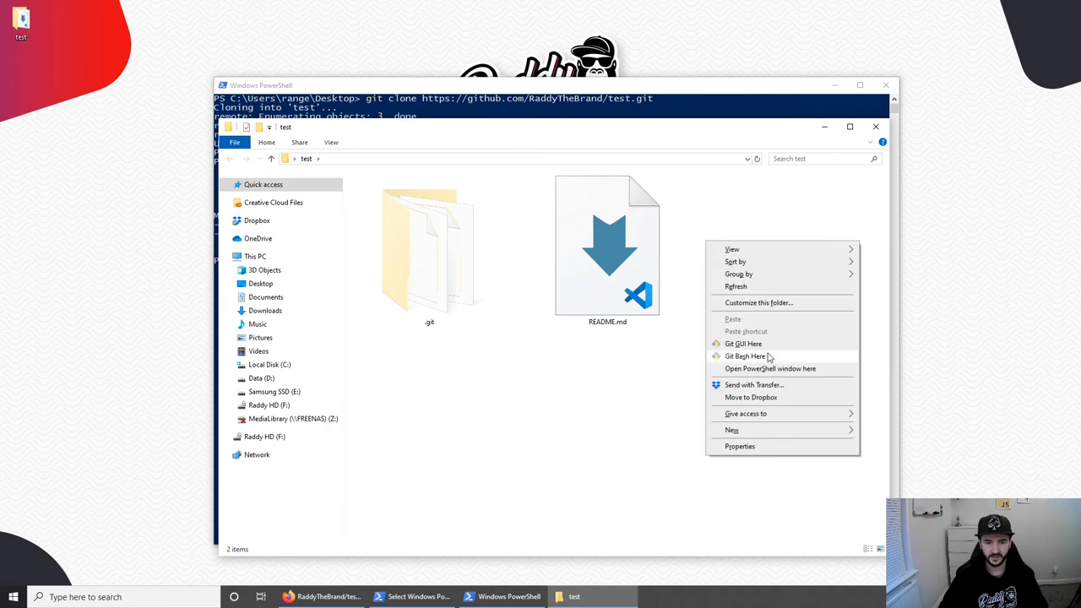
{"action": "left_click", "coordinate": [770, 369]}
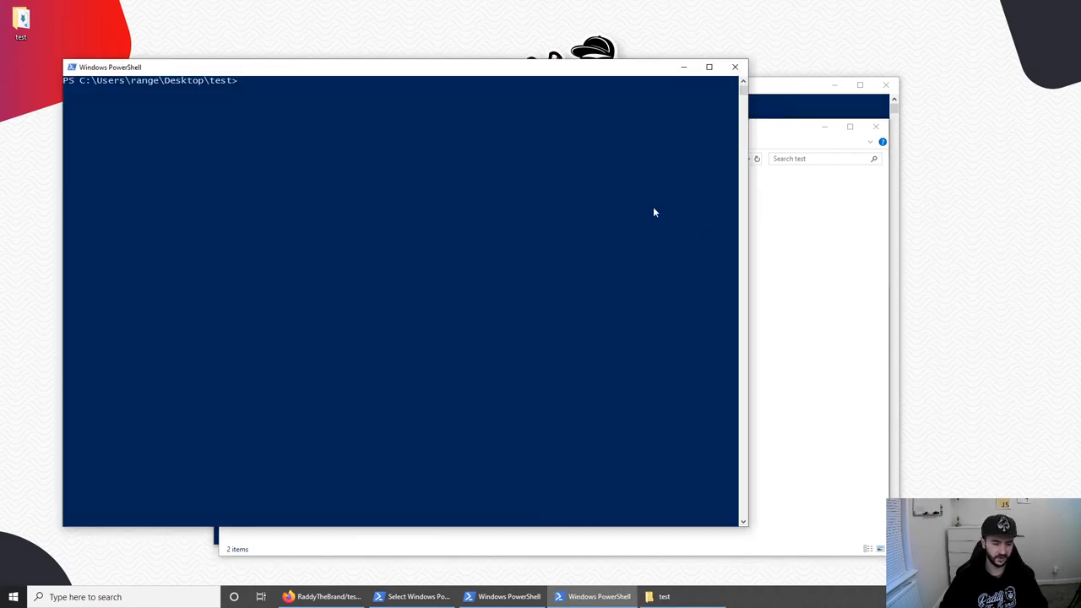
{"action": "type", "text": "code ."}
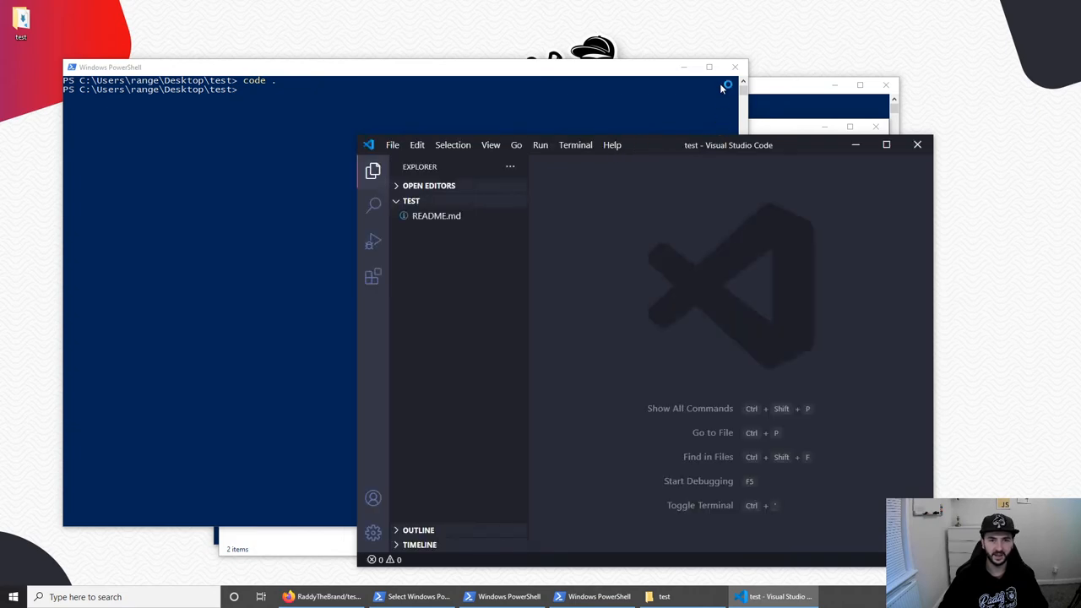
- Create index.html in the test project with an HTML5 Emmet boilerplate
{"action": "left_click", "coordinate": [885, 145]}
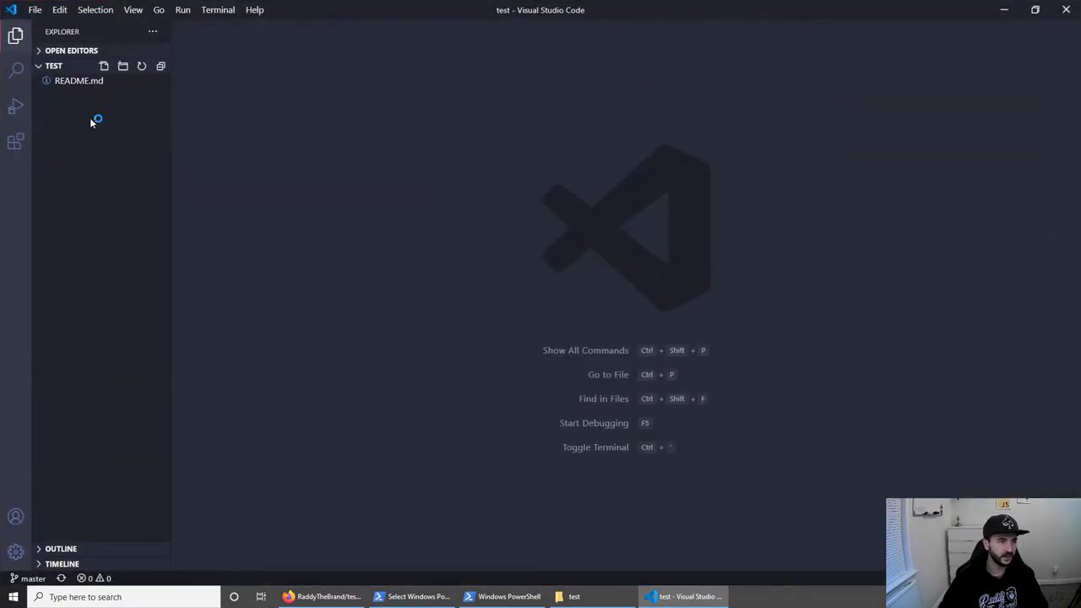
{"action": "mouse_move", "coordinate": [104, 66]}
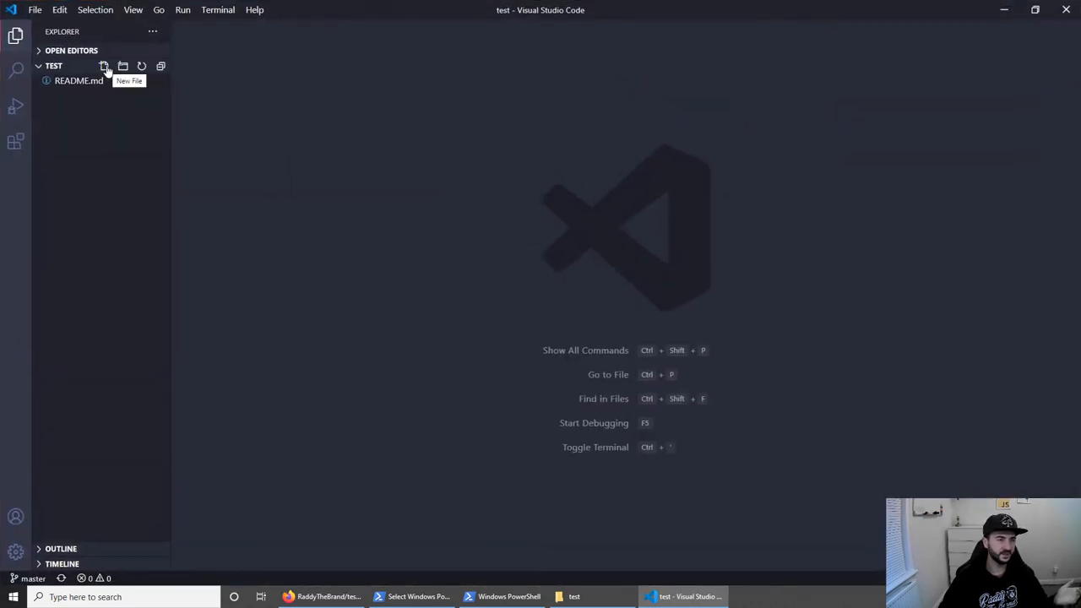
{"action": "left_click", "coordinate": [105, 66]}
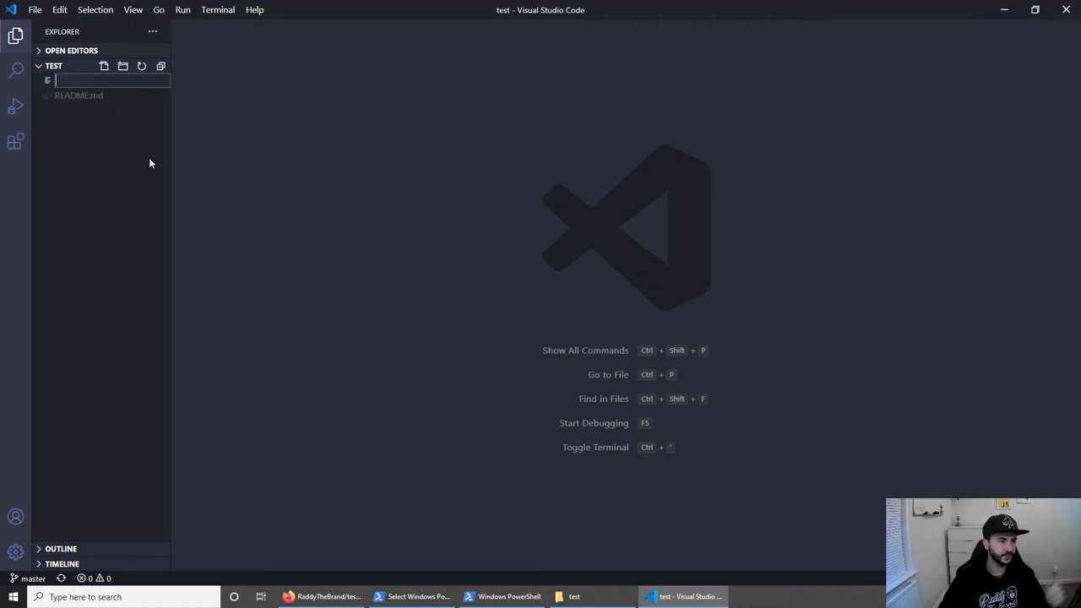
{"action": "type", "text": "index."}
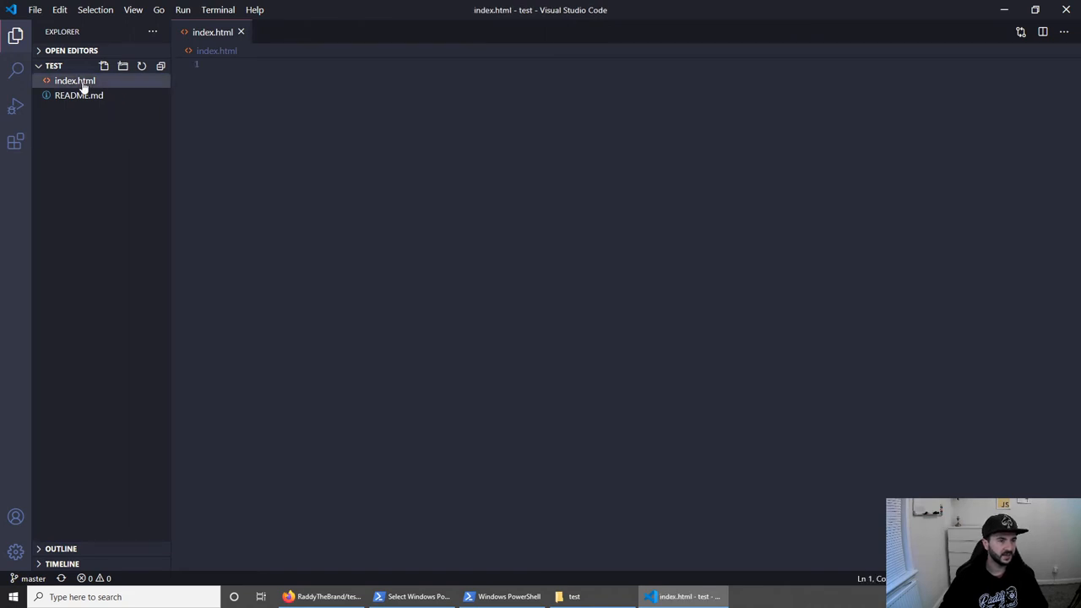
{"action": "type", "text": "html"}
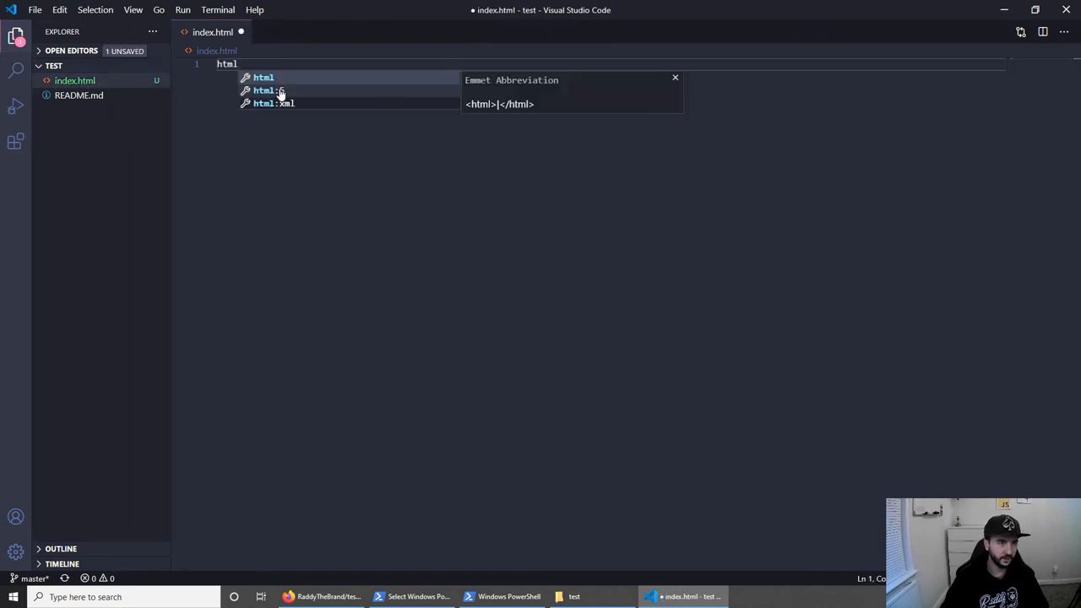
{"action": "key", "text": "Tab"}
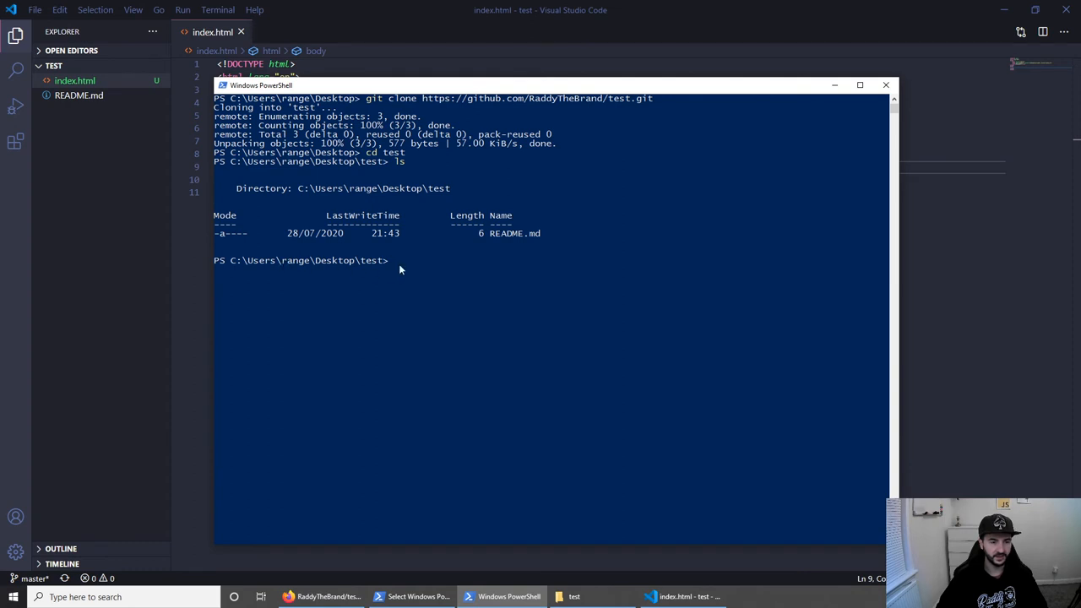
{"action": "mouse_move", "coordinate": [345, 269]}
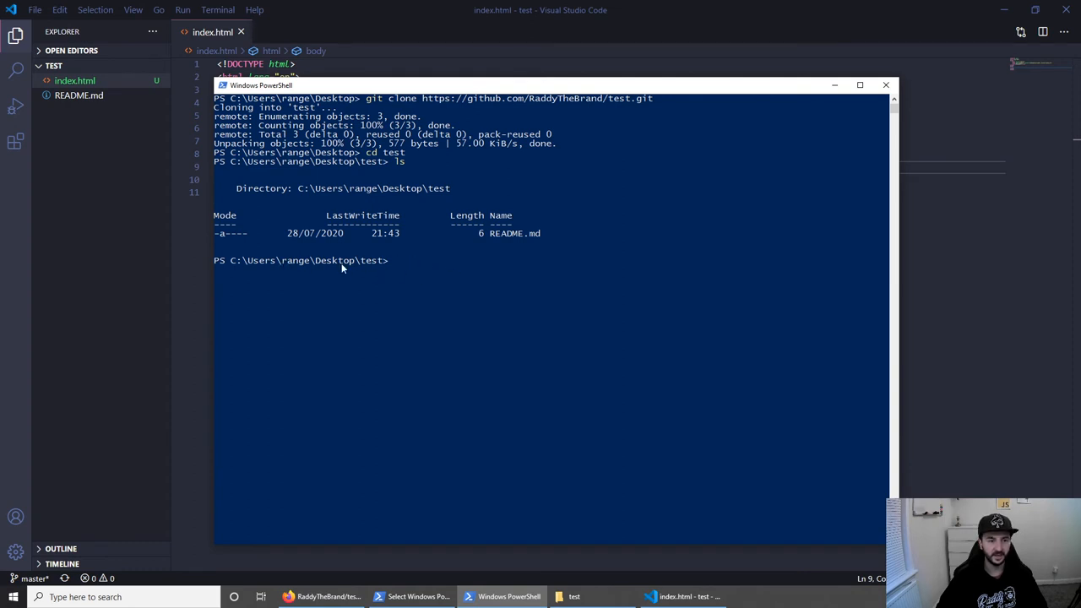
- Enlarge the PowerShell console font through the window's Properties > Font settings
{"action": "right_click", "coordinate": [253, 90]}
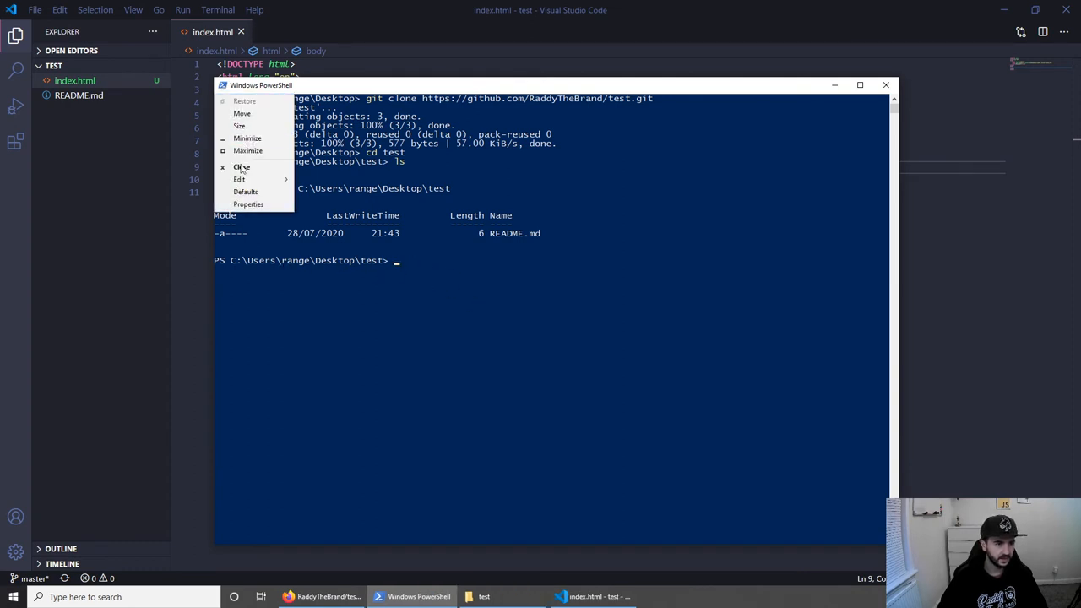
{"action": "left_click", "coordinate": [248, 203]}
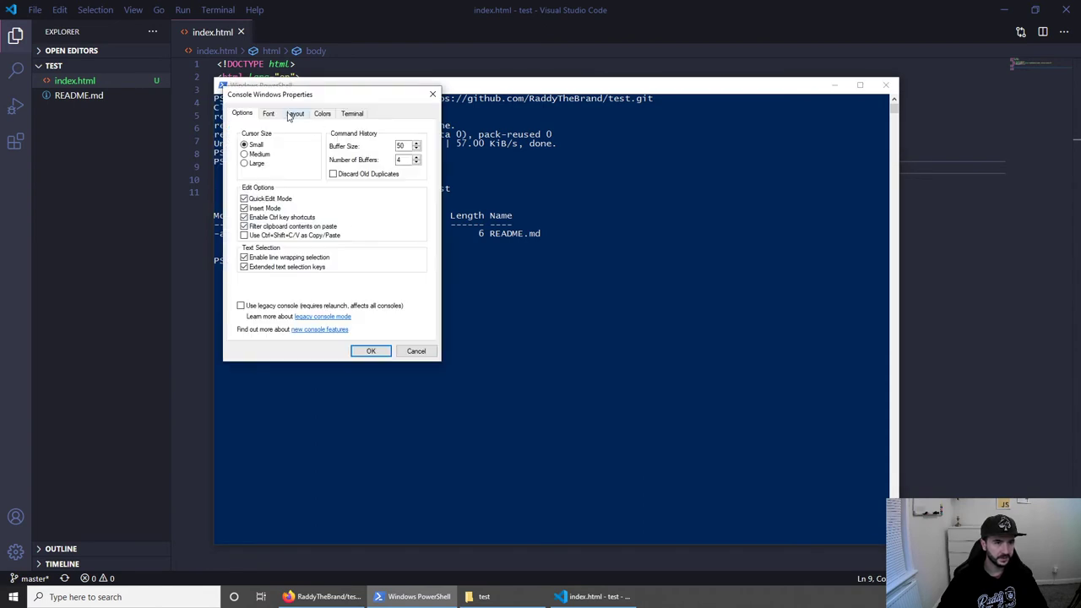
{"action": "left_click", "coordinate": [269, 113]}
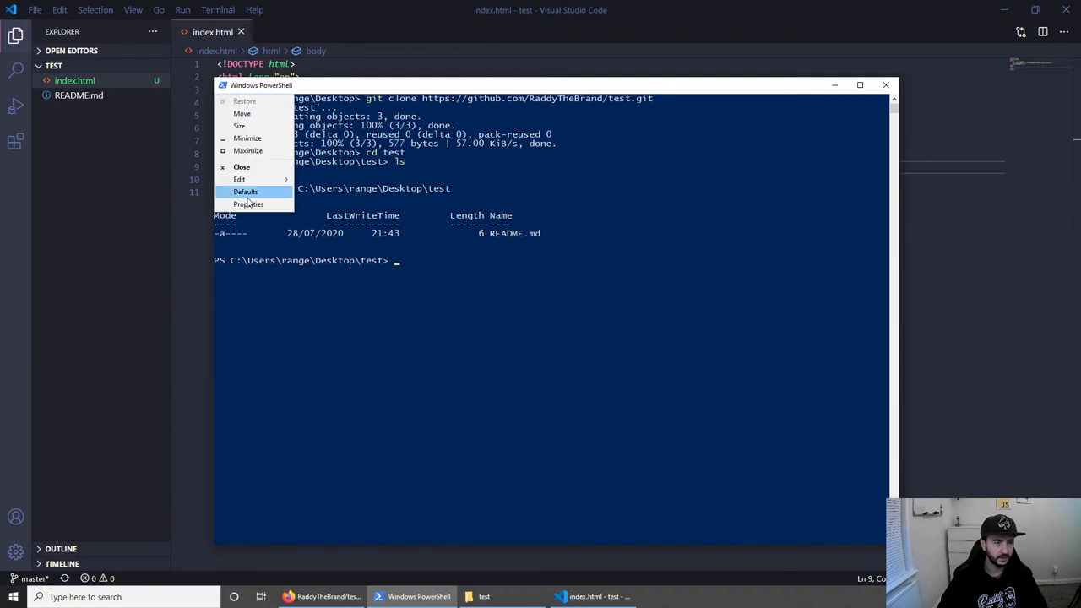
{"action": "left_click", "coordinate": [249, 203]}
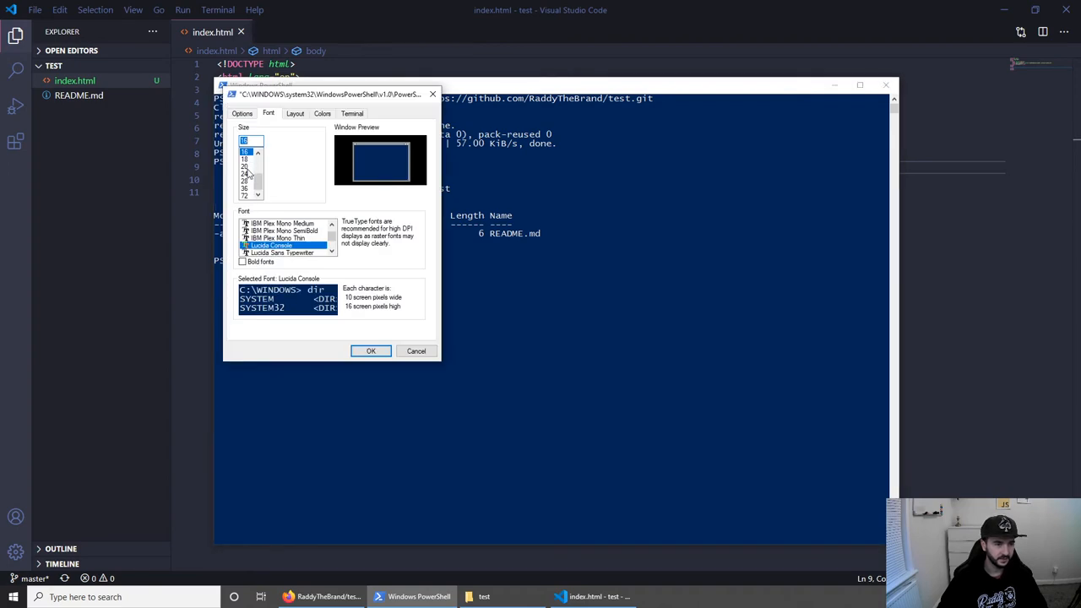
{"action": "left_click", "coordinate": [370, 350]}
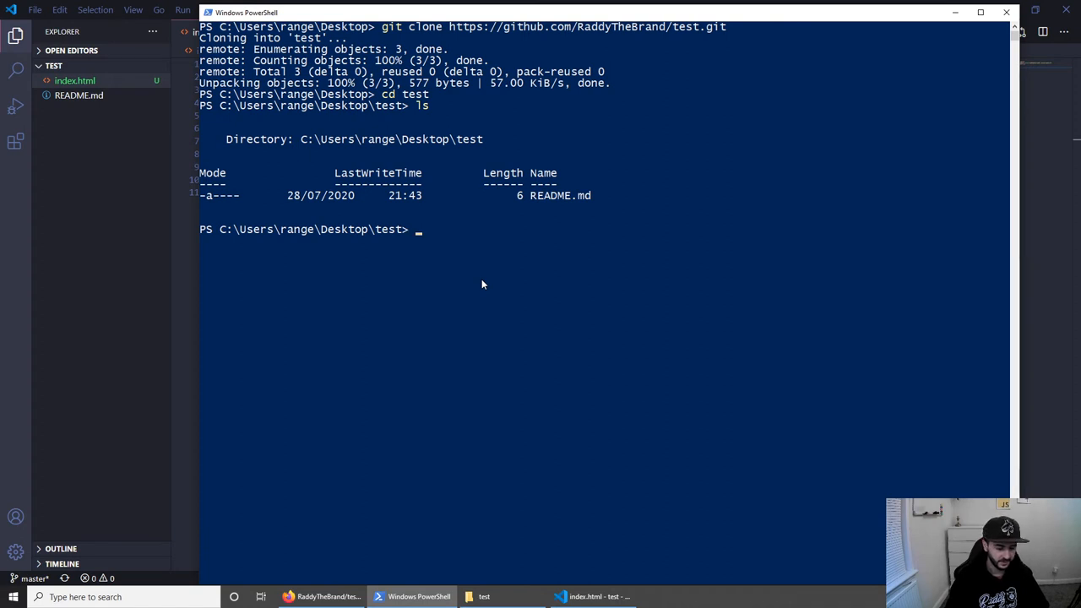
- Run git status, showing index.html untracked on branch master
{"action": "type", "text": "git statu"}
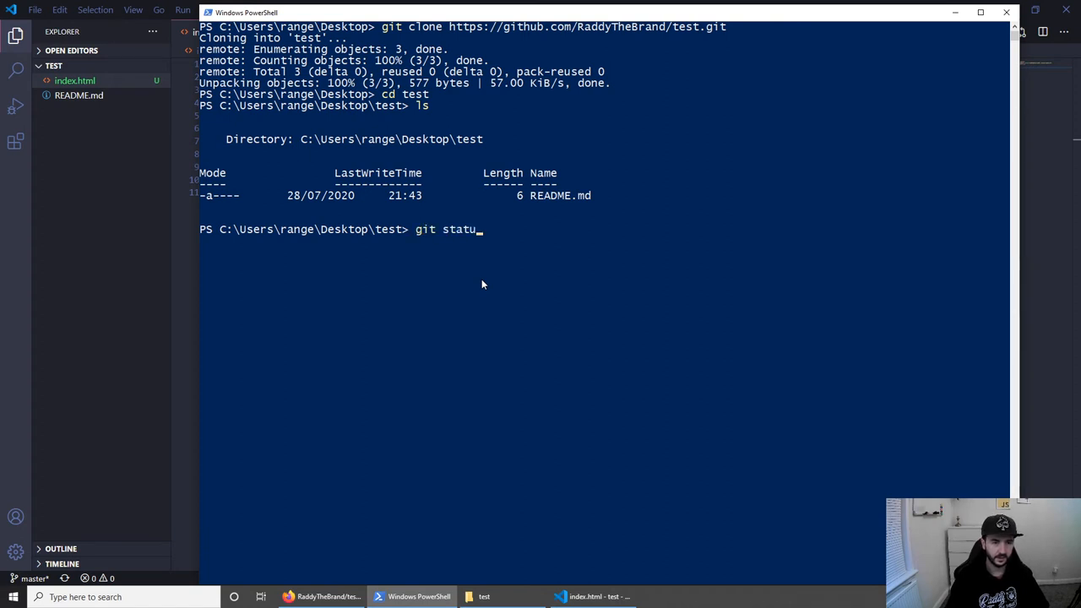
{"action": "key", "text": "Enter"}
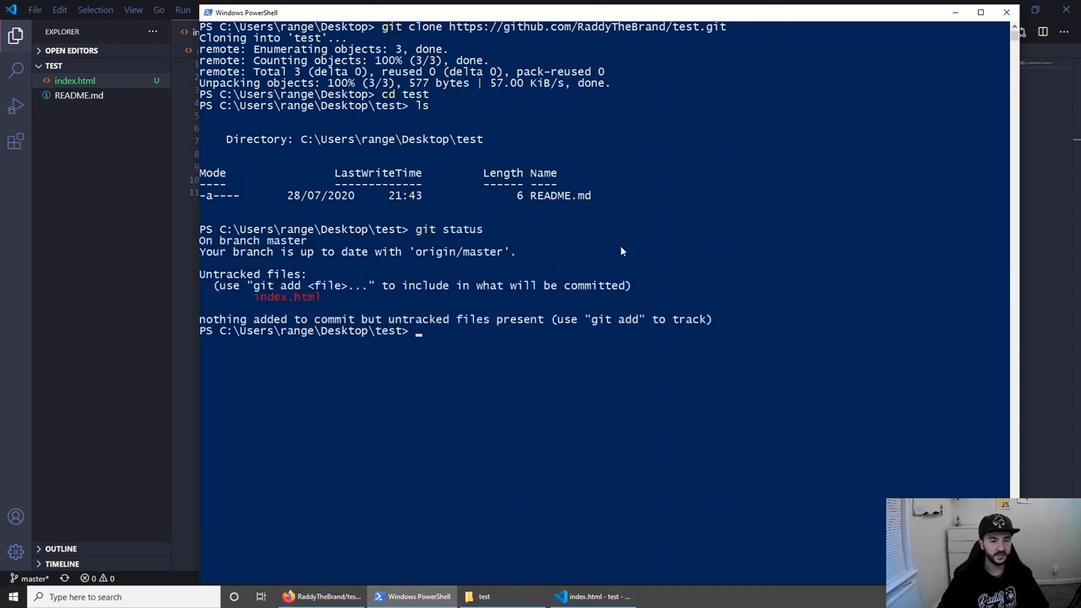
{"action": "mouse_move", "coordinate": [601, 368]}
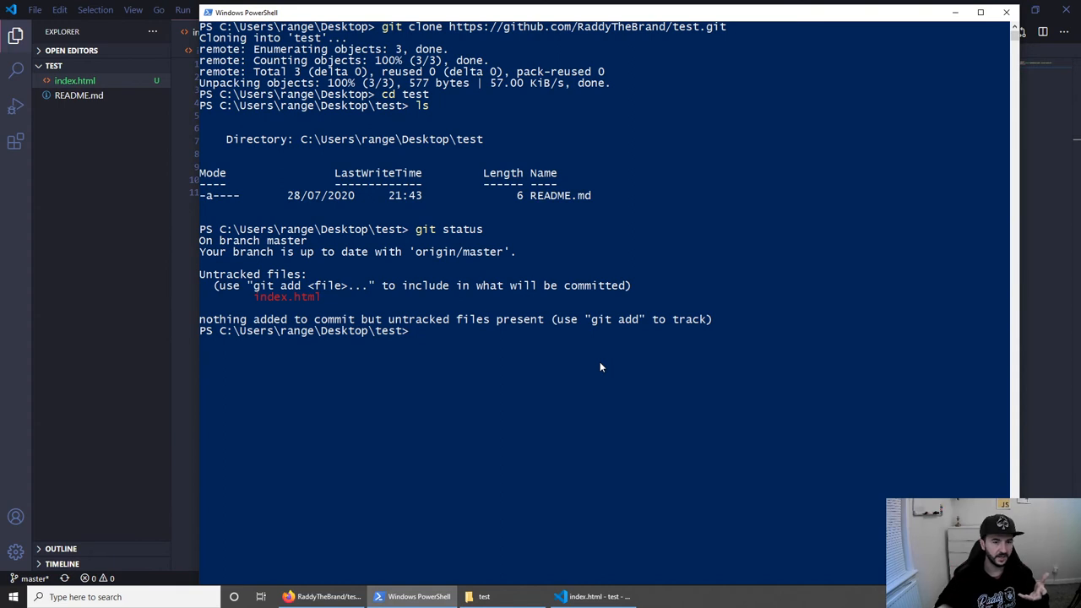
{"action": "mouse_move", "coordinate": [269, 312]}
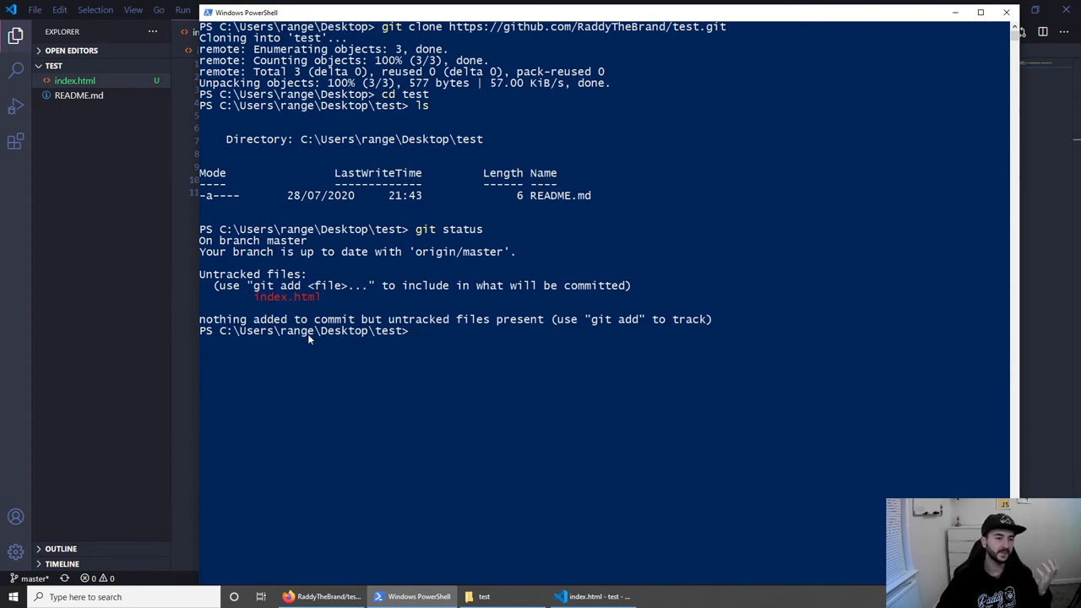
{"action": "mouse_move", "coordinate": [416, 348]}
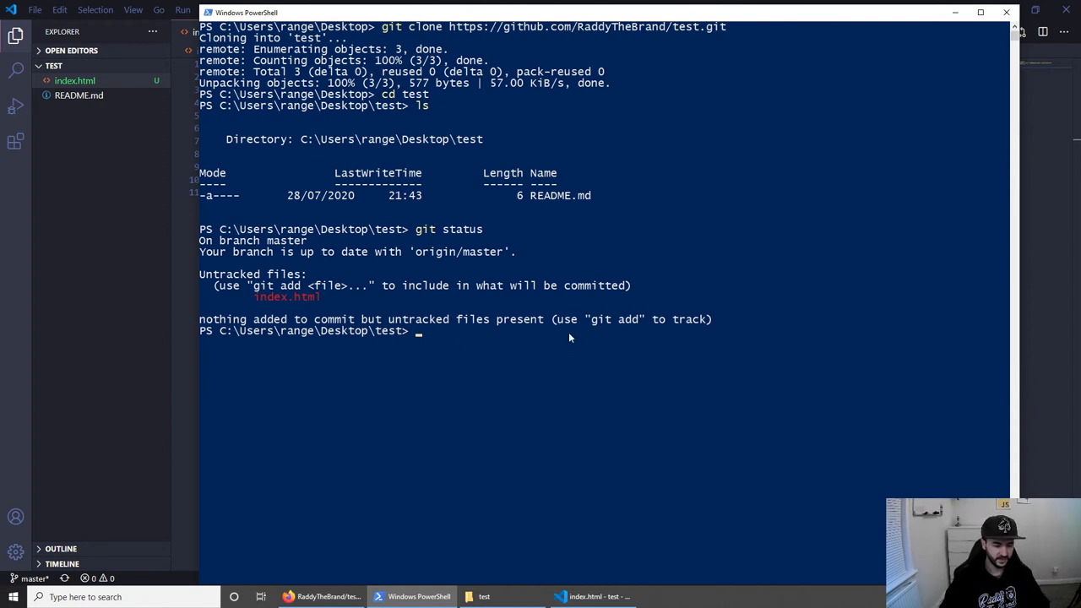
- Stage all changes and commit index.html with the message "first file"
{"action": "type", "text": "git add"}
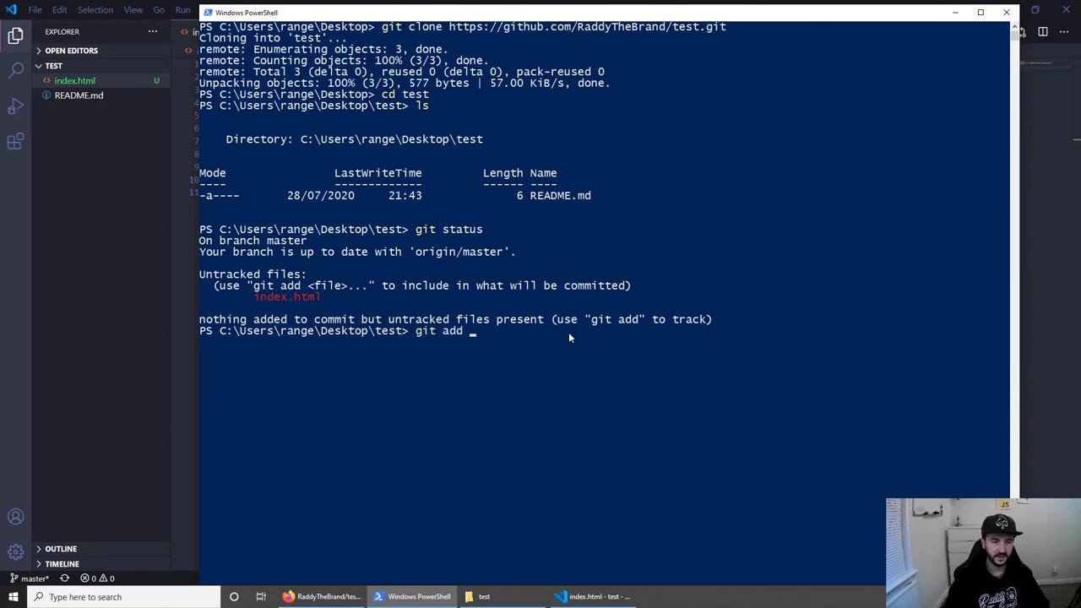
{"action": "type", "text": "."}
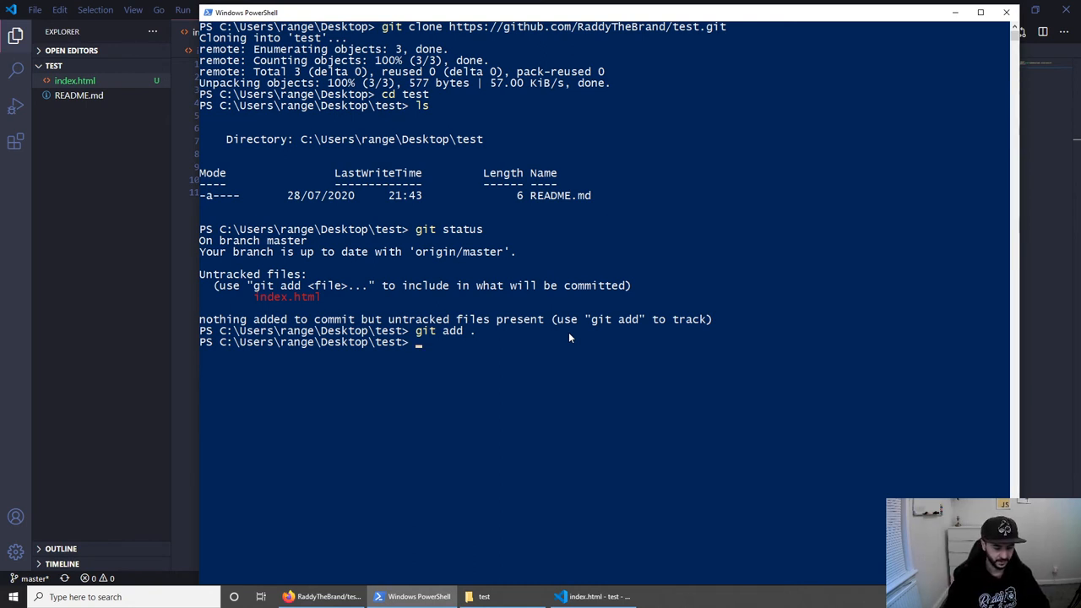
{"action": "type", "text": "git"}
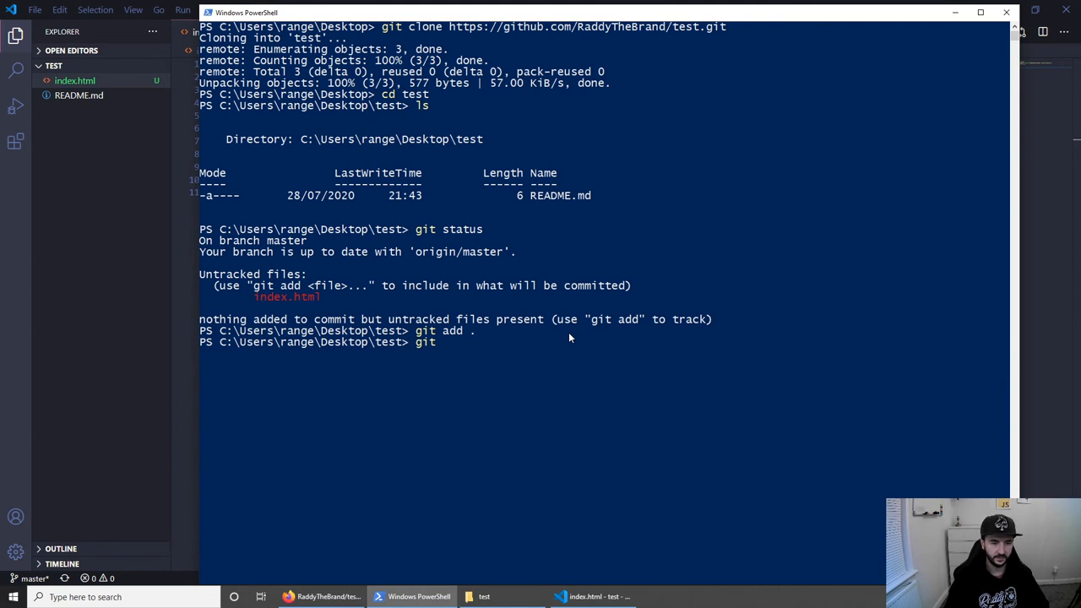
{"action": "type", "text": "commit"}
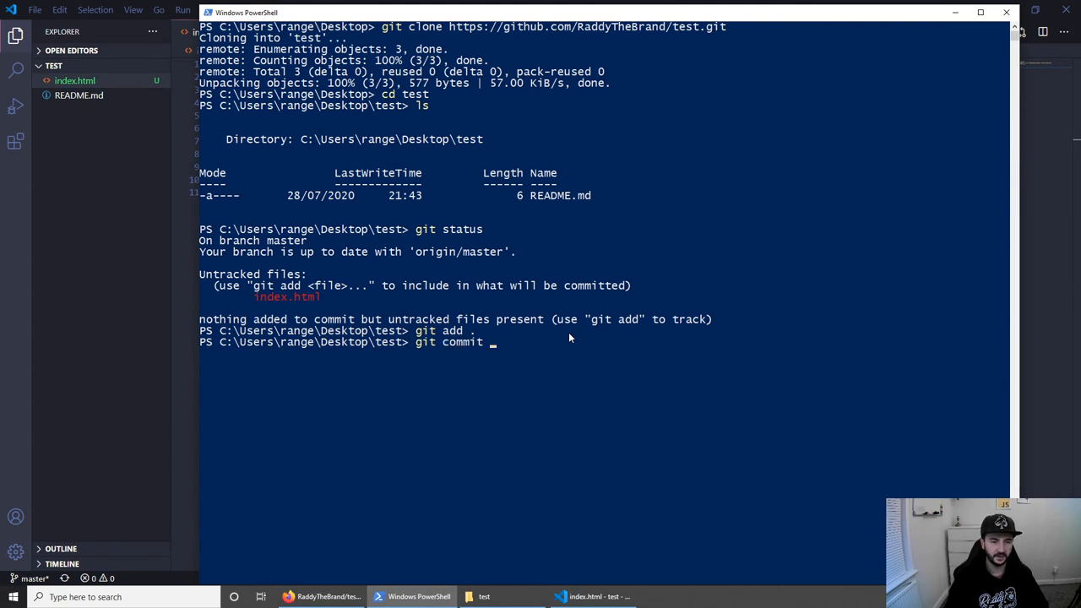
{"action": "type", "text": "-m \"\""}
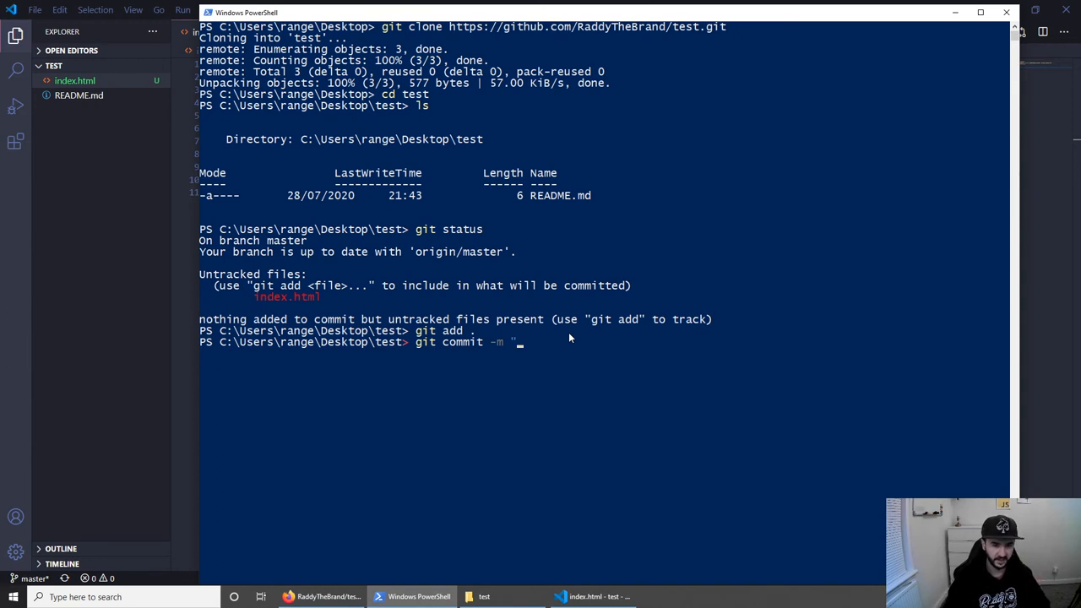
{"action": "type", "text": "first file\""}
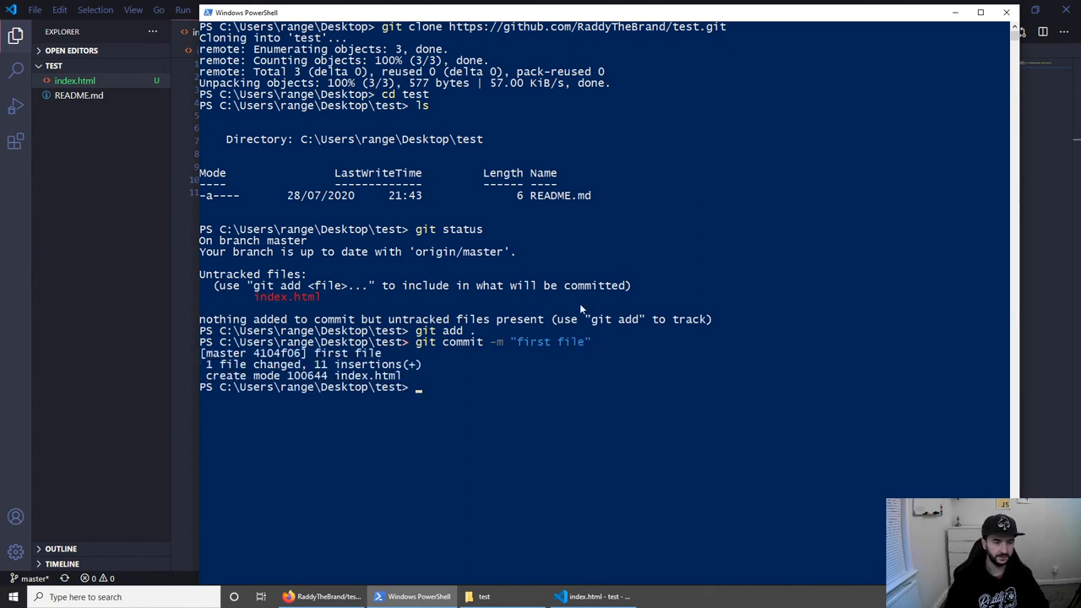
{"action": "mouse_move", "coordinate": [446, 502]}
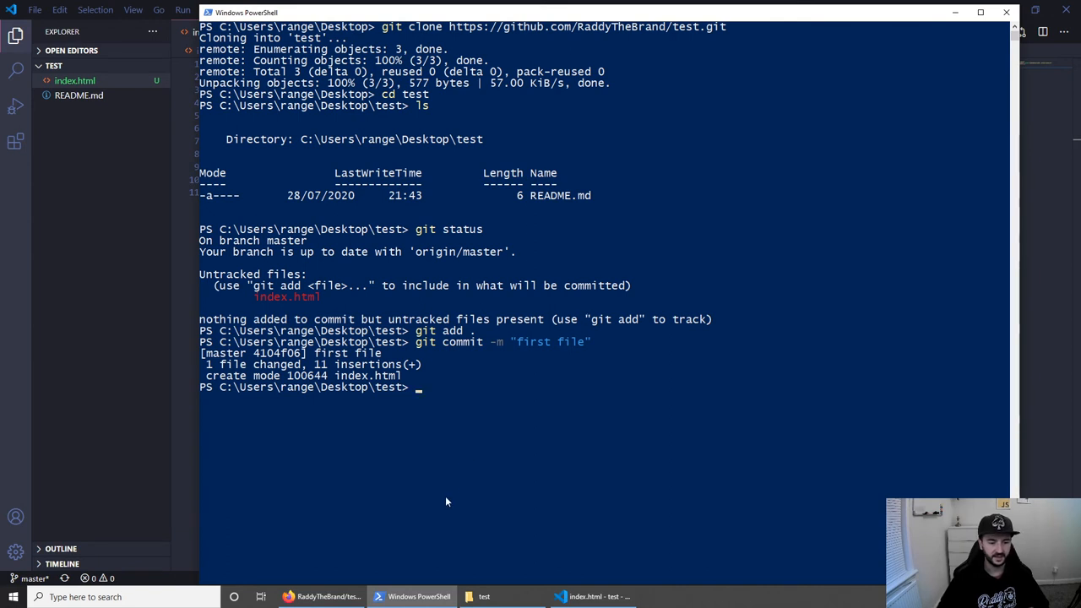
{"action": "mouse_move", "coordinate": [453, 500]}
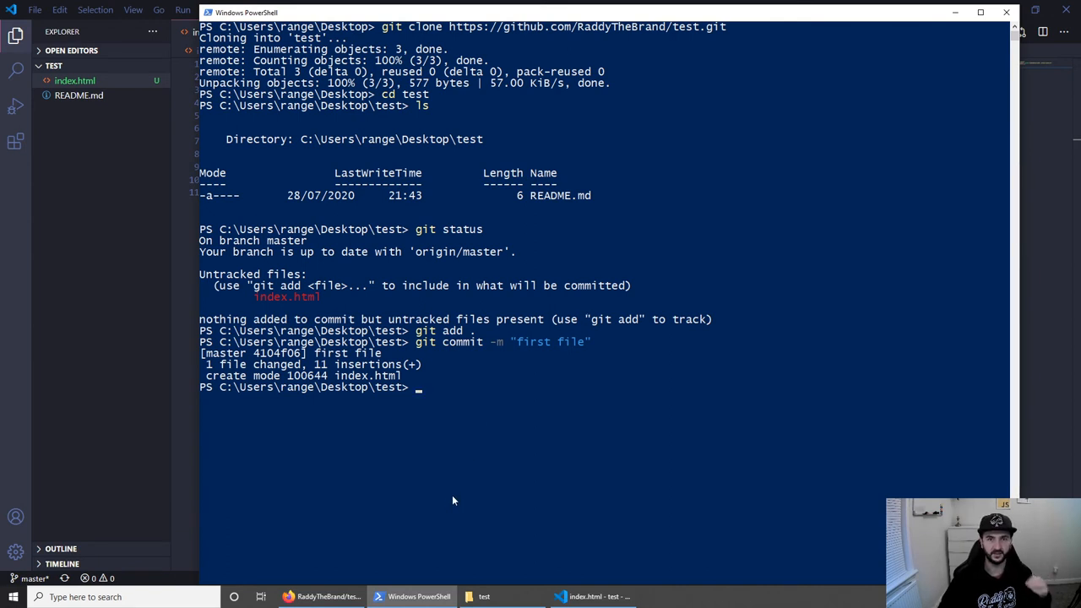
{"action": "mouse_move", "coordinate": [453, 480]}
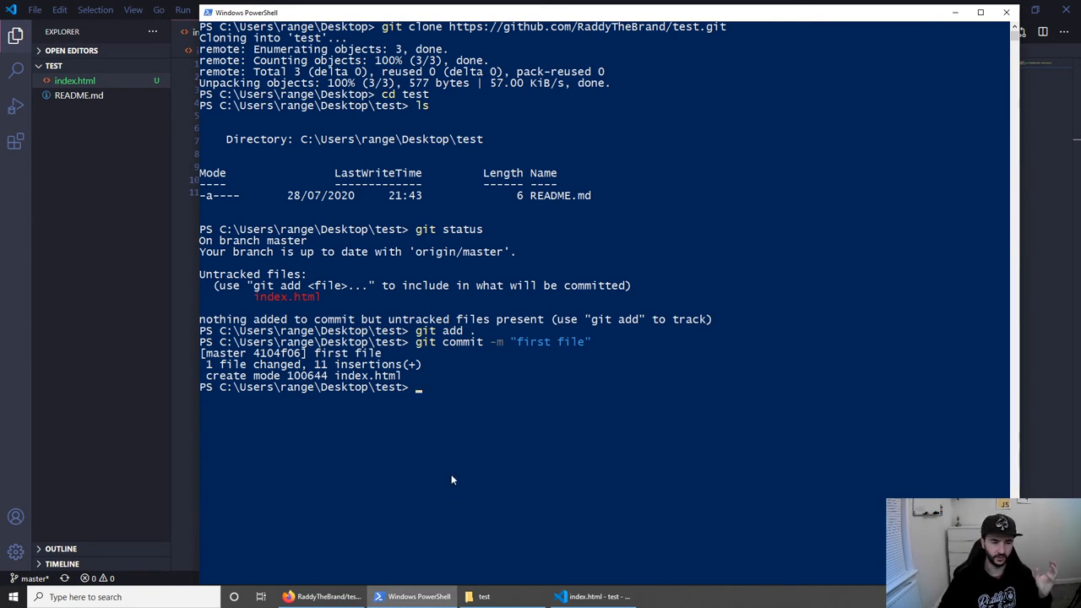
{"action": "mouse_move", "coordinate": [467, 456]}
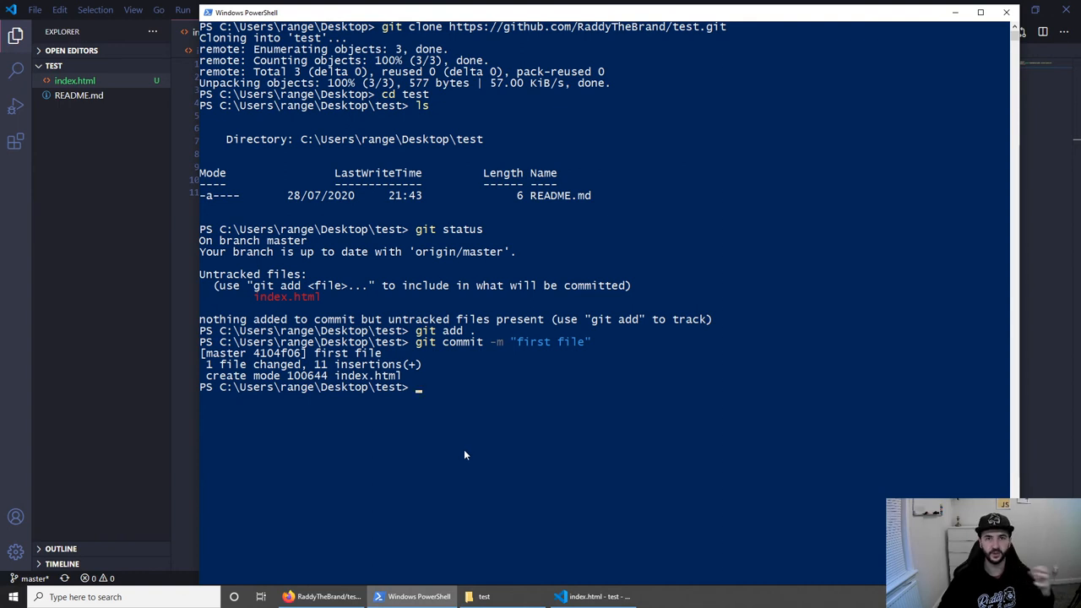
- Push the first file commit to the GitHub test repository with git push
{"action": "type", "text": "git p"}
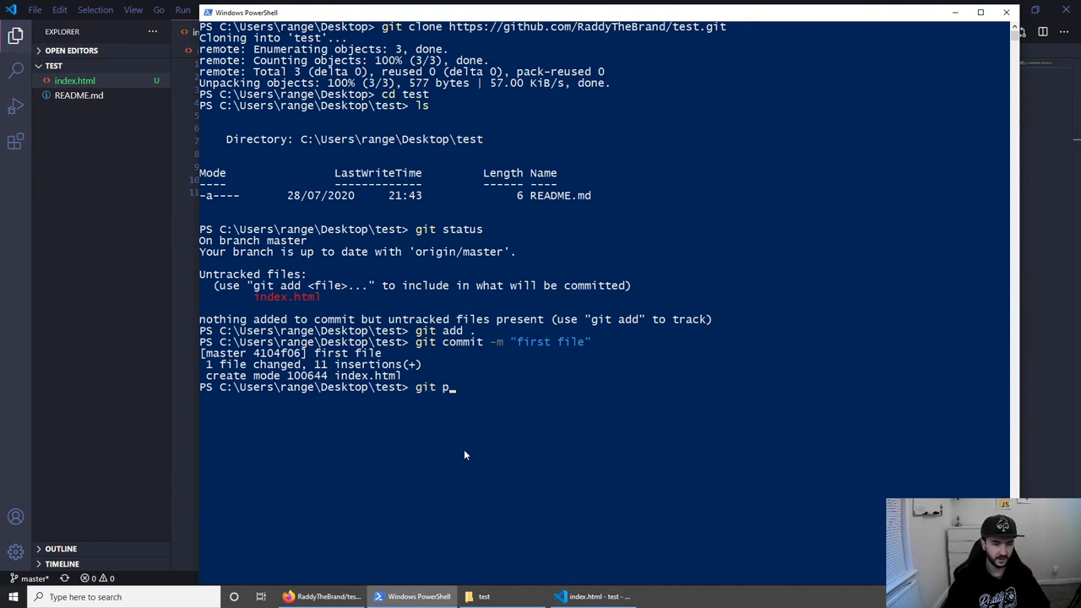
{"action": "type", "text": "ush"}
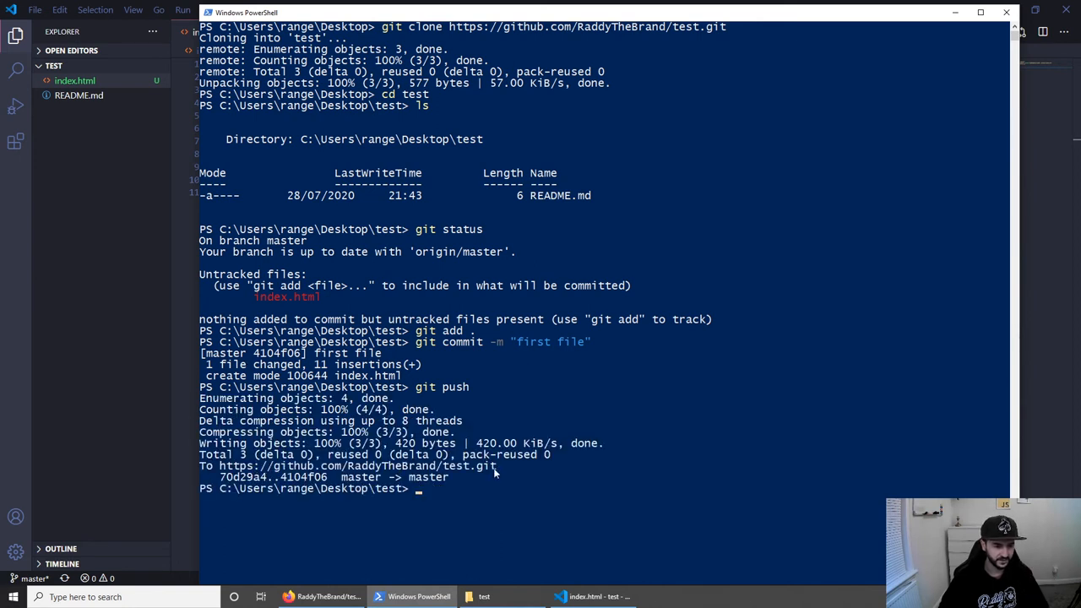
- Refresh the GitHub repository page in the browser to show index.html with 2 commits
{"action": "left_click", "coordinate": [314, 596]}
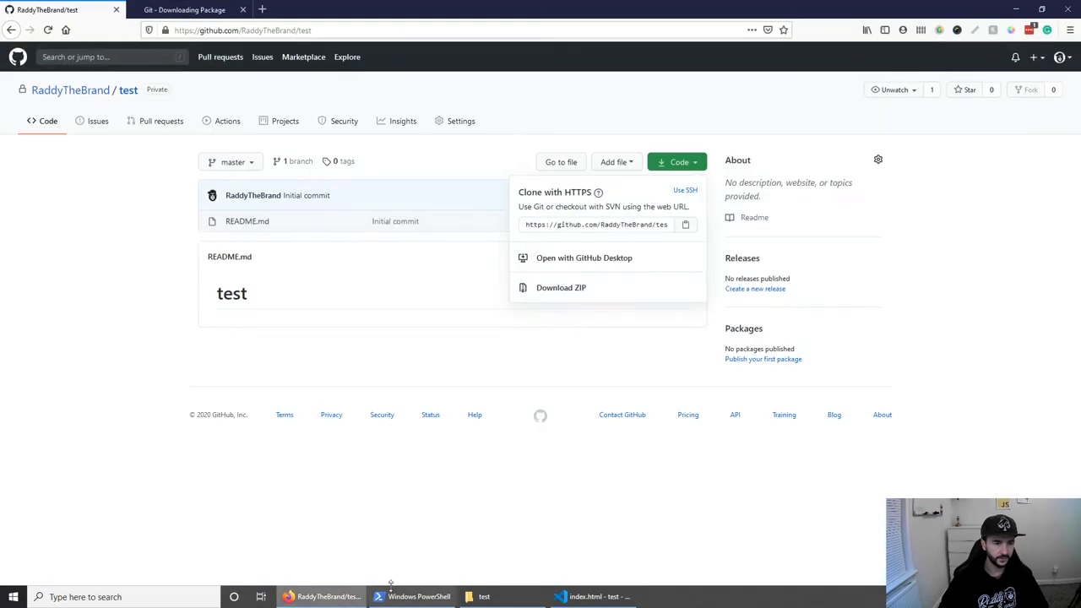
{"action": "left_click", "coordinate": [98, 348]}
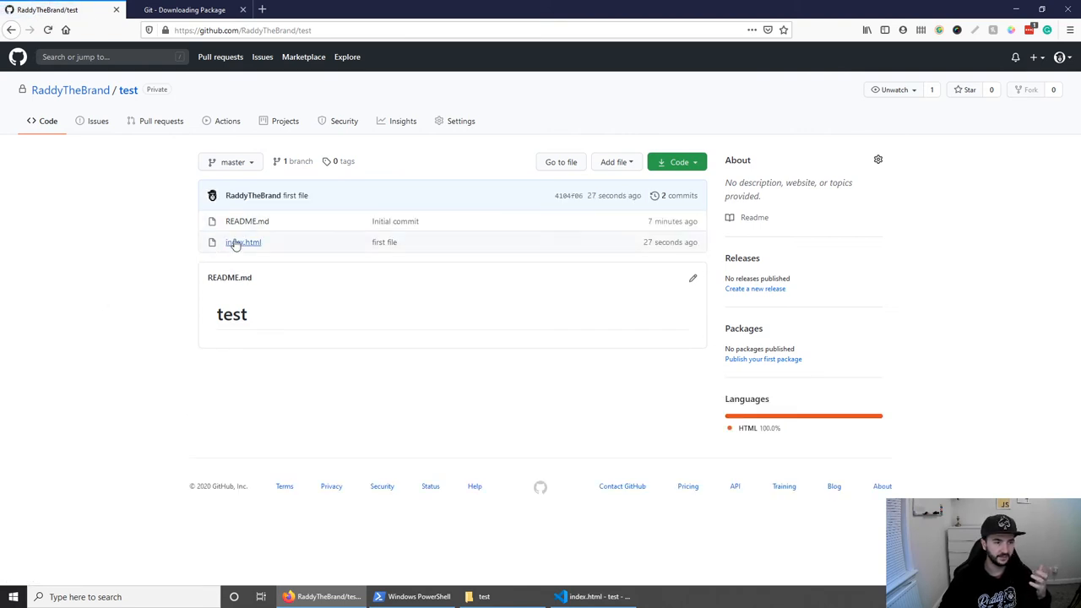
{"action": "mouse_move", "coordinate": [243, 252]}
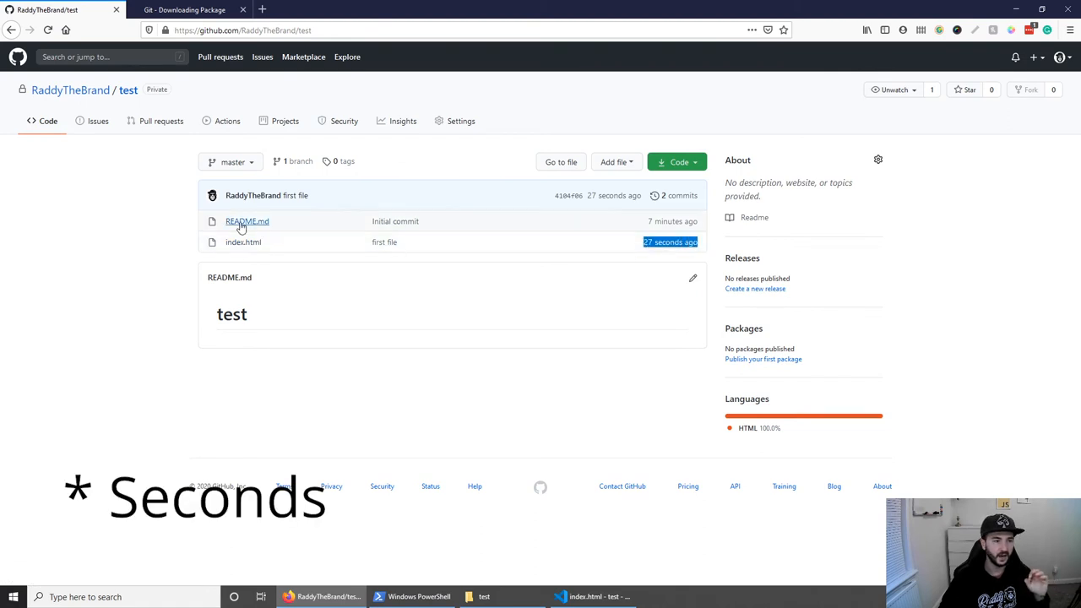
{"action": "mouse_move", "coordinate": [639, 221]}
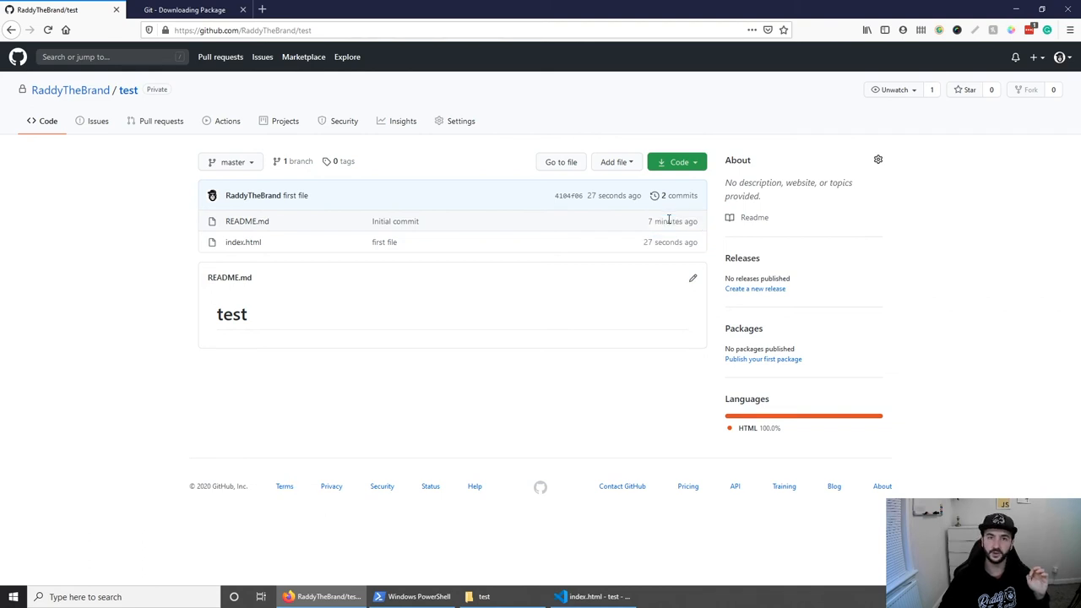
{"action": "mouse_move", "coordinate": [608, 277]}
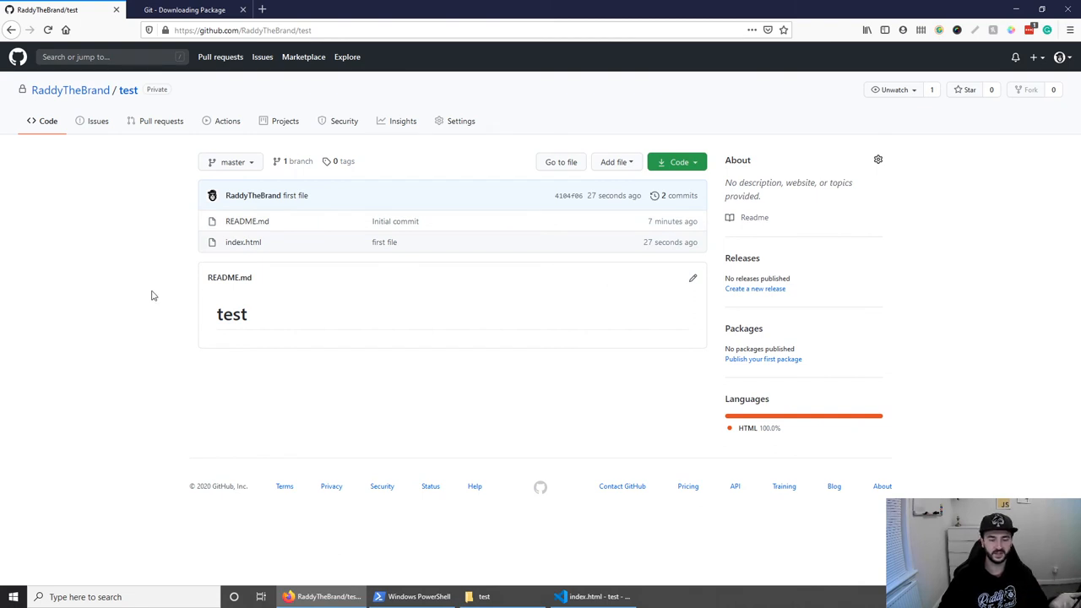
{"action": "mouse_move", "coordinate": [163, 284]}
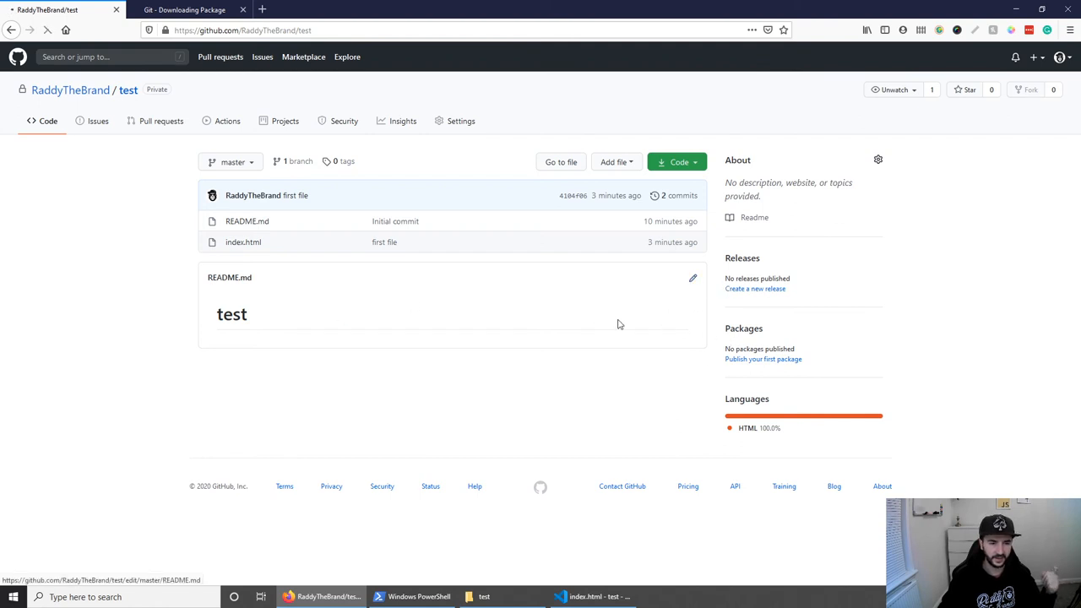
- Commit the README.md edit "test 123" to master and return to the repo page showing 3 commits
{"action": "left_click", "coordinate": [693, 278]}
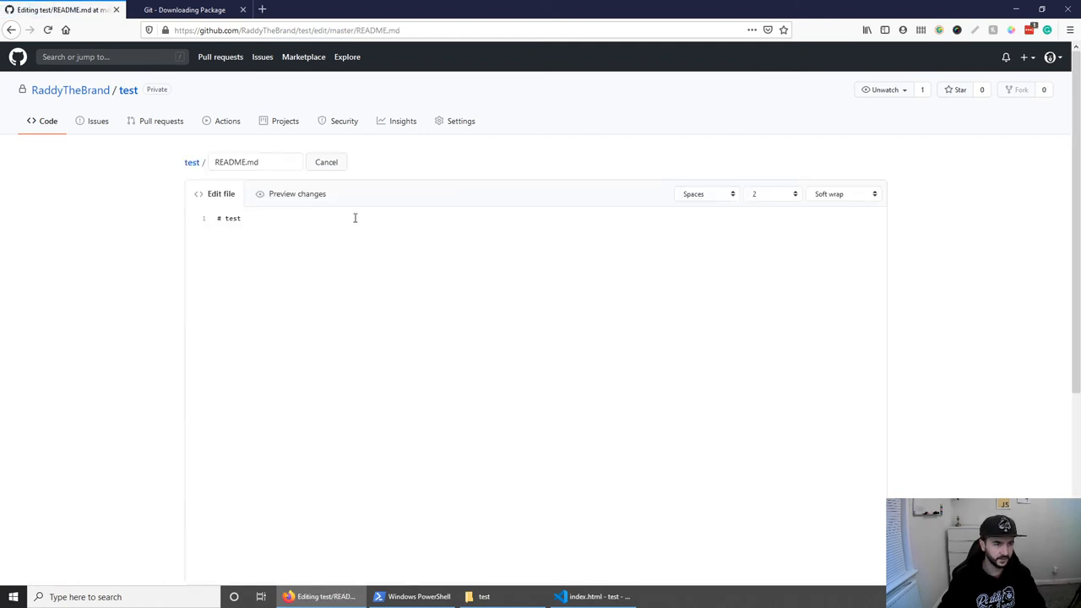
{"action": "scroll", "scroll_direction": "down", "scroll_amount": 3}
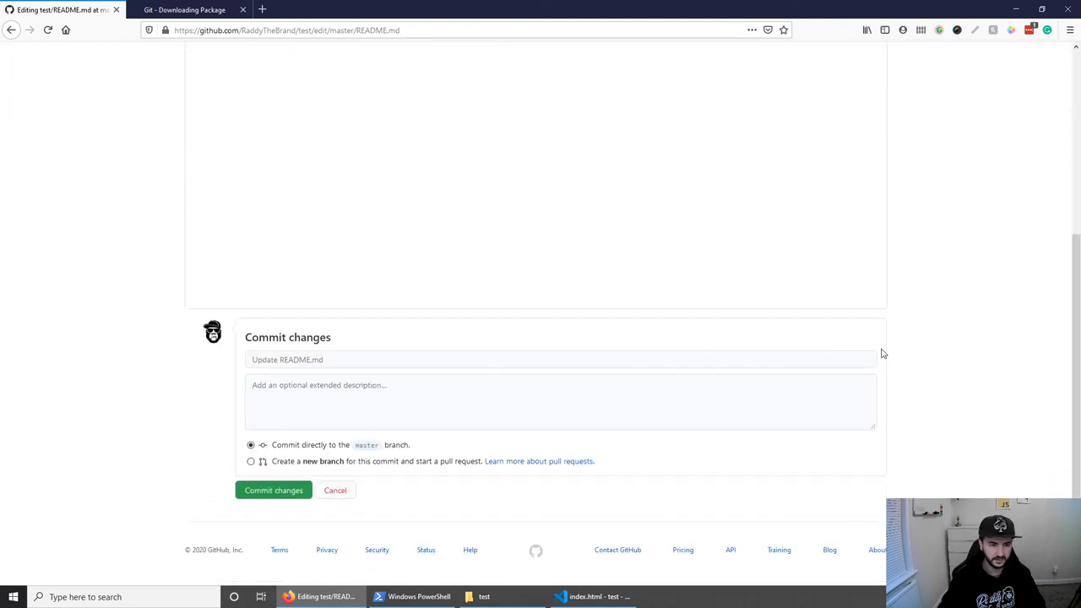
{"action": "left_click", "coordinate": [273, 489]}
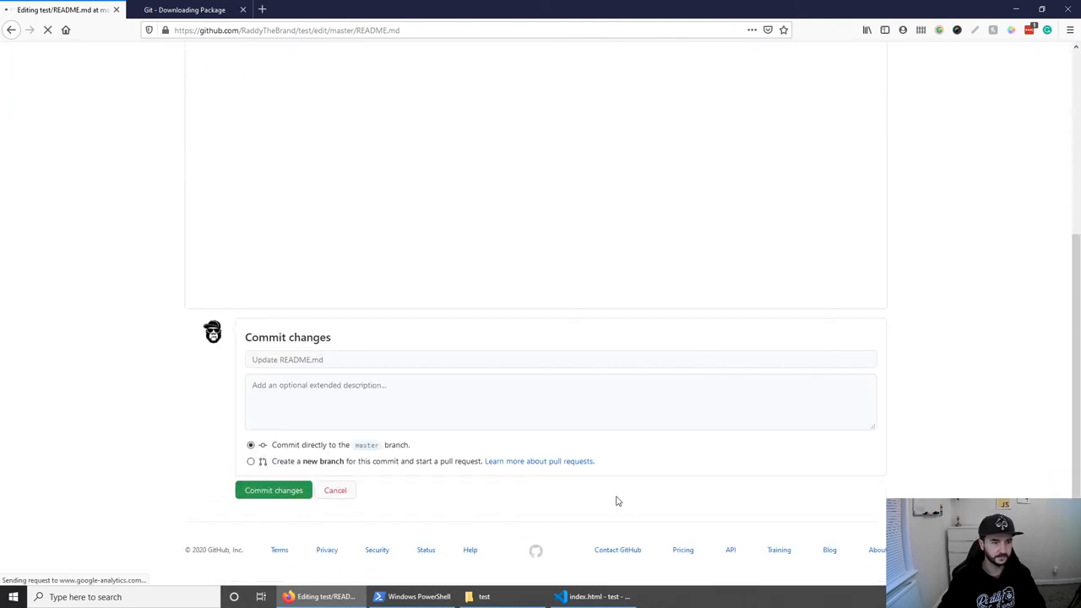
{"action": "left_click", "coordinate": [273, 490]}
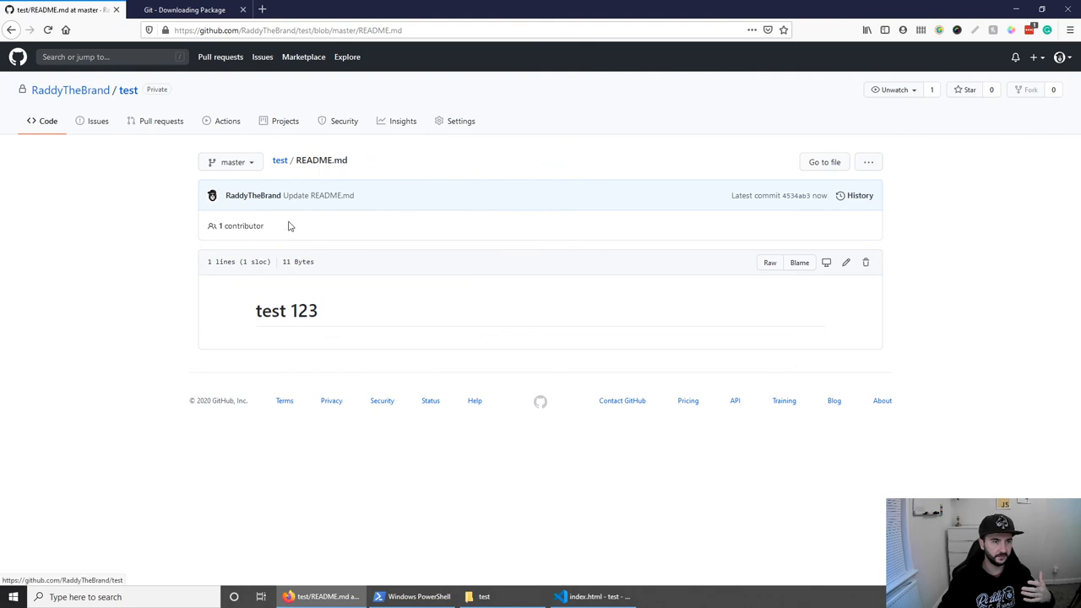
{"action": "left_click", "coordinate": [281, 158]}
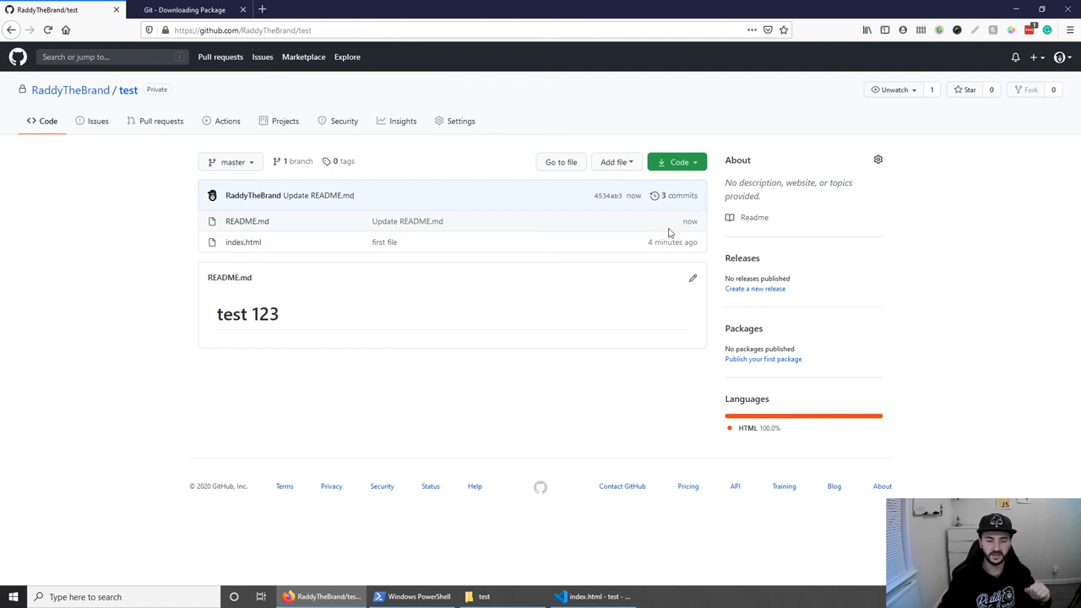
{"action": "mouse_move", "coordinate": [936, 348]}
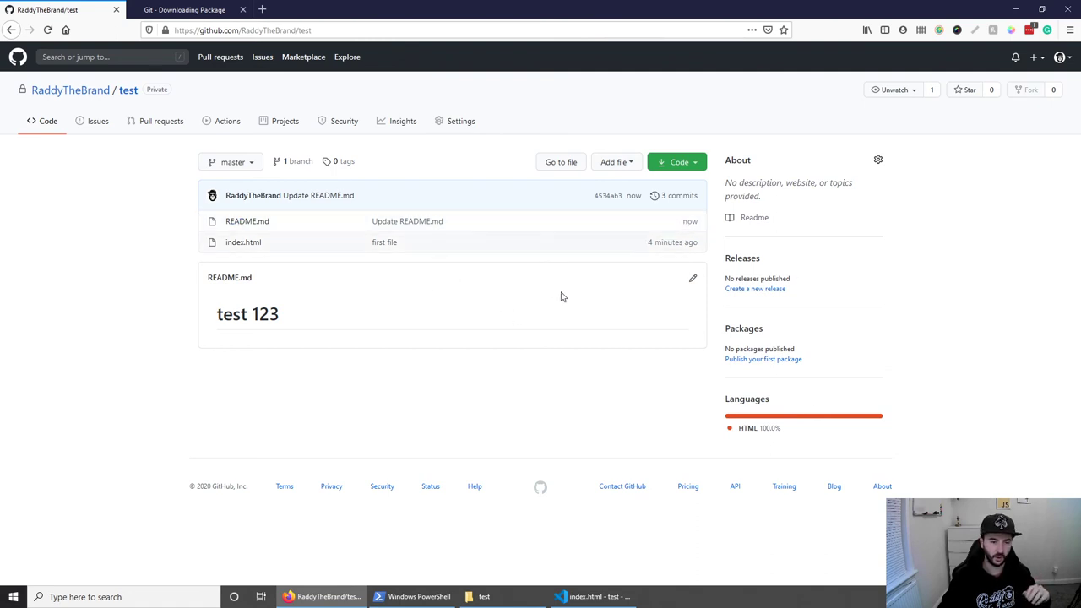
{"action": "mouse_move", "coordinate": [581, 357]}
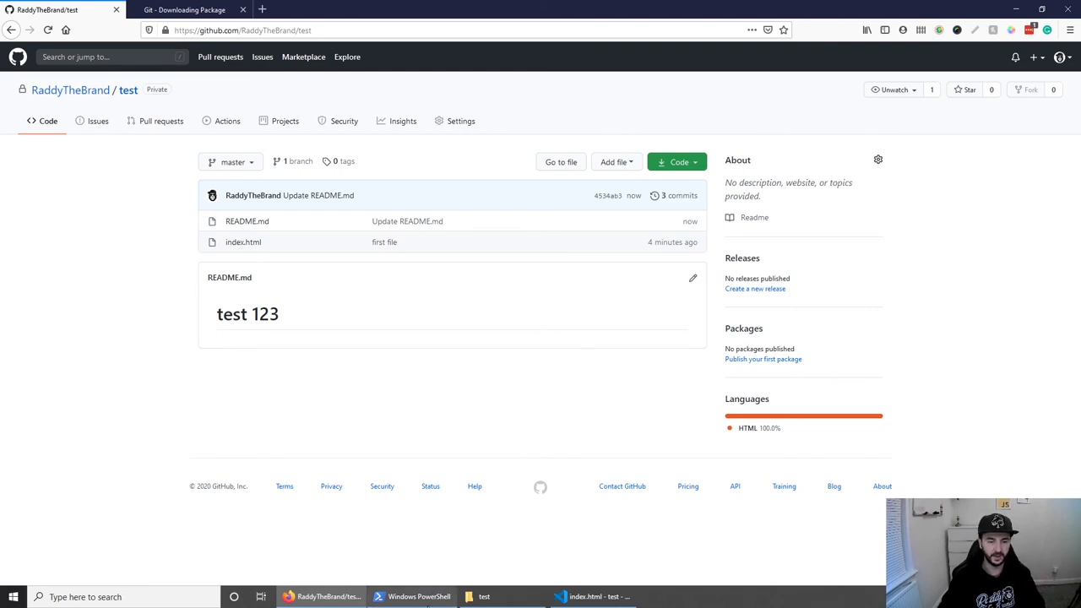
- Run 'git pull' in the test folder to fast-forward master with GitHub's README.md change
{"action": "left_click", "coordinate": [408, 595]}
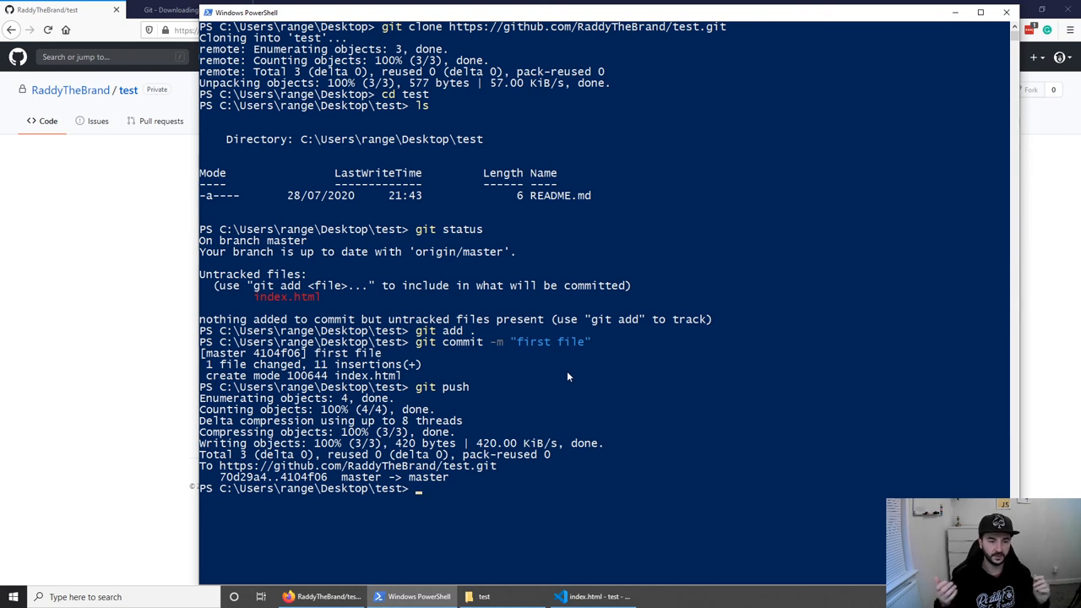
{"action": "type", "text": "g"}
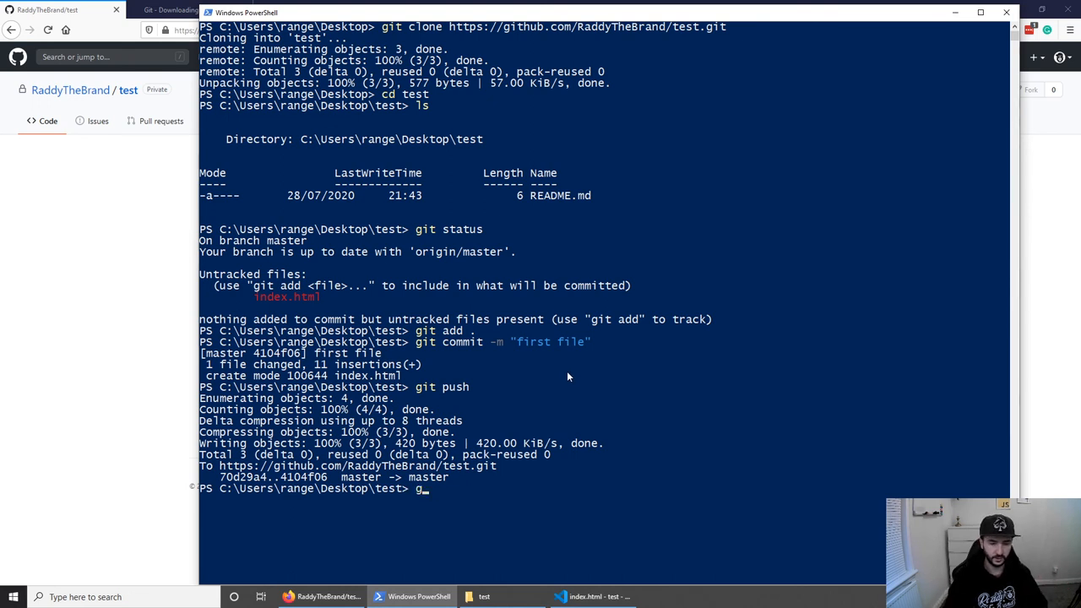
{"action": "type", "text": "it pull"}
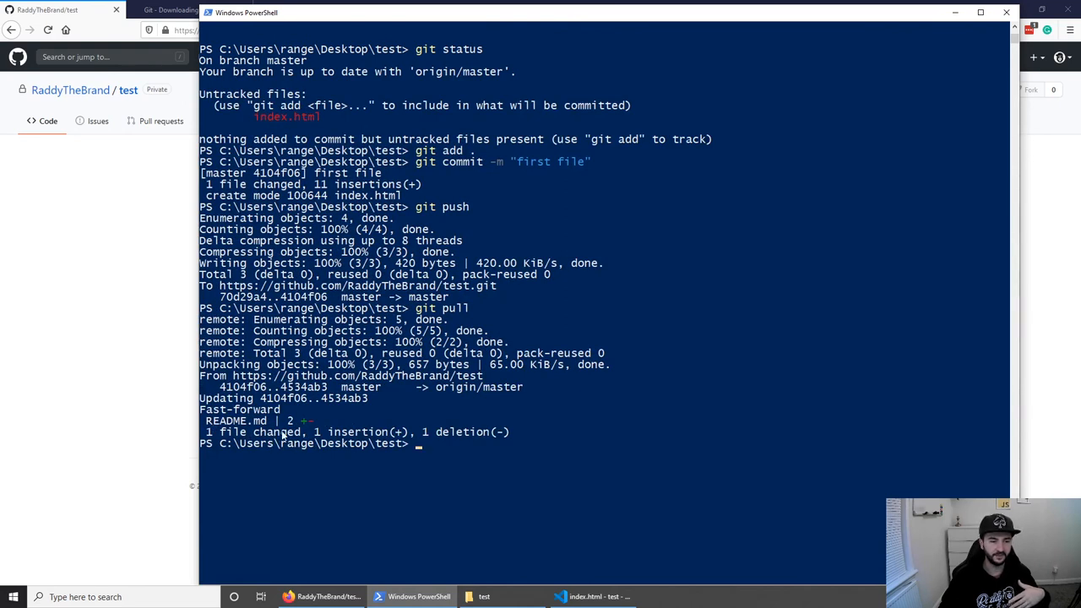
{"action": "mouse_move", "coordinate": [453, 440]}
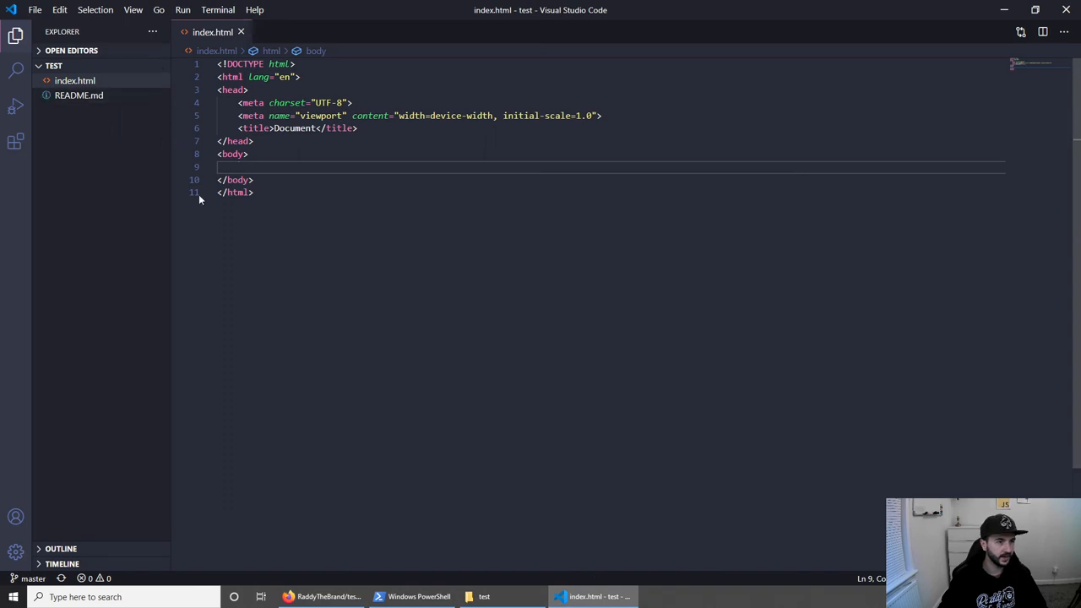
- Check README.md's pulled text, then add <h1>Hello</h1> to index.html's body and save
{"action": "left_click", "coordinate": [81, 94]}
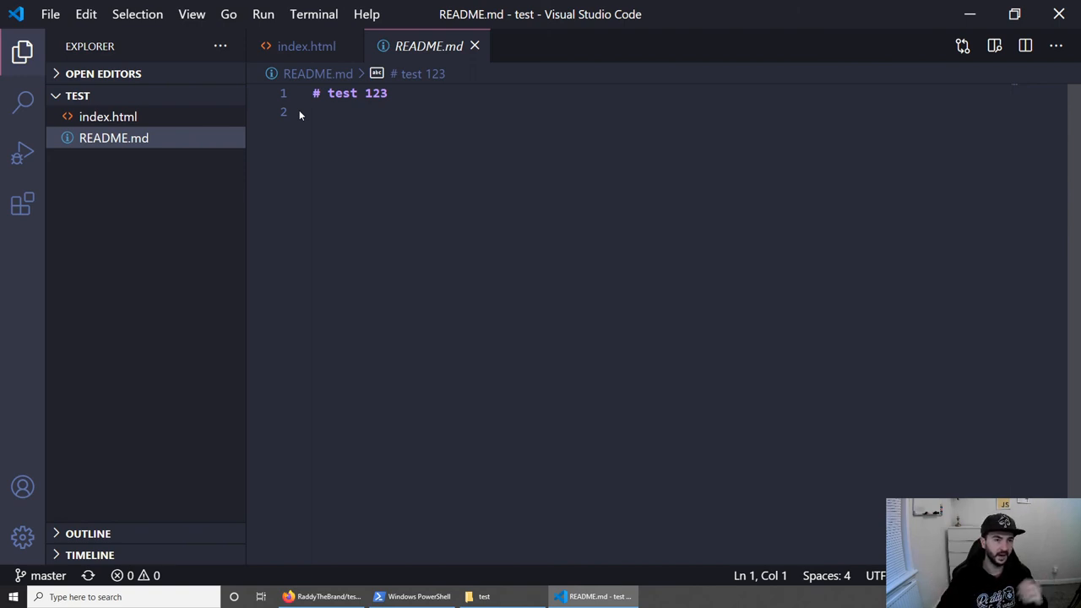
{"action": "left_click", "coordinate": [305, 46]}
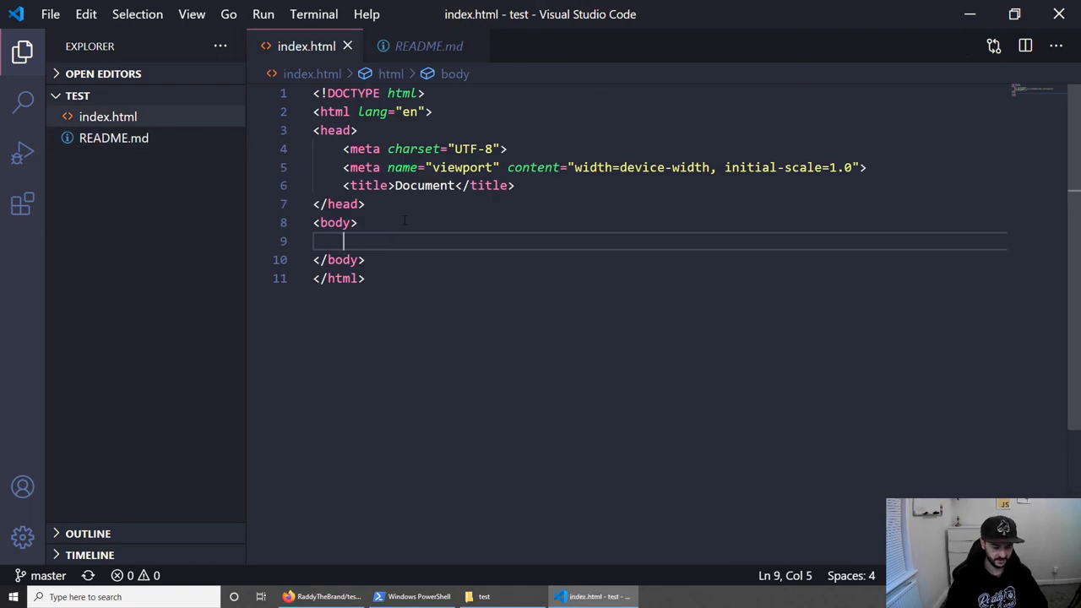
{"action": "type", "text": "<h1>Hello</h1>"}
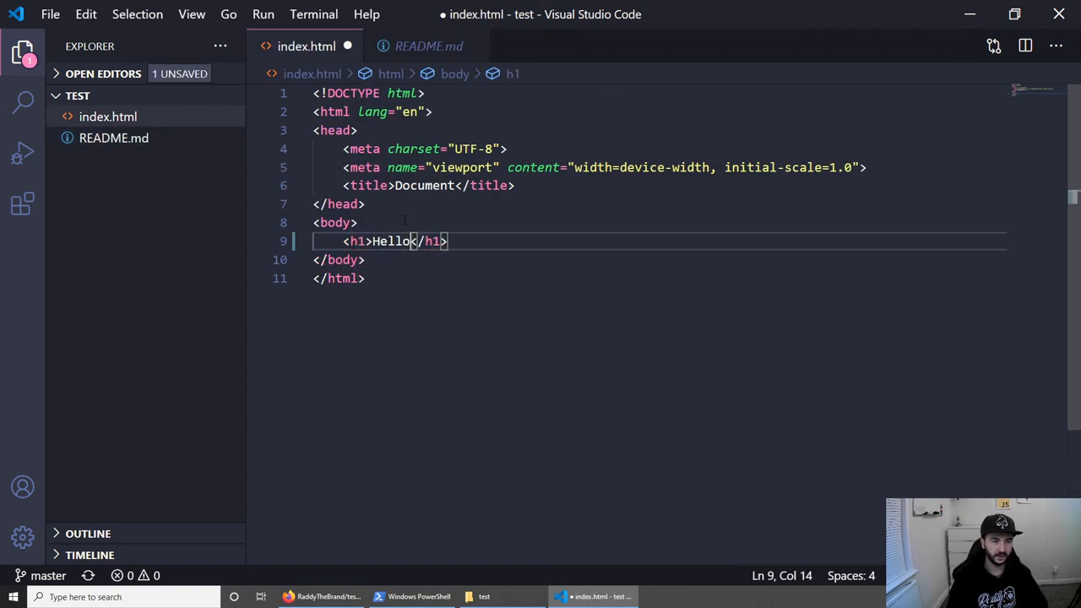
{"action": "key", "text": "Ctrl+s"}
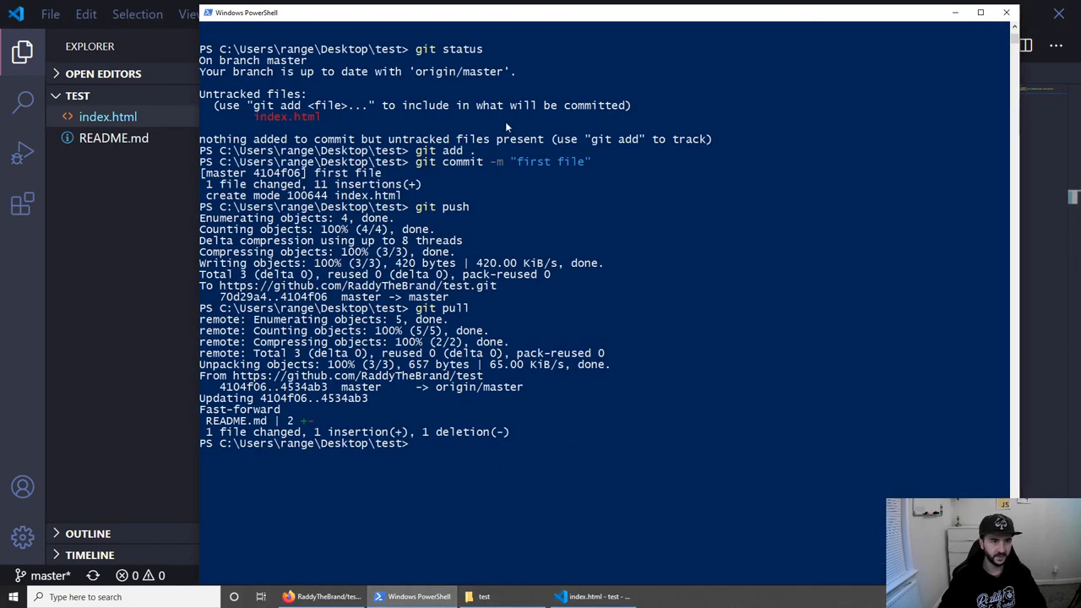
- Clear the terminal, check git status, and stage the modified index.html with 'git add .'
{"action": "type", "text": "cle"}
{"action": "type", "text": "git"}
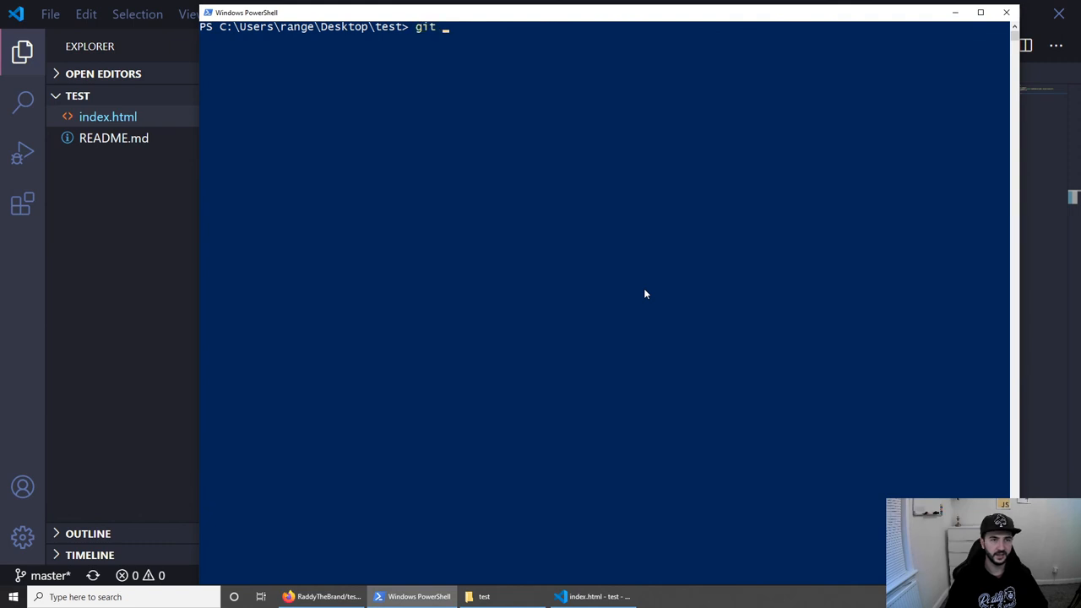
{"action": "type", "text": "s"}
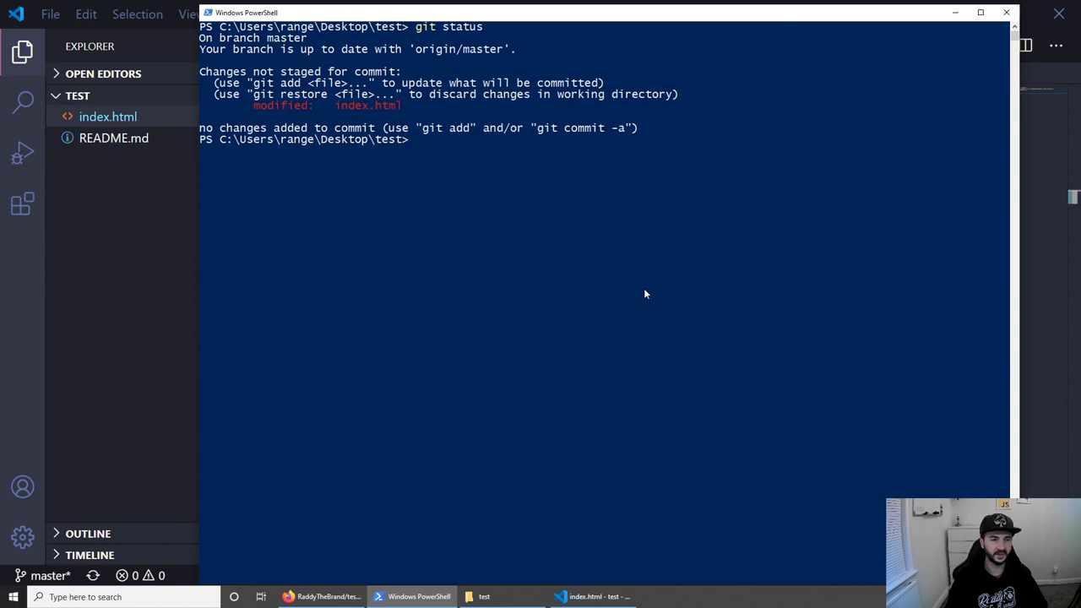
{"action": "type", "text": "git add ."}
{"action": "type", "text": "c"}
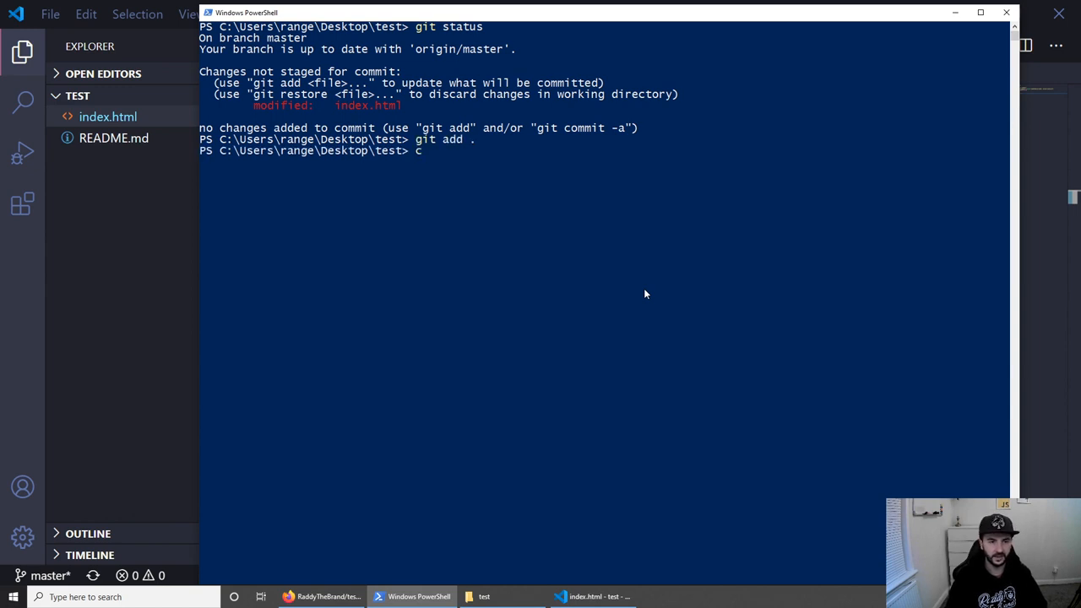
- Commit as "second change", push to GitHub, and return to the repository page
{"action": "type", "text": "it commit"}
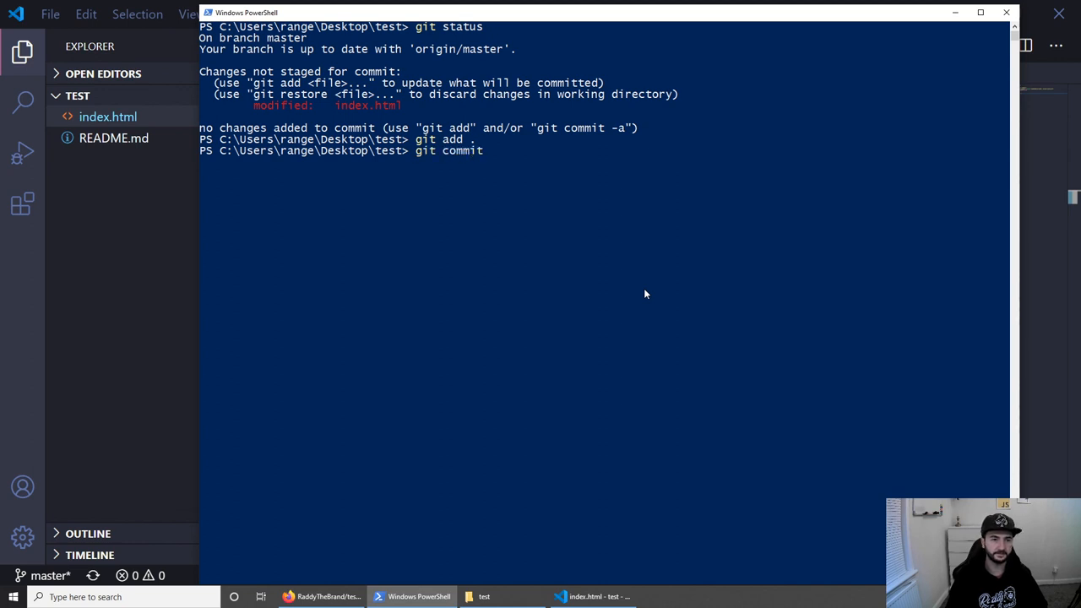
{"action": "type", "text": "-m \"\""}
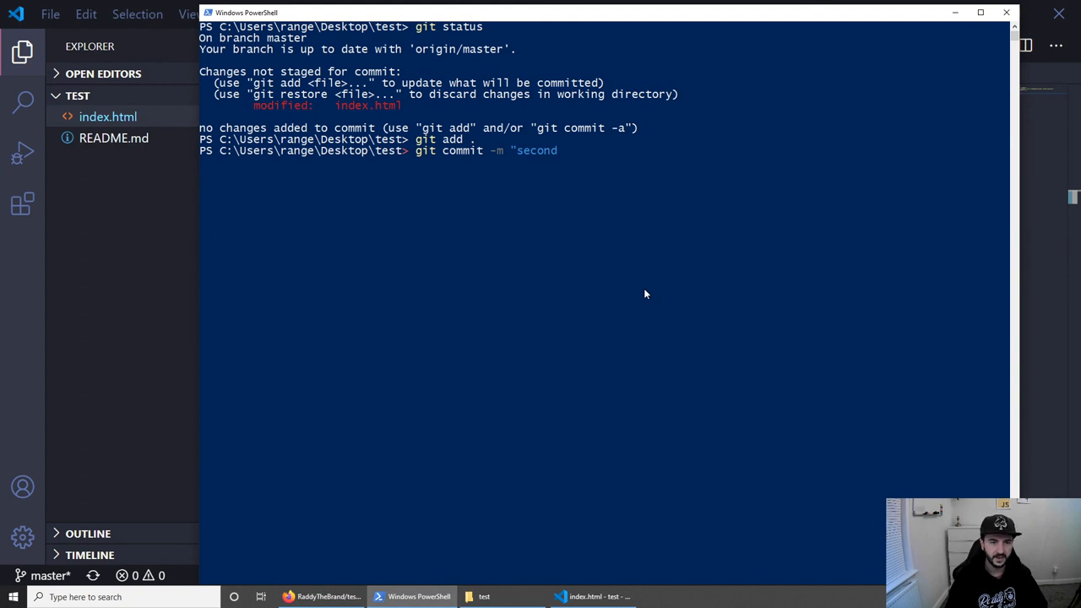
{"action": "type", "text": "change\""}
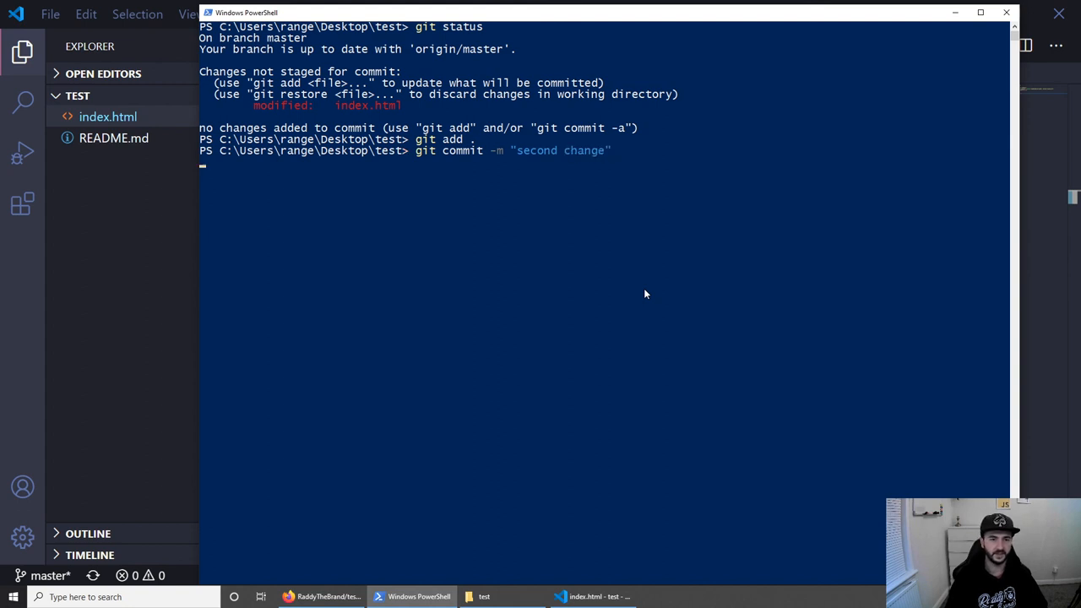
{"action": "type", "text": "git push"}
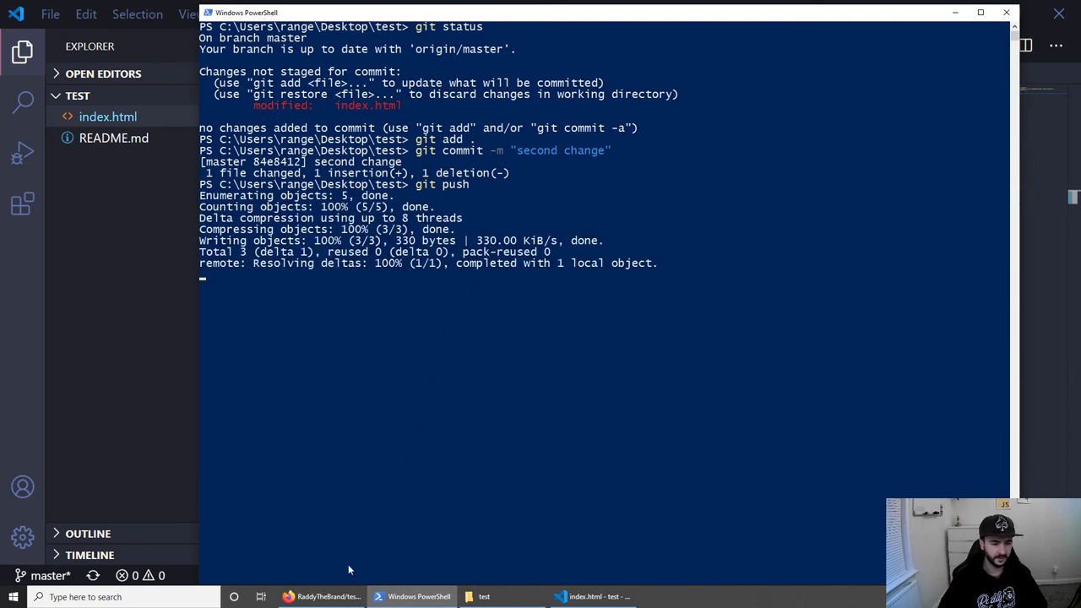
{"action": "left_click", "coordinate": [318, 598]}
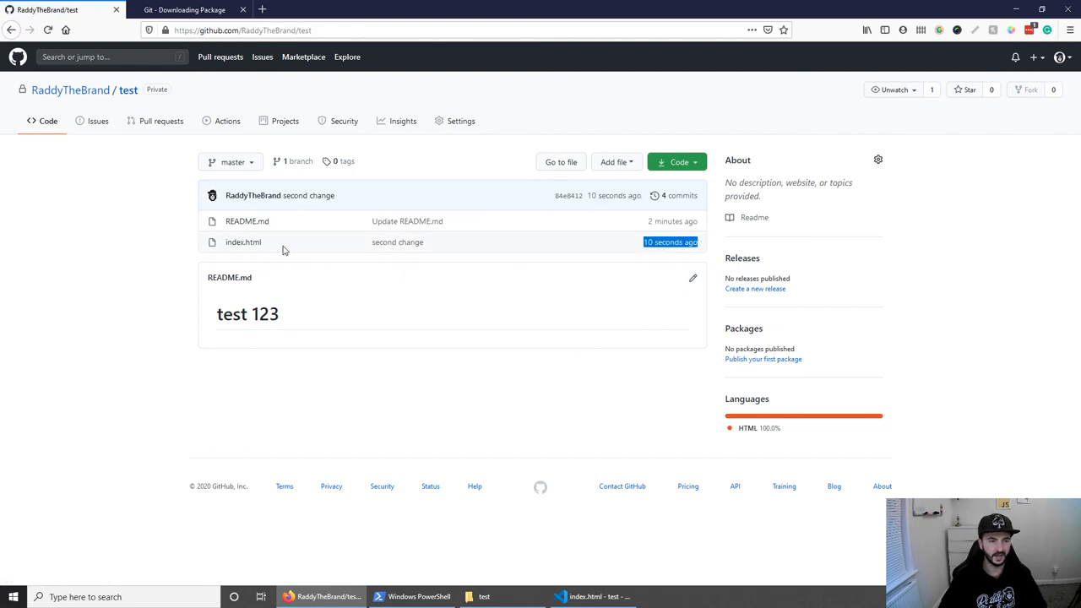
- View index.html on GitHub and its history listing "second change" above "first file"
{"action": "left_click", "coordinate": [243, 243]}
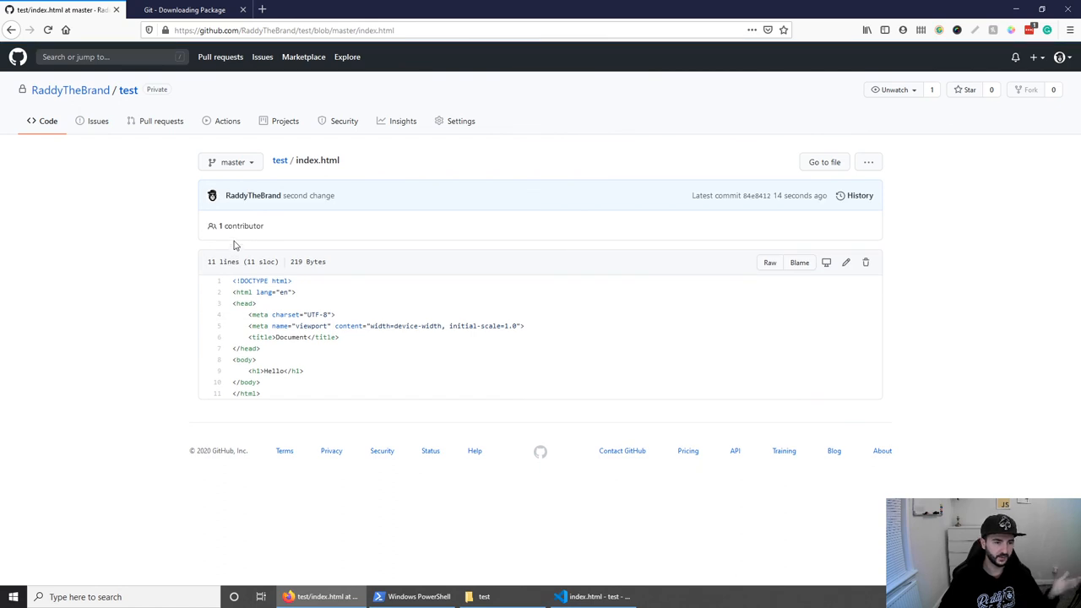
{"action": "mouse_move", "coordinate": [220, 399]}
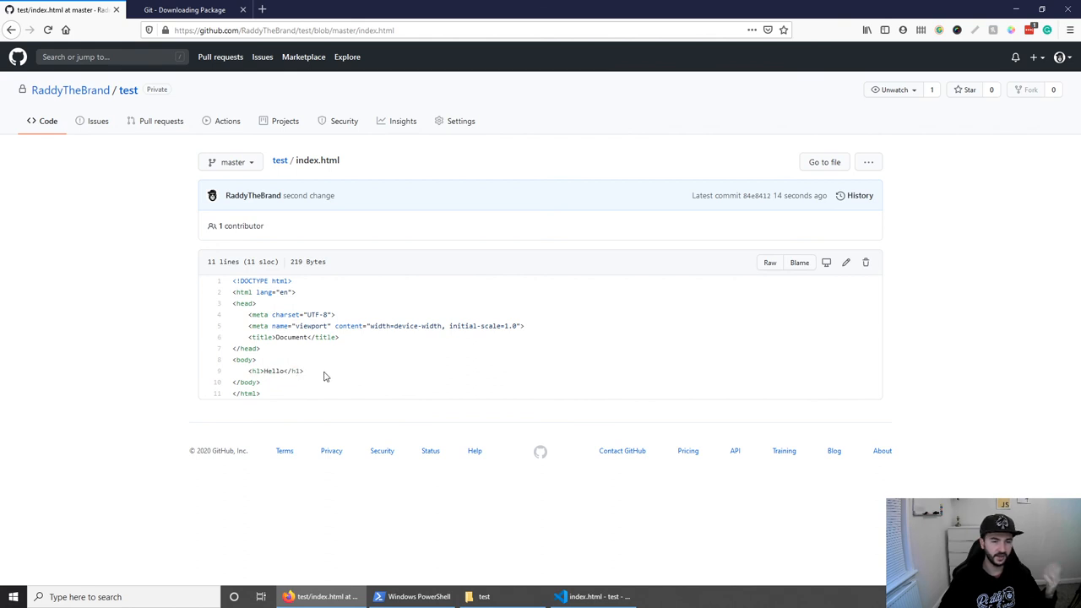
{"action": "mouse_move", "coordinate": [618, 382]}
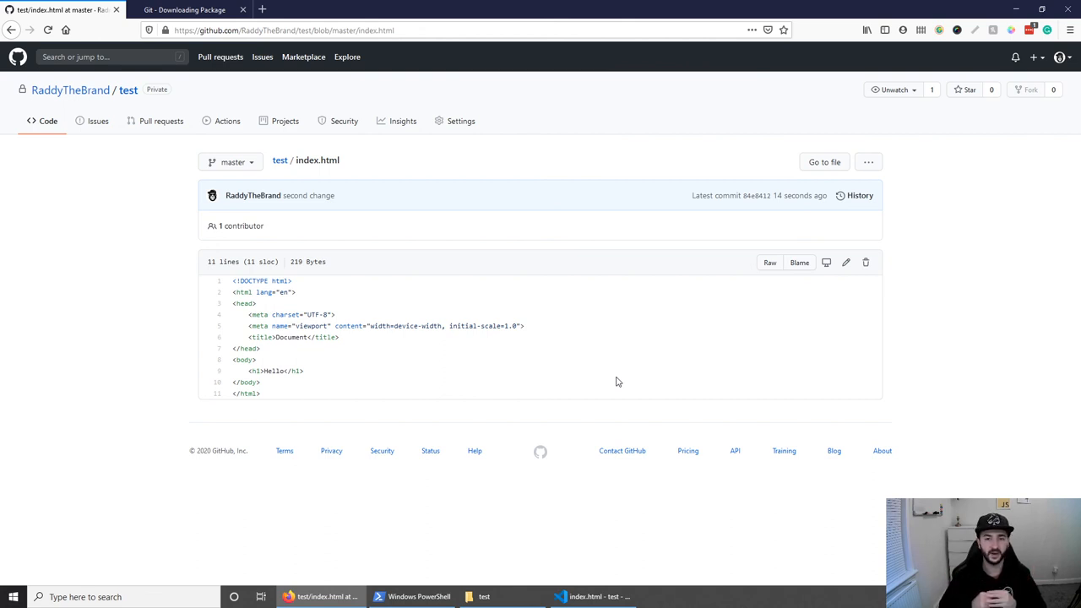
{"action": "mouse_move", "coordinate": [858, 196]}
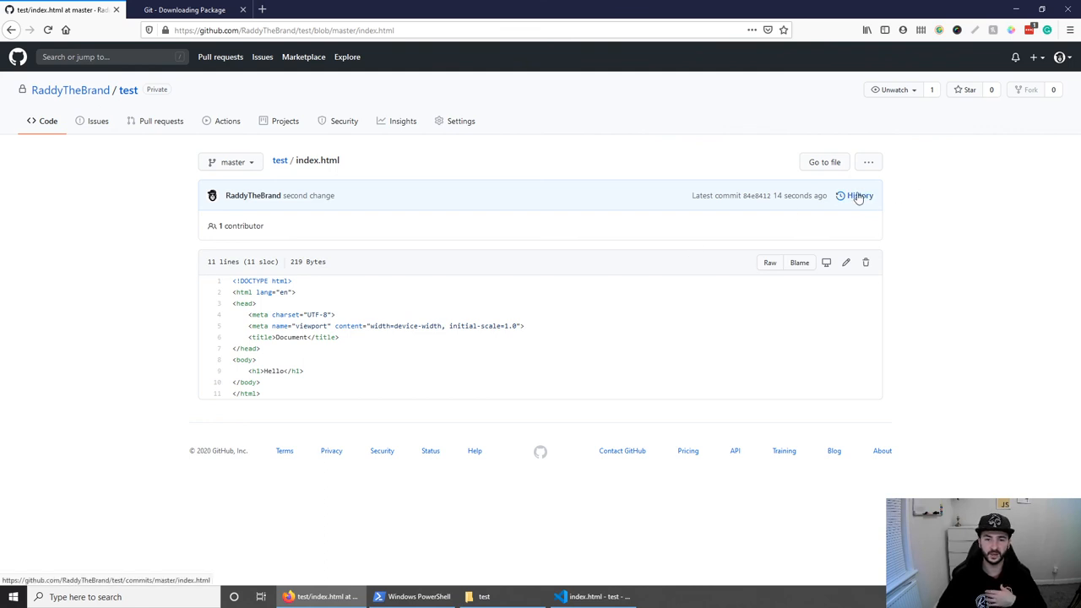
{"action": "left_click", "coordinate": [858, 196]}
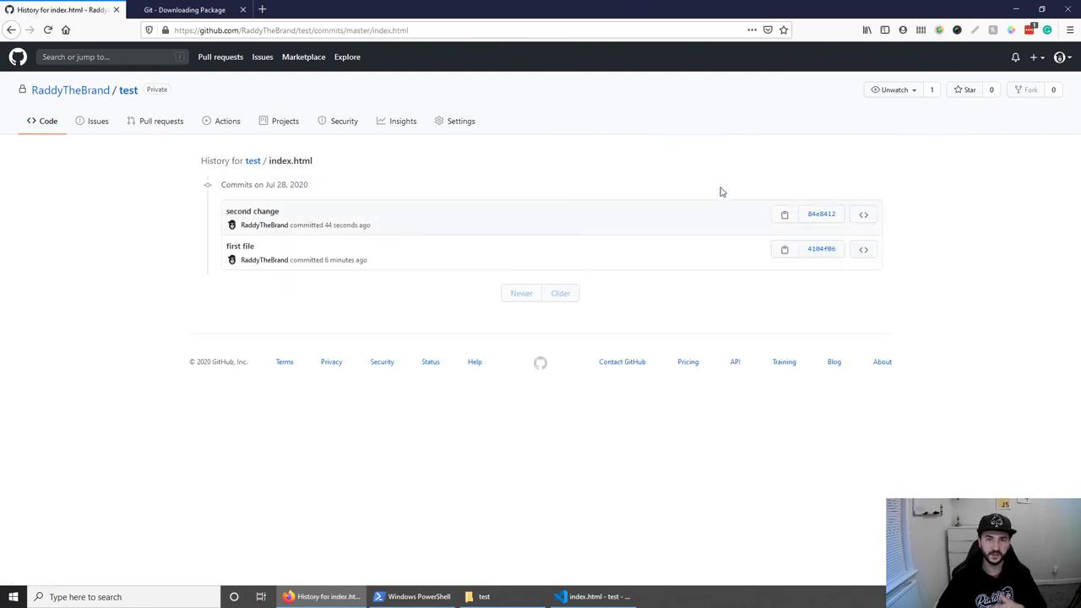
{"action": "mouse_move", "coordinate": [718, 196]}
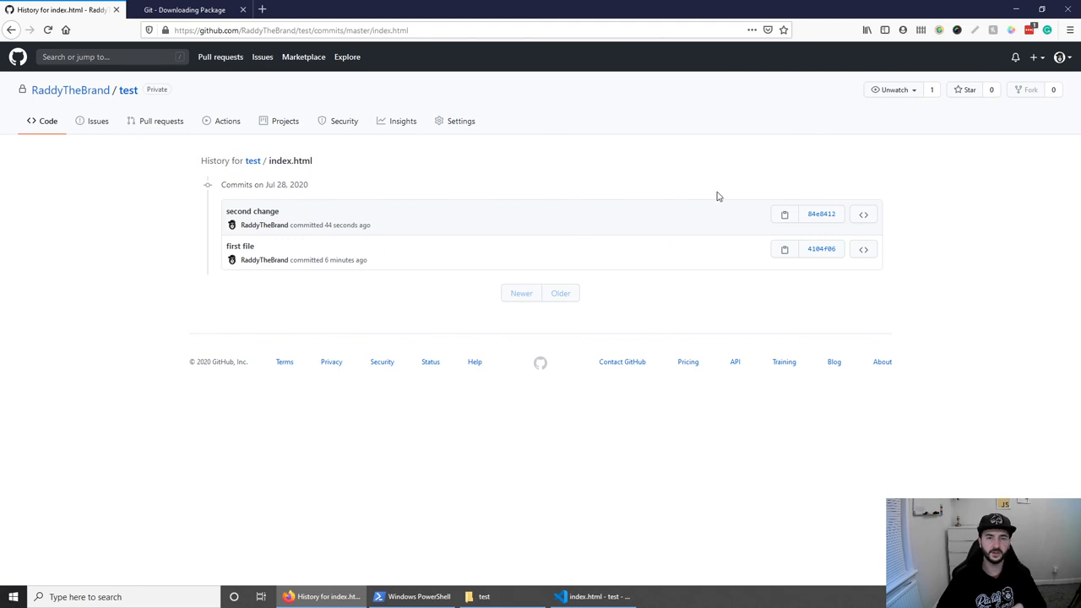